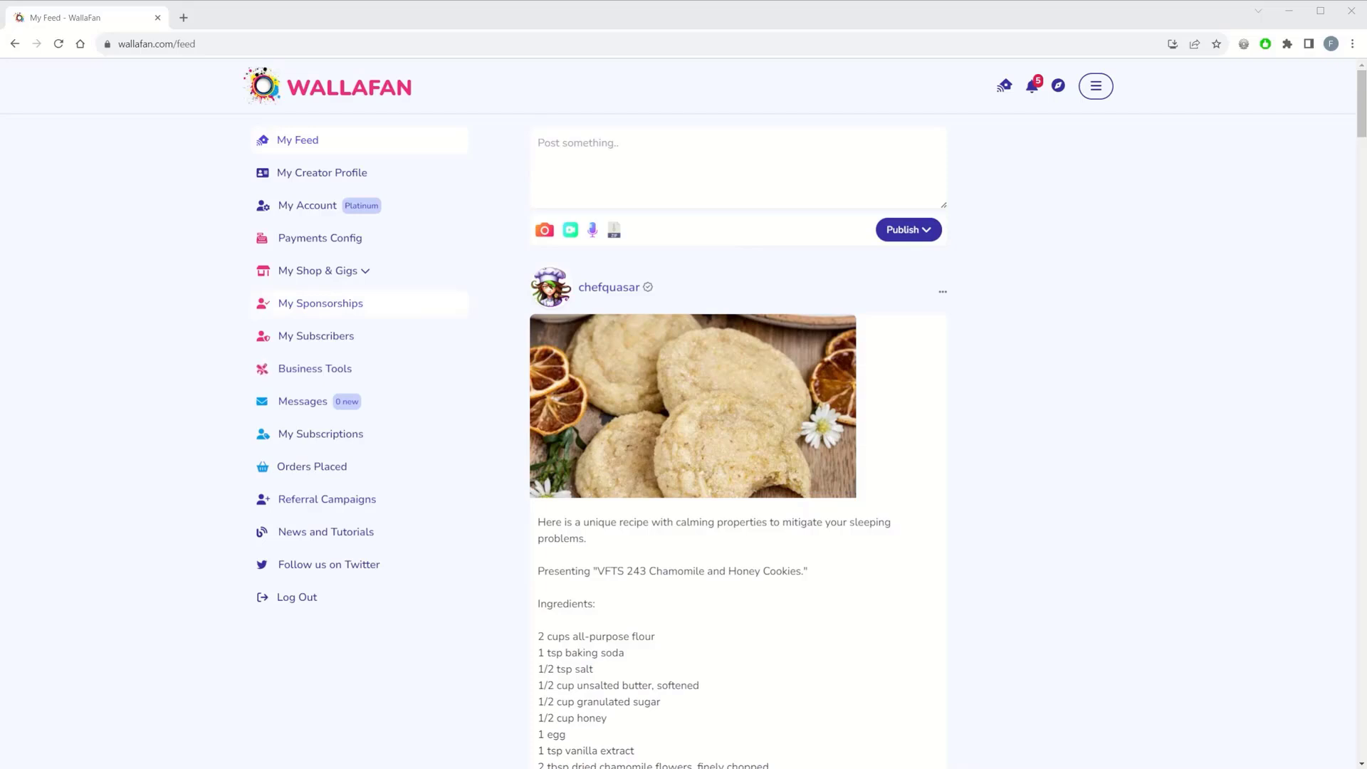
Enter a weekly sponsorship price of 30 in My Sponsorships
left_click(321, 301)
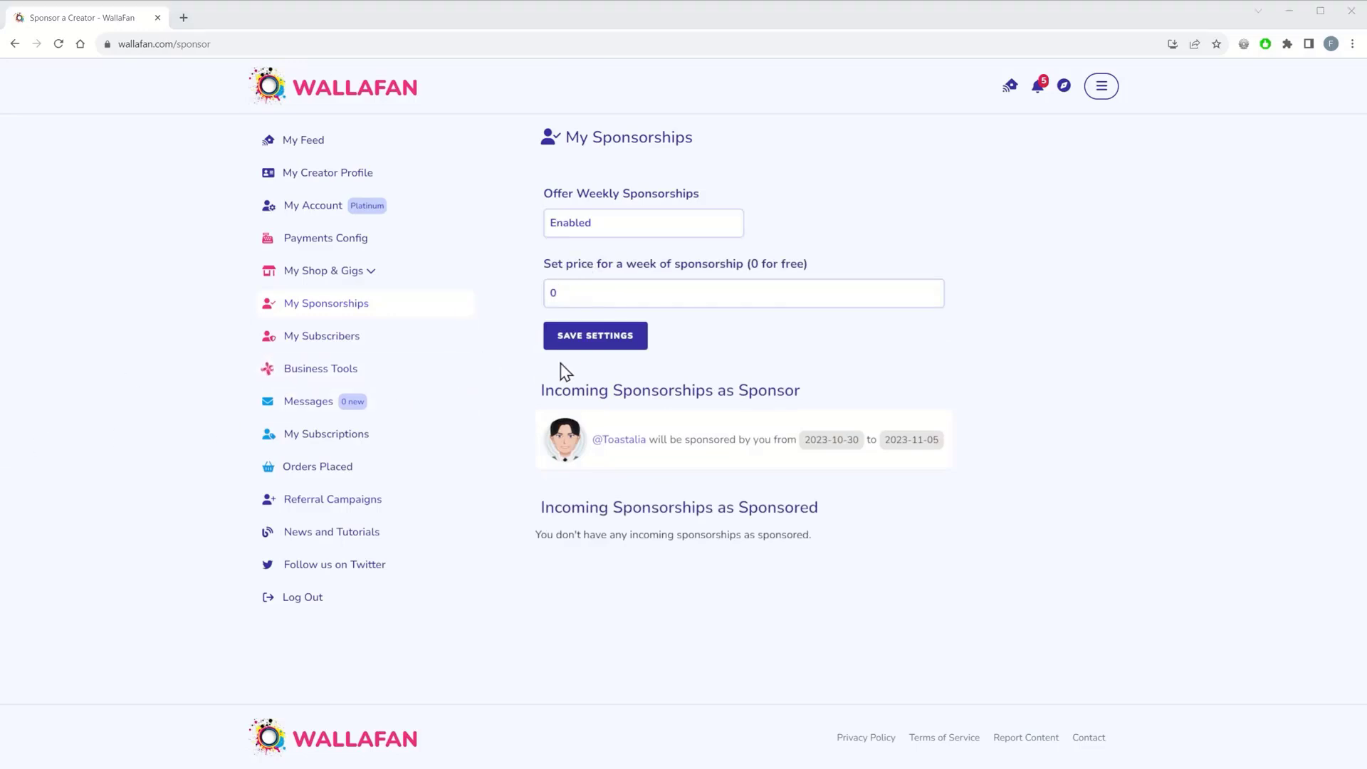
mouse_move(595, 336)
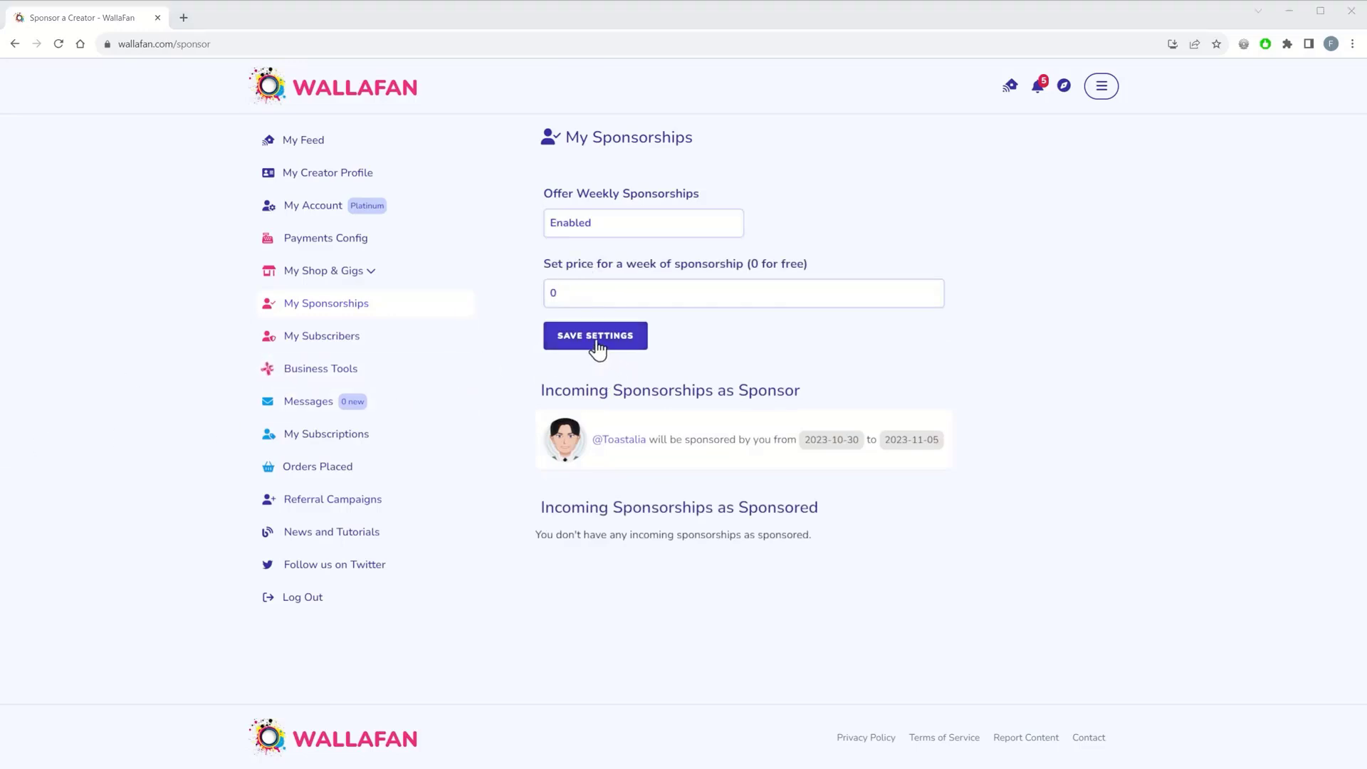
left_click(744, 294)
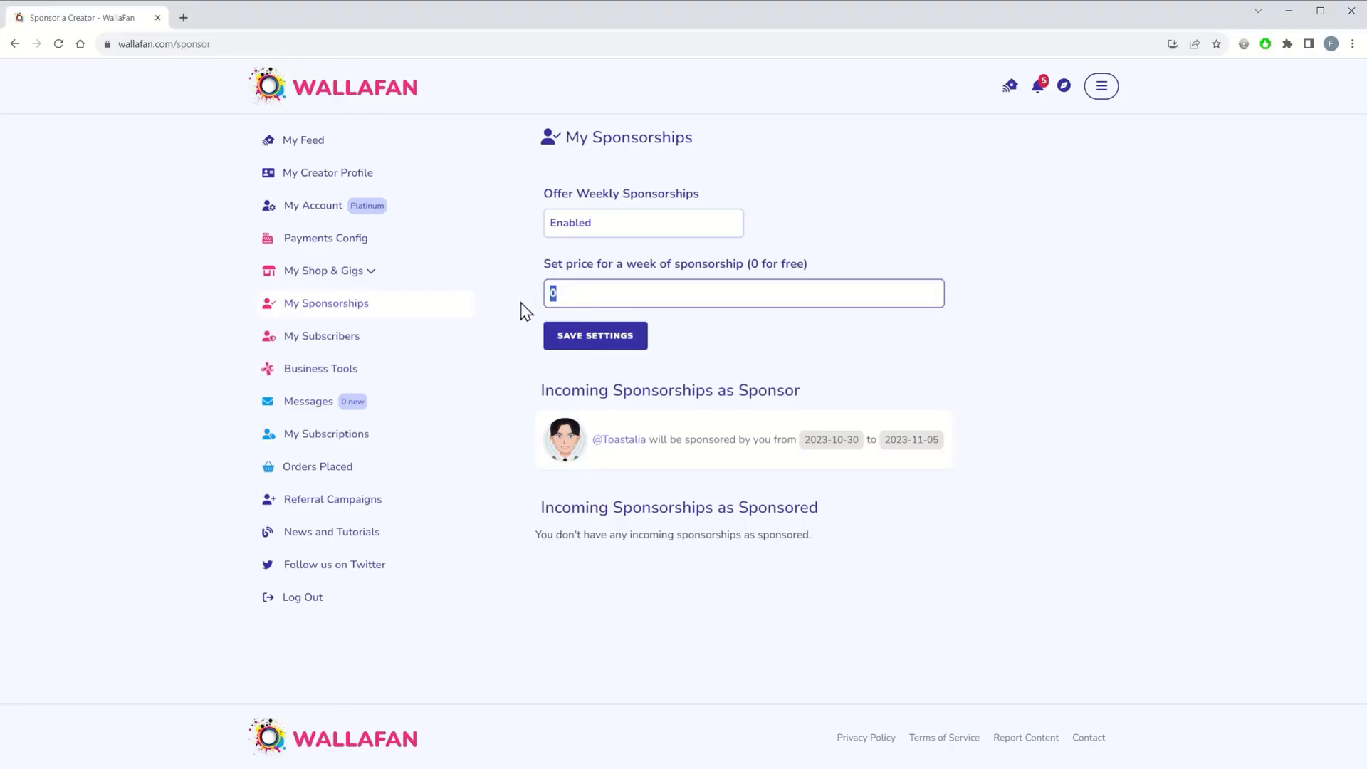
type("30")
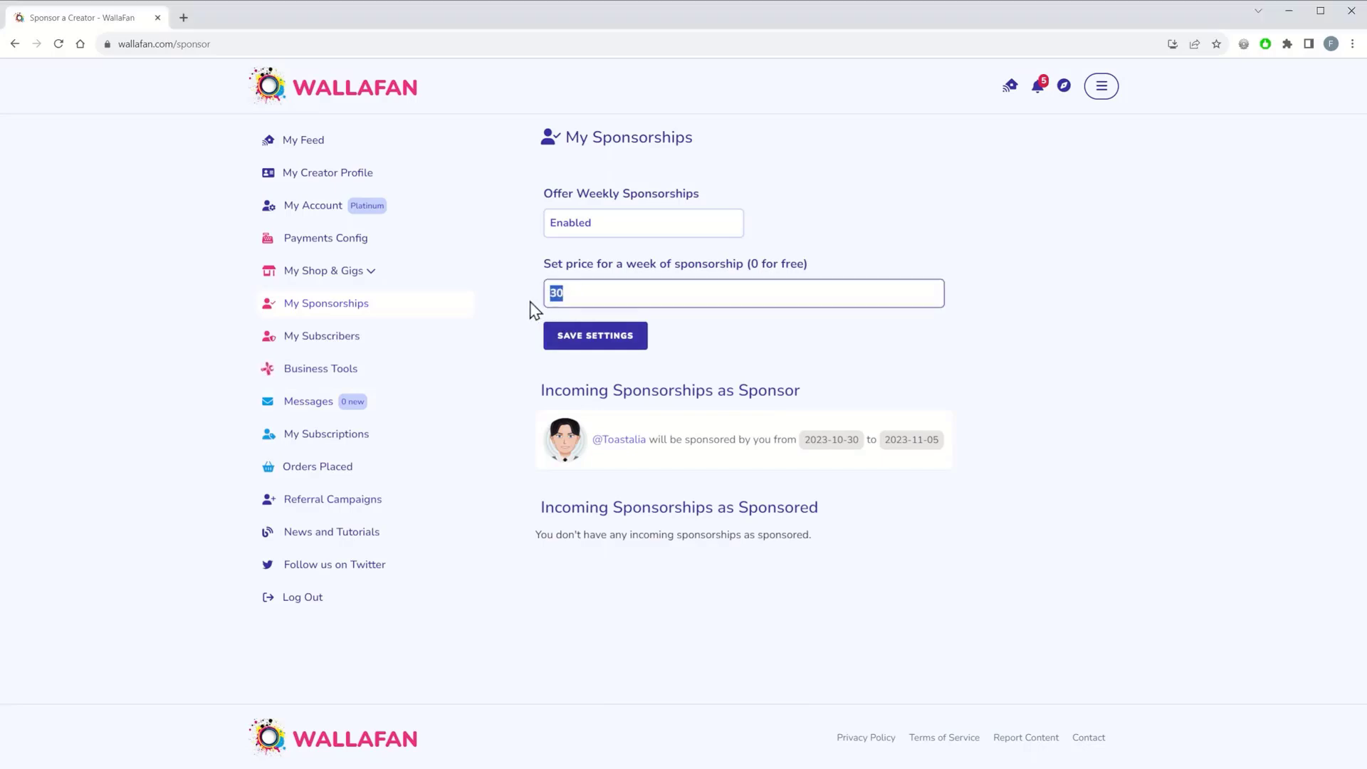
type("0")
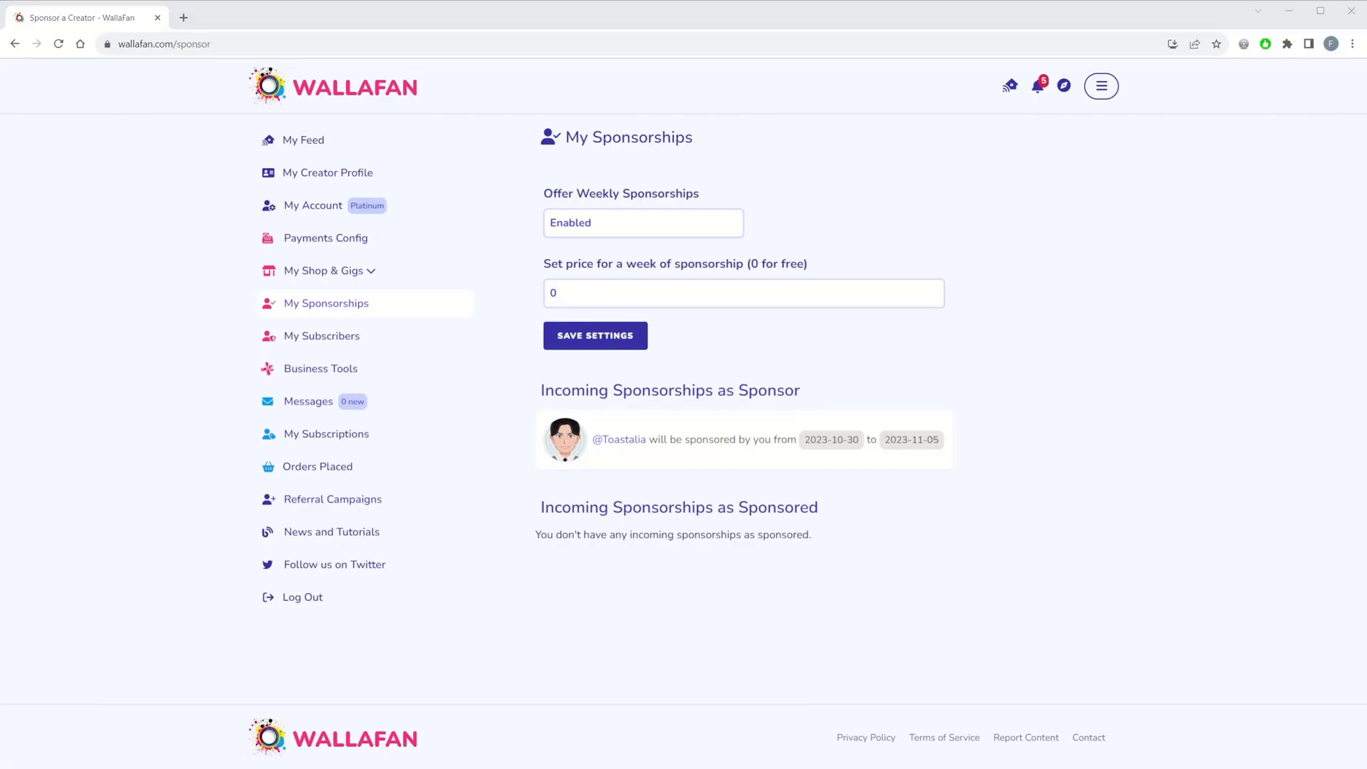
mouse_move(44, 394)
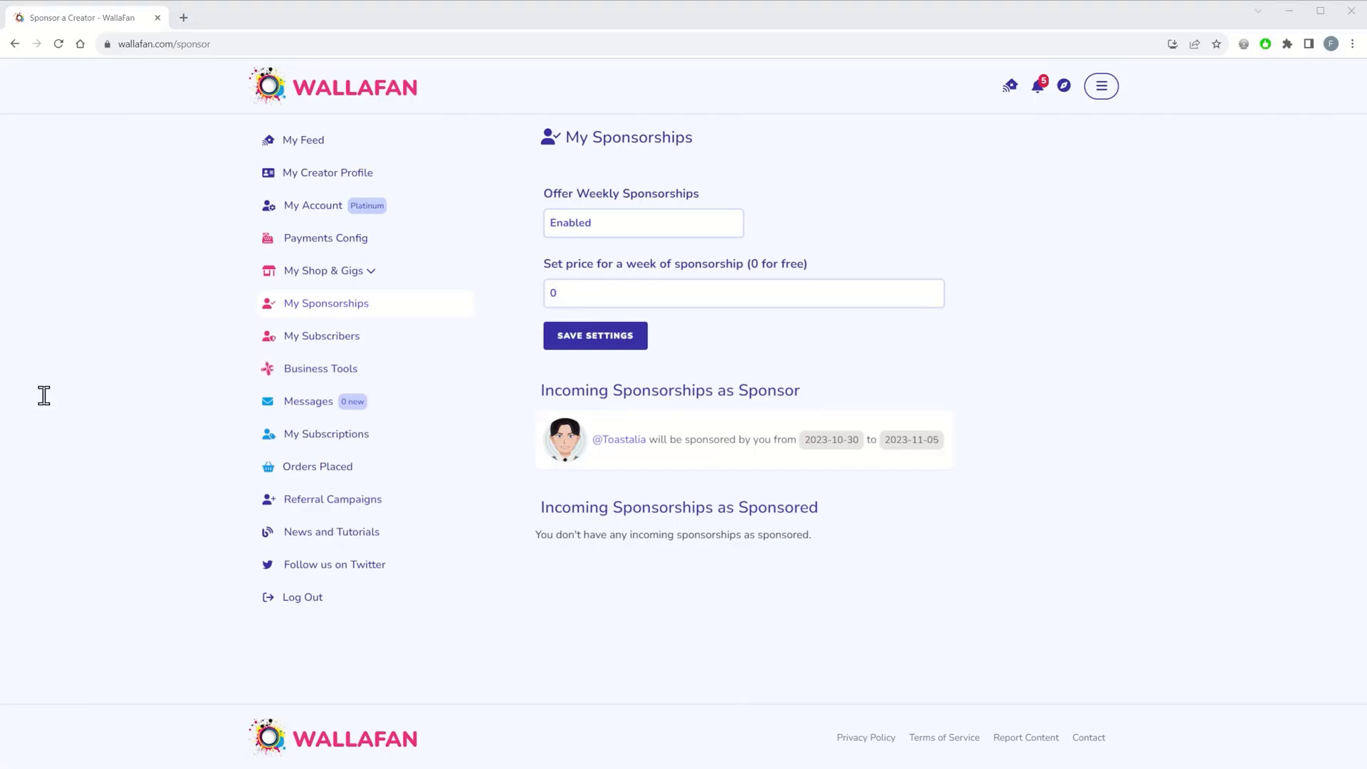
mouse_move(49, 404)
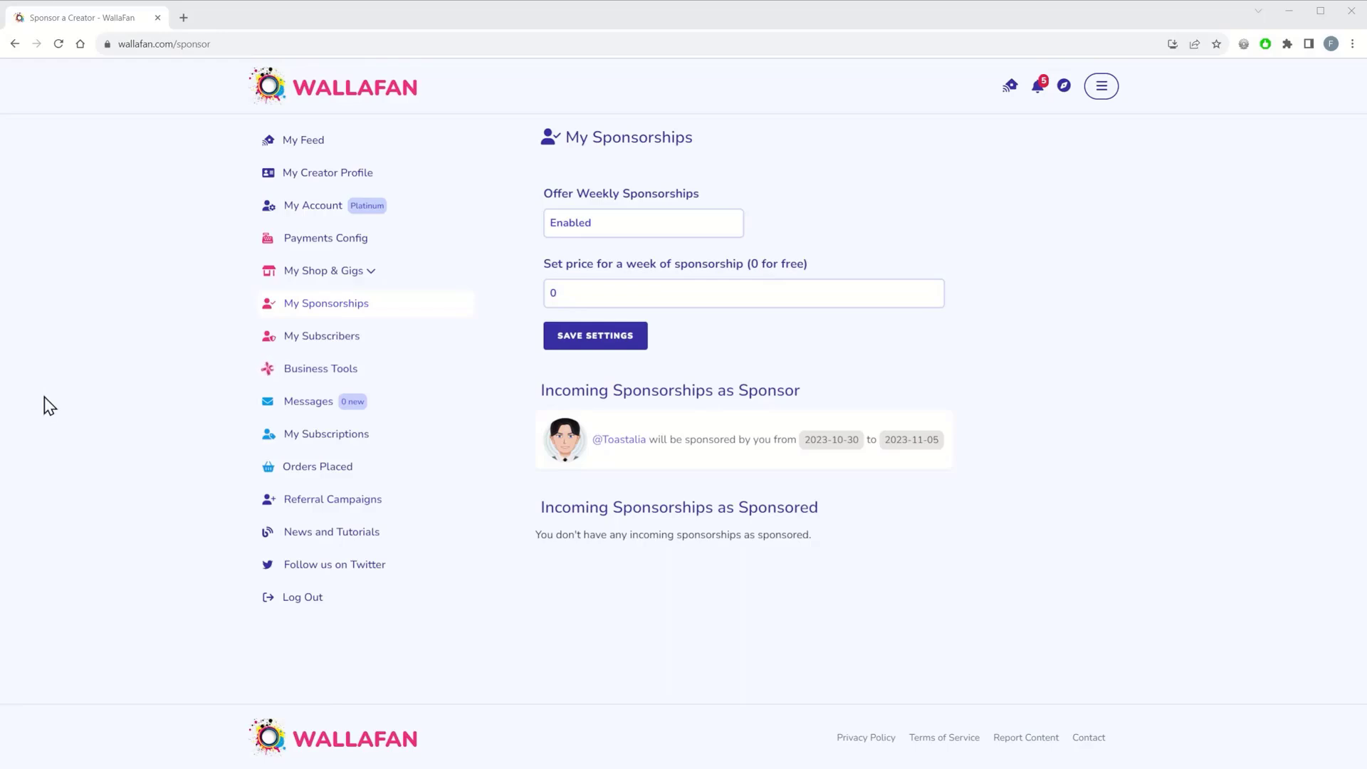
mouse_move(65, 408)
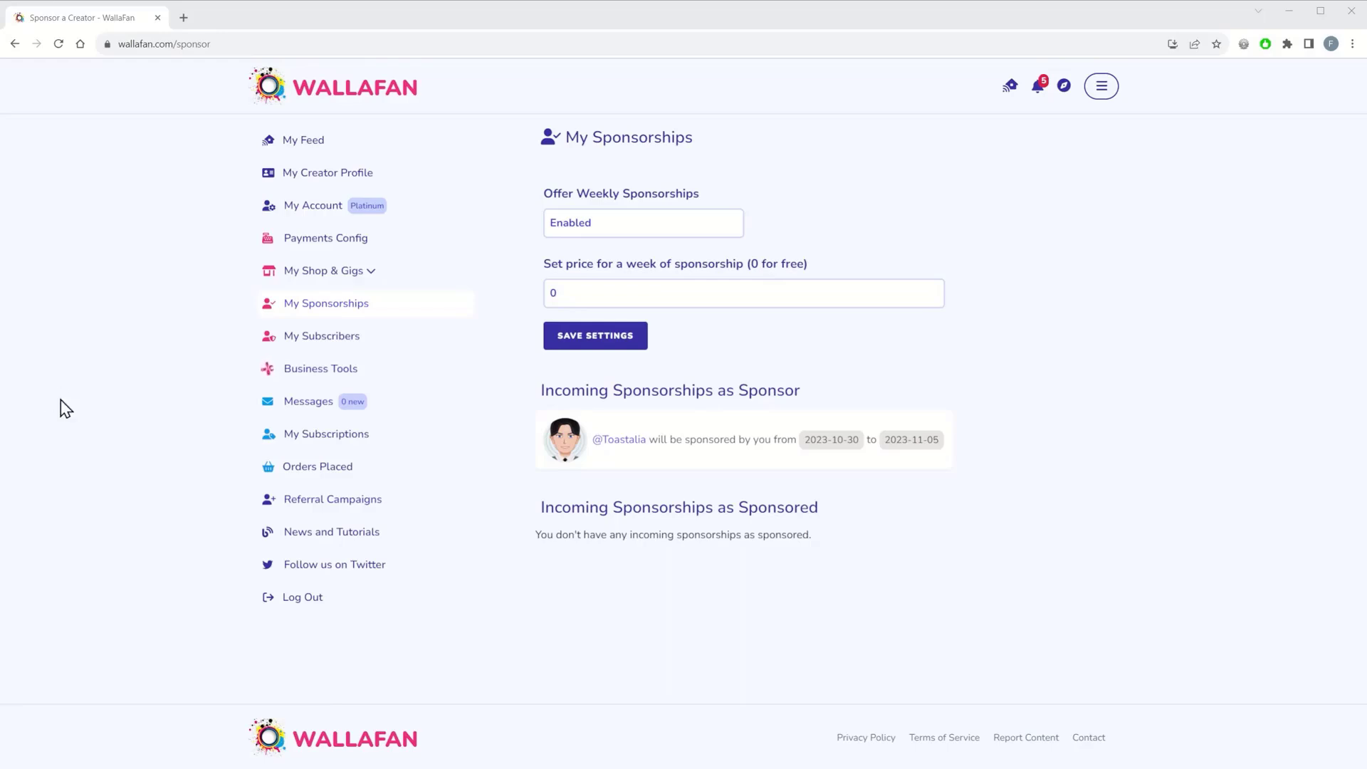
mouse_move(60, 399)
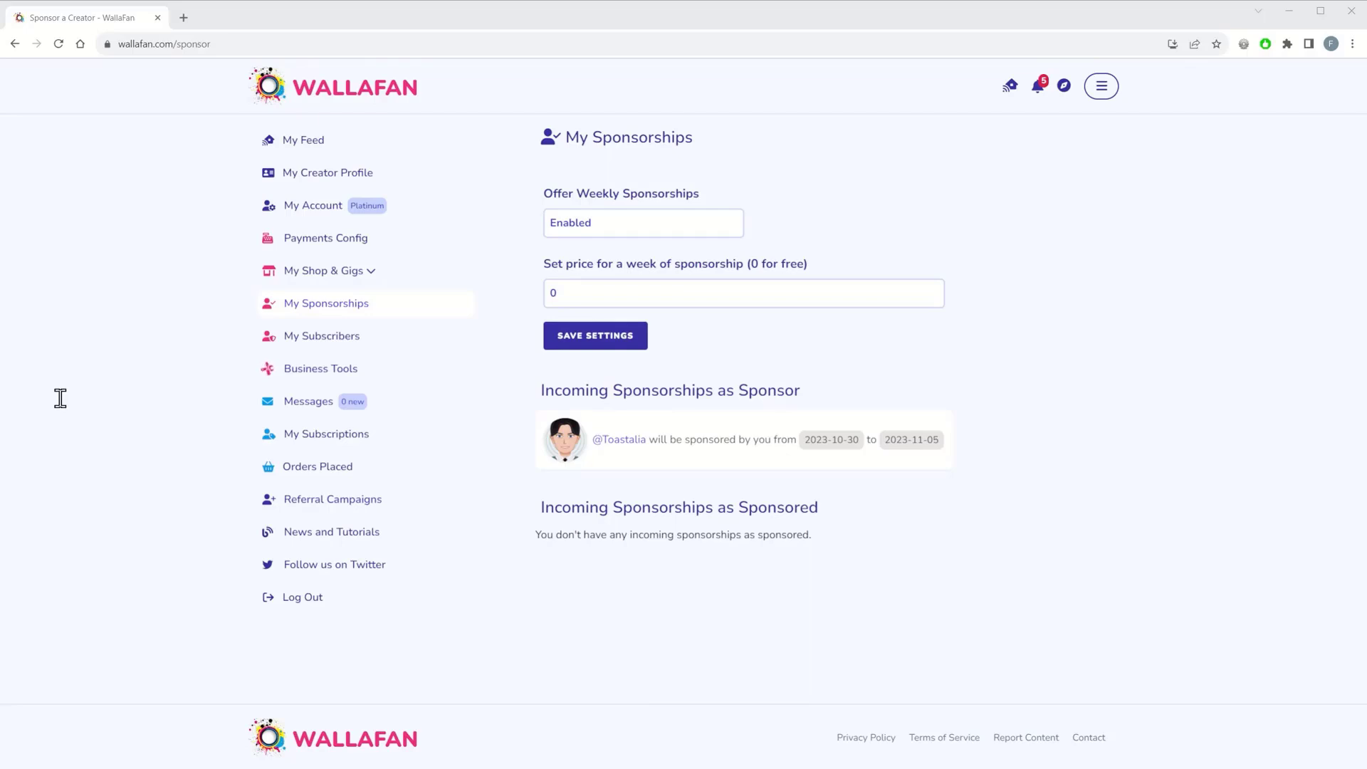
mouse_move(69, 409)
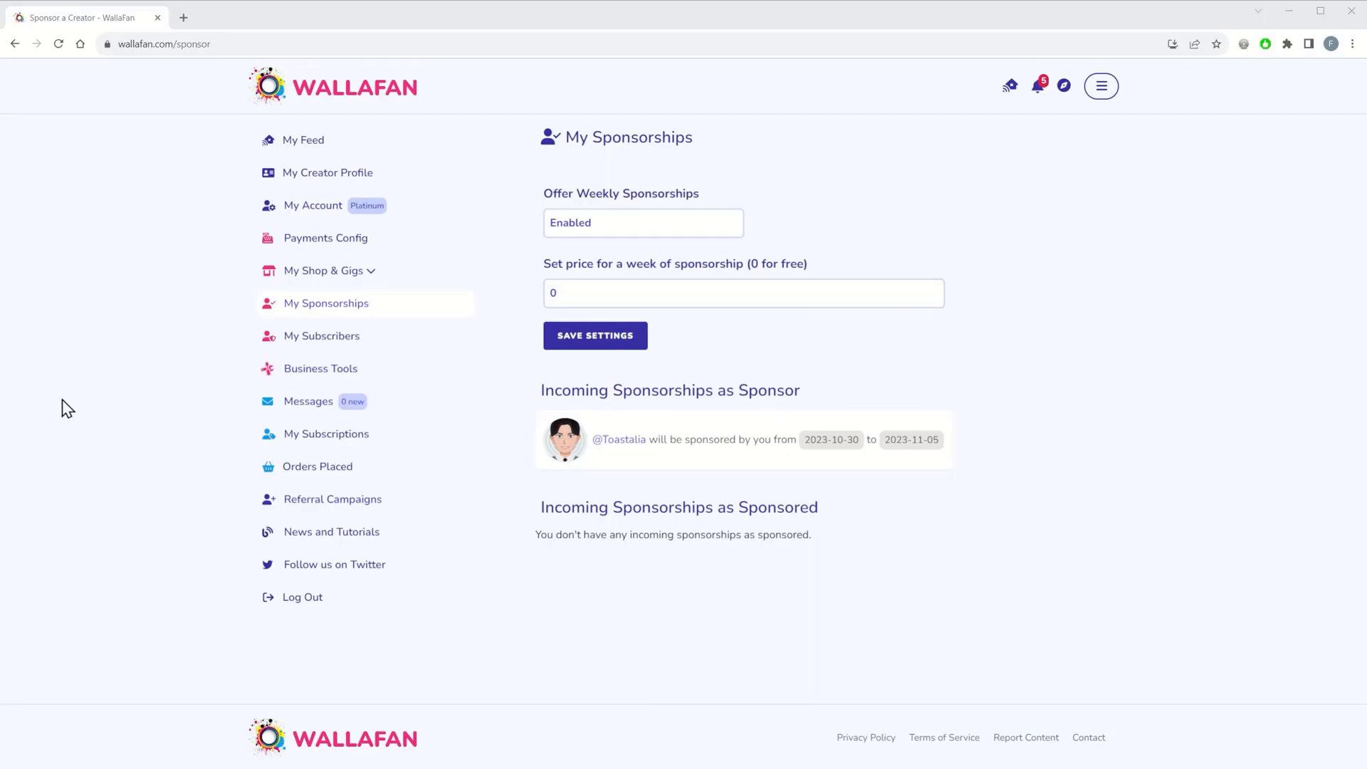
Re-enter 30 as the weekly price and save the sponsorship settings, confirming the update
left_click(742, 292)
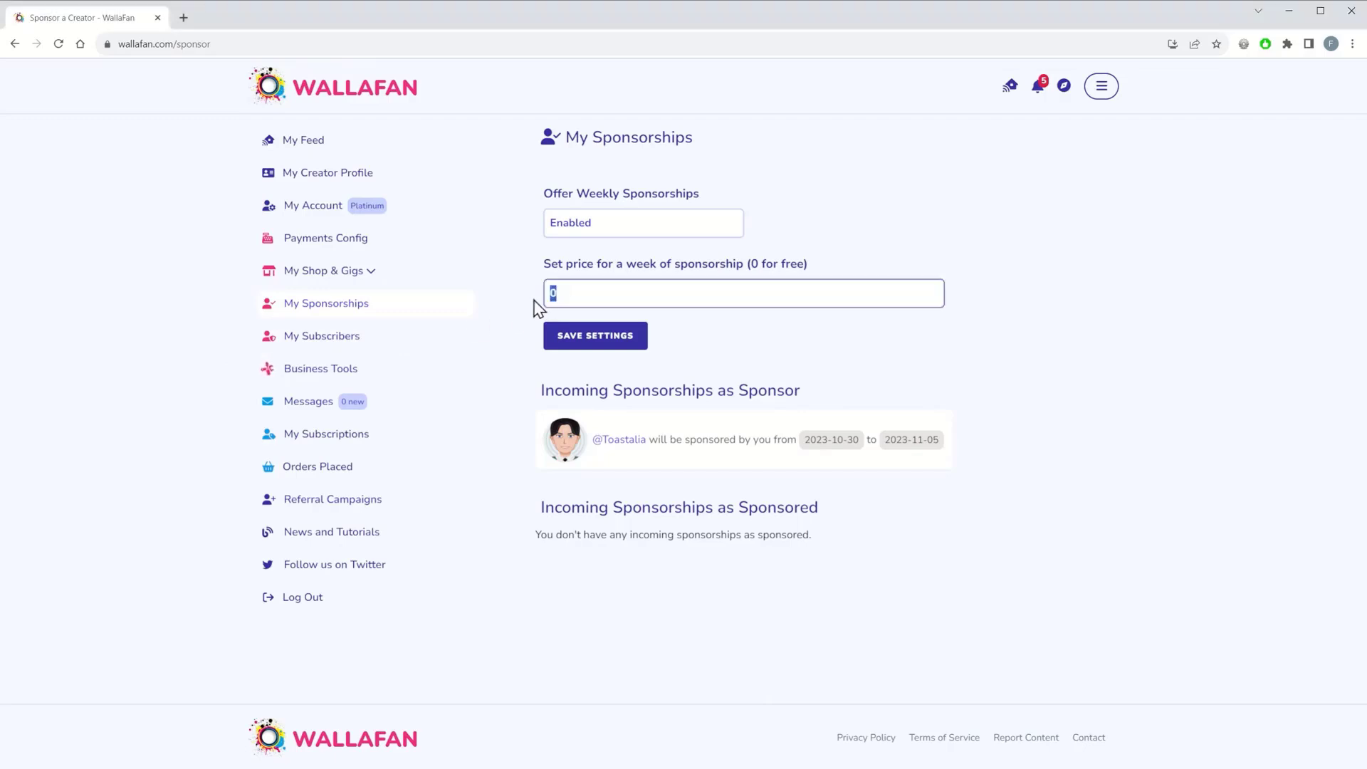
type("30")
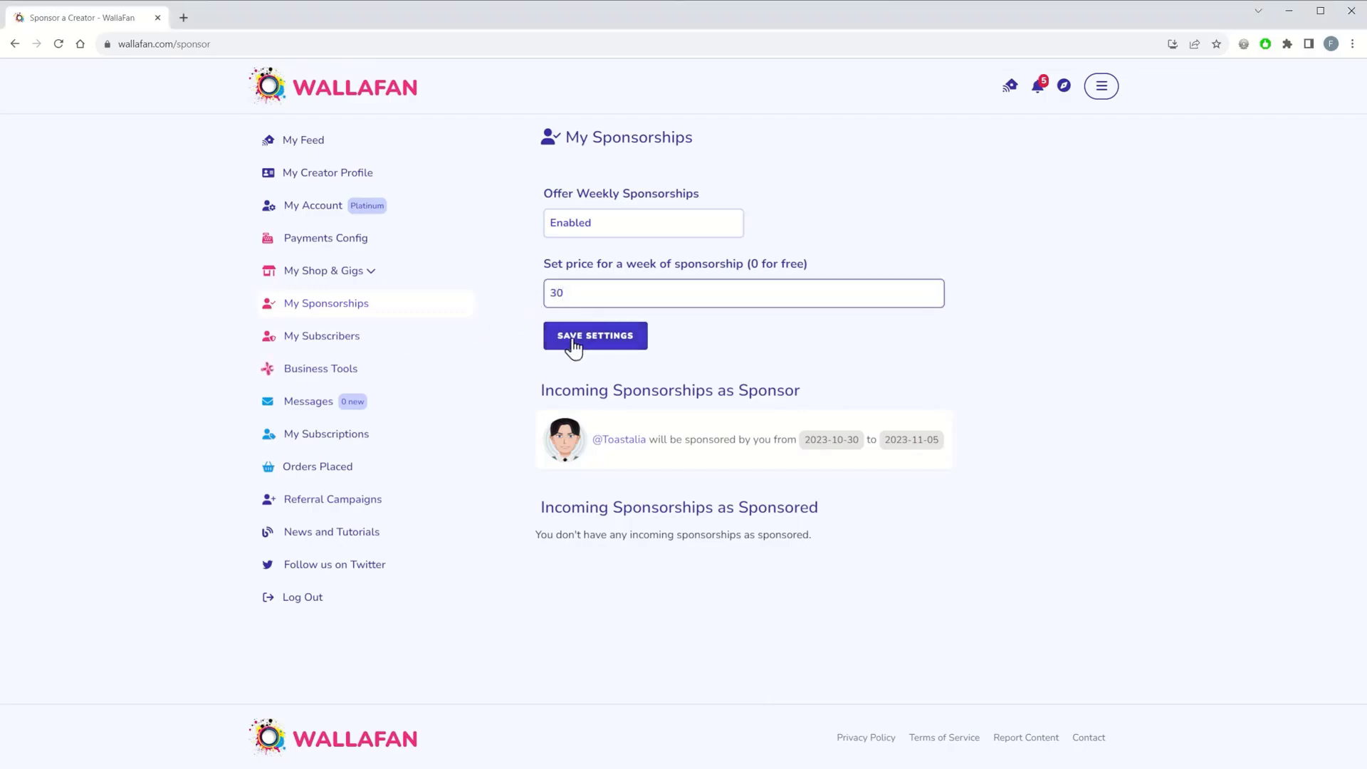
left_click(596, 336)
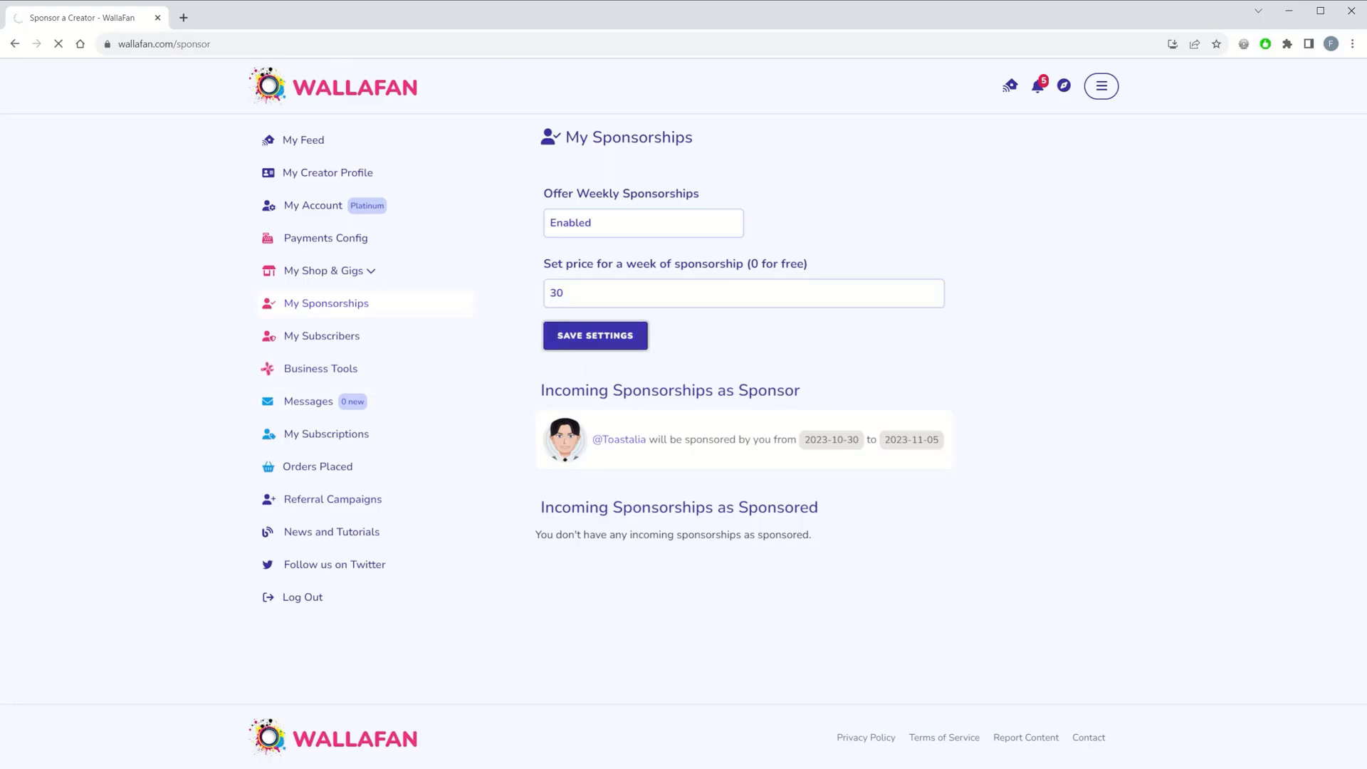
left_click(596, 336)
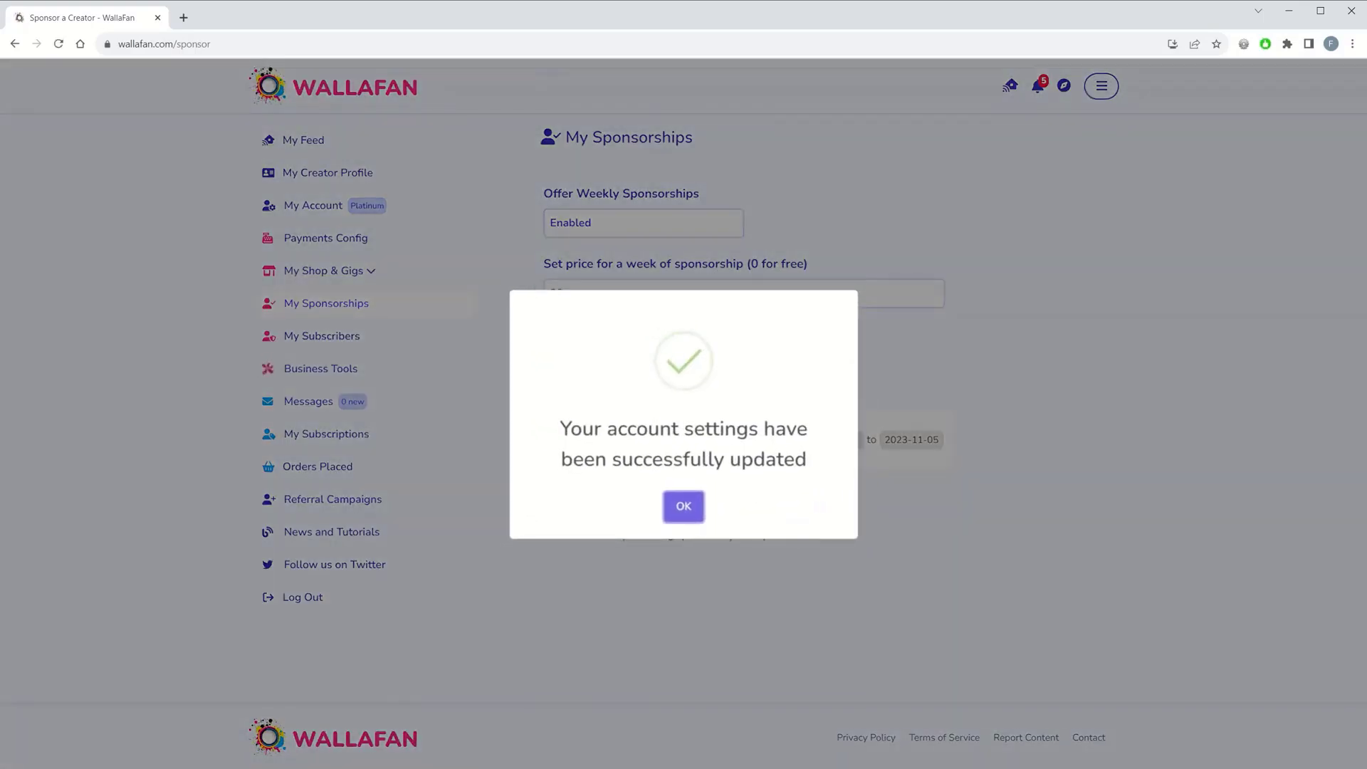
left_click(684, 506)
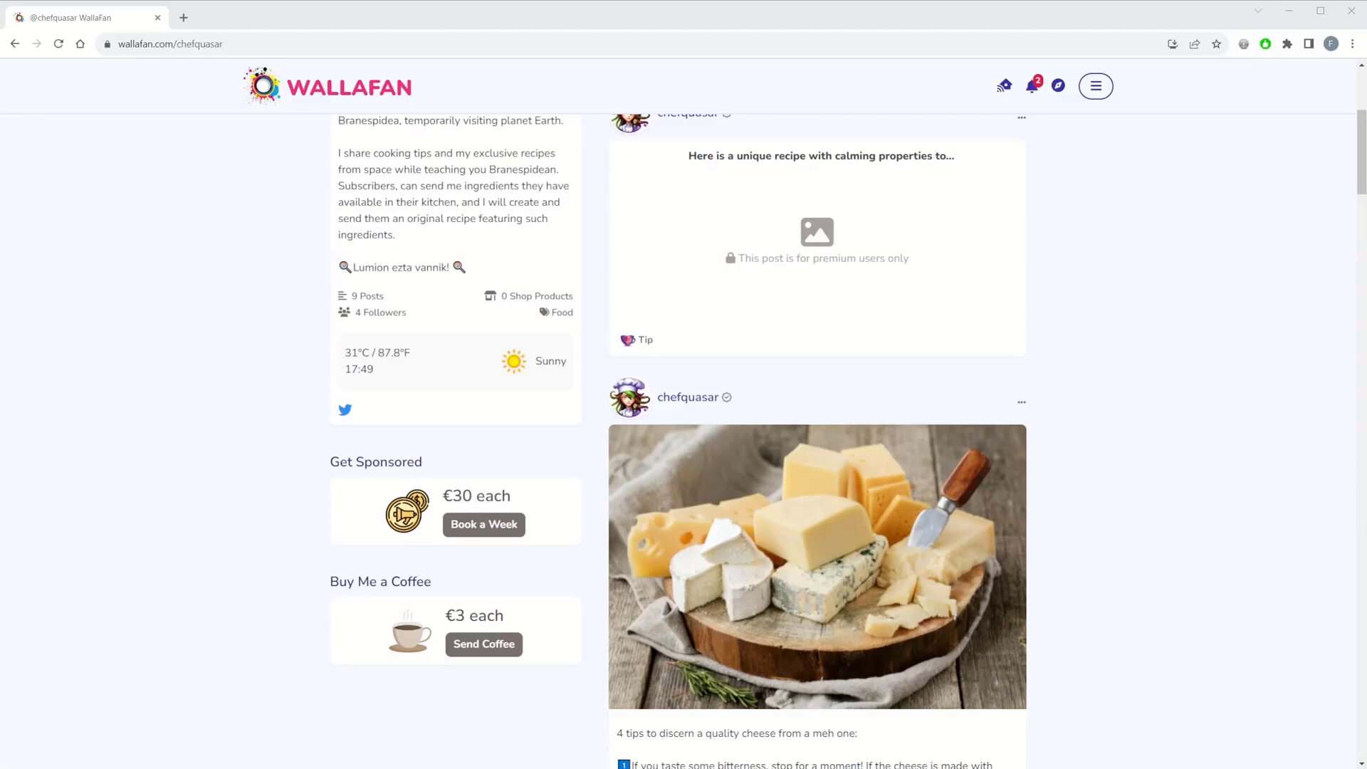
mouse_move(126, 491)
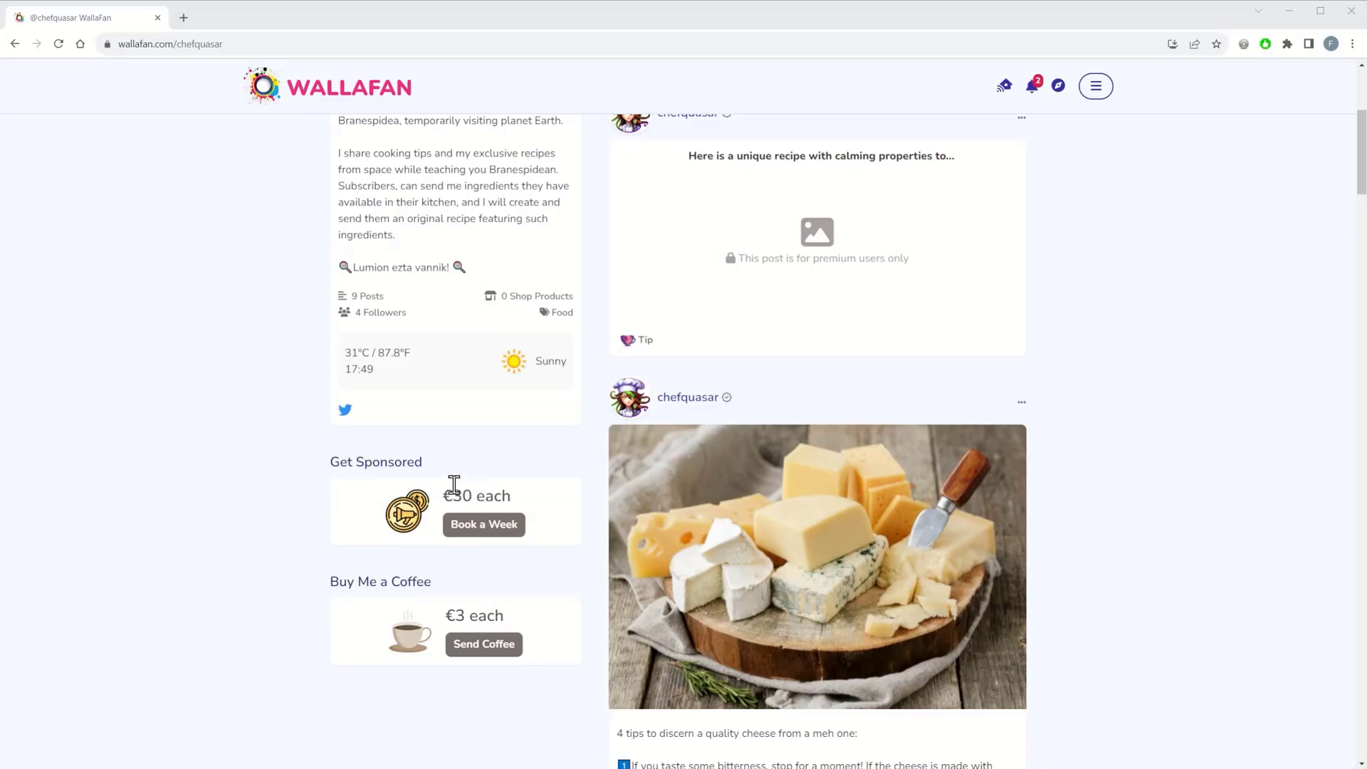
mouse_move(445, 427)
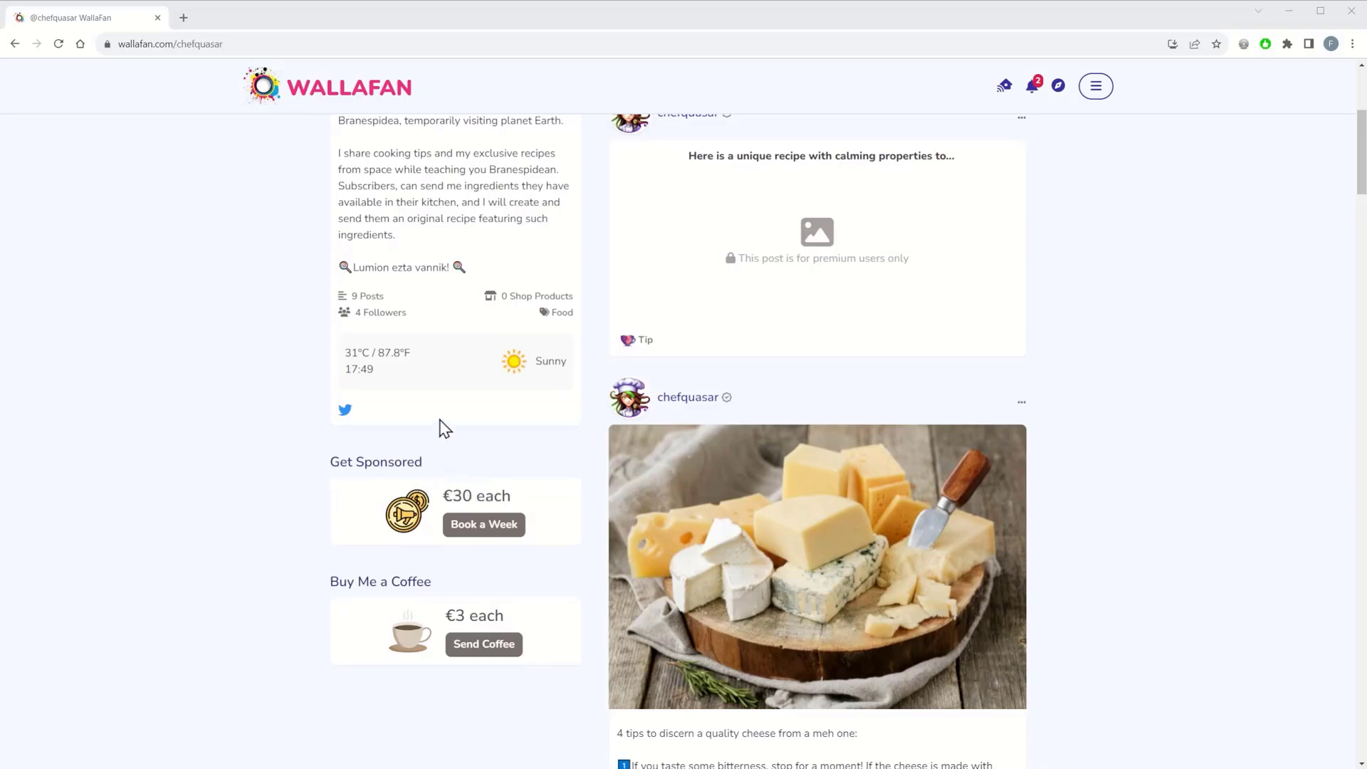
mouse_move(393, 410)
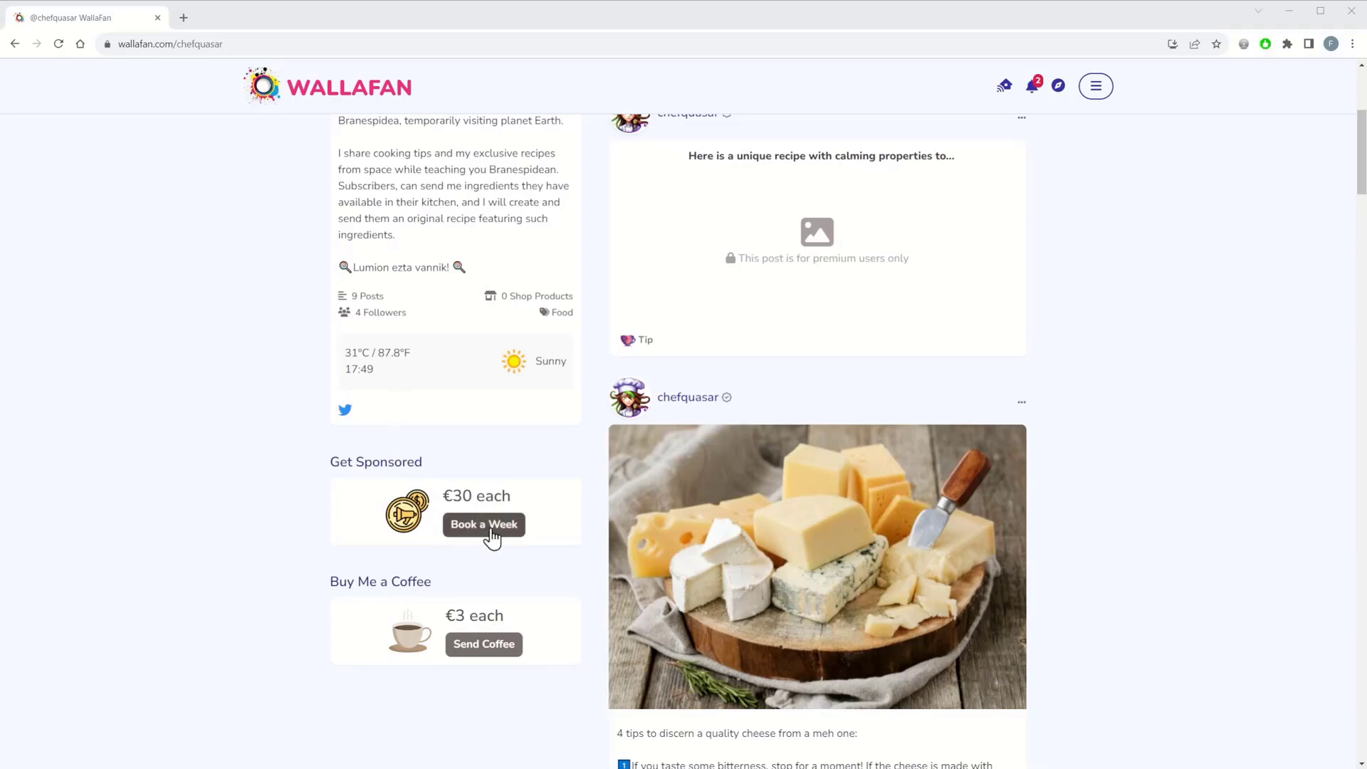
Book chefquasar's week of 16–22 October 2023 and buy the €30 sponsorship
left_click(483, 524)
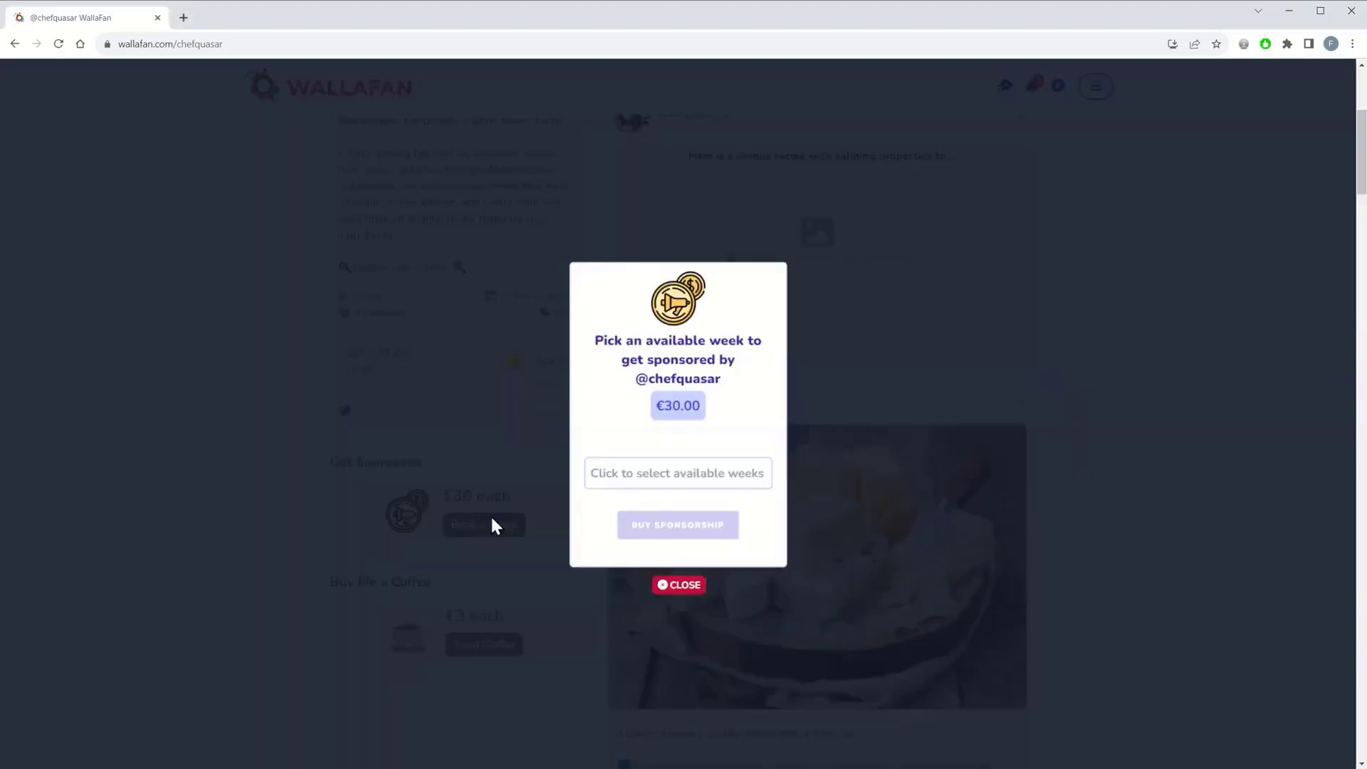
left_click(678, 473)
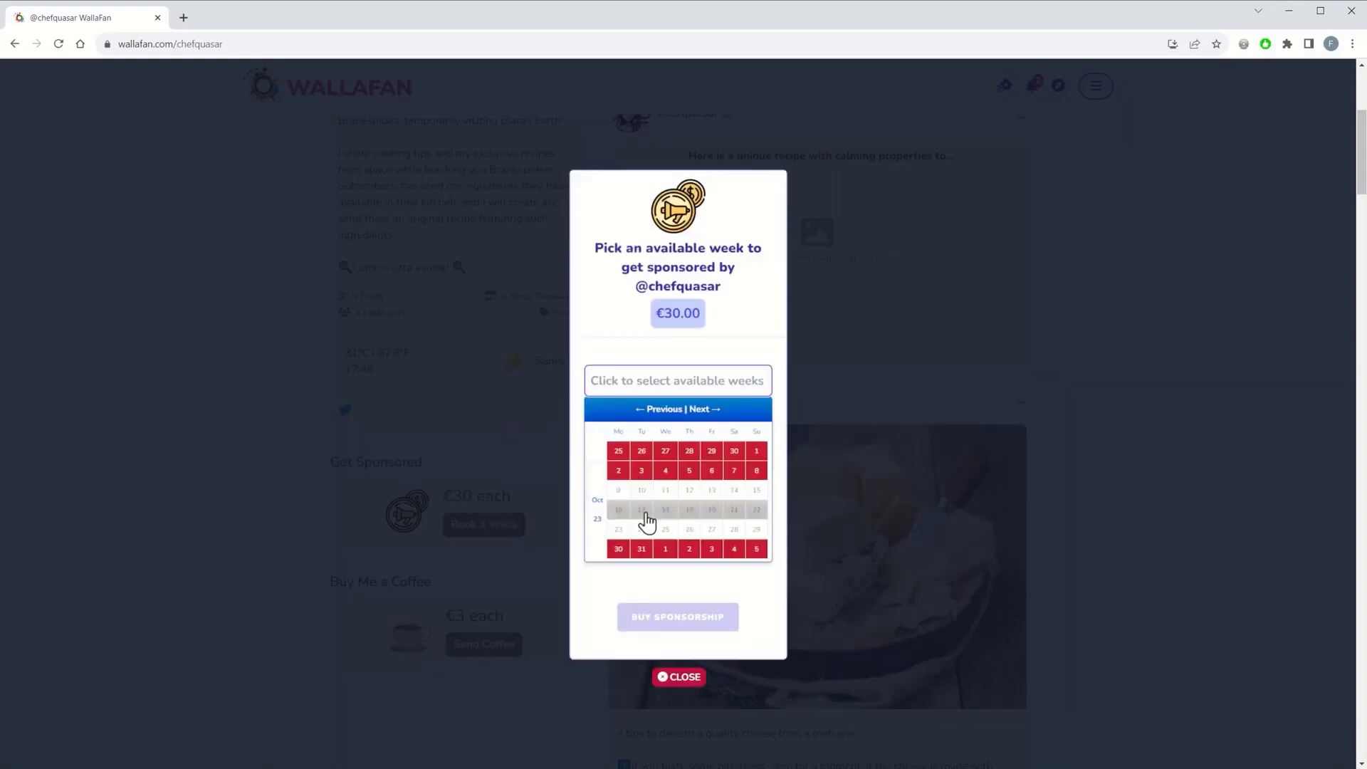
left_click(665, 510)
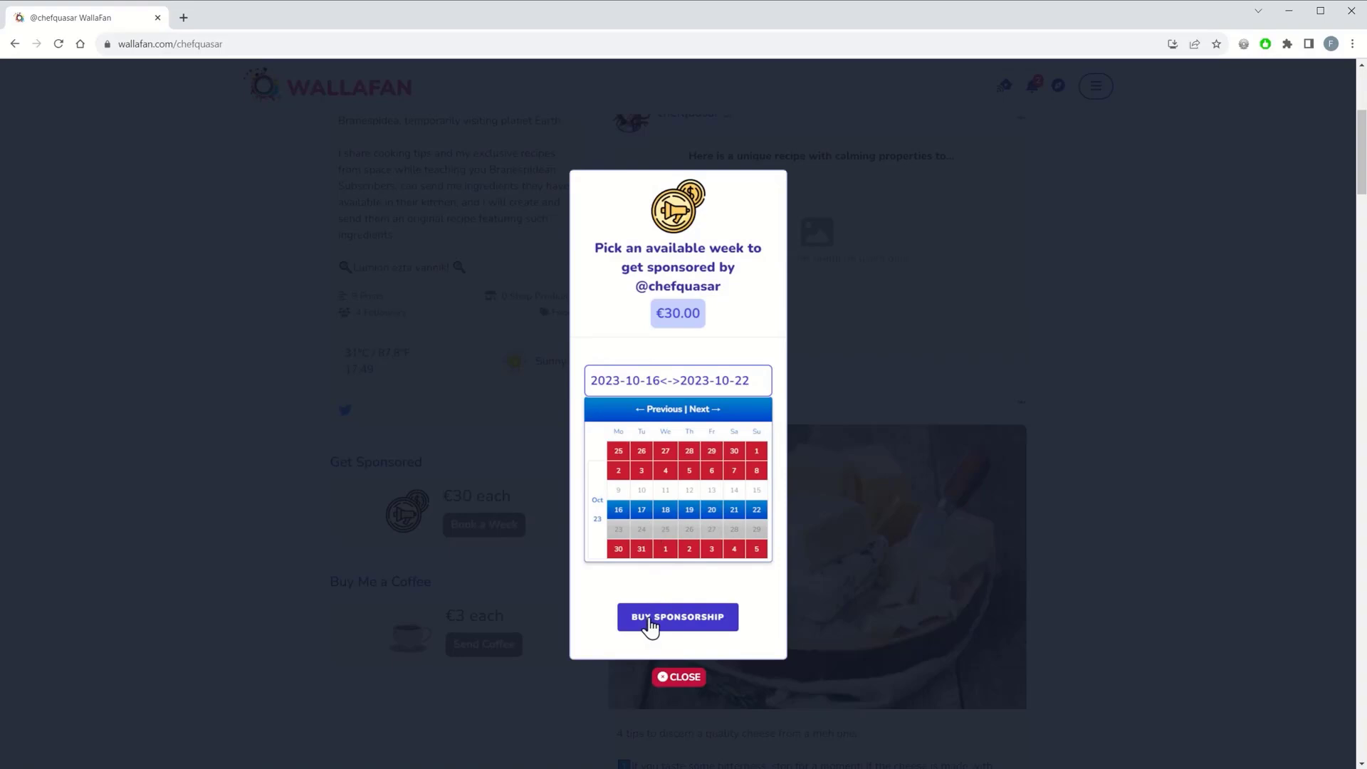
left_click(678, 676)
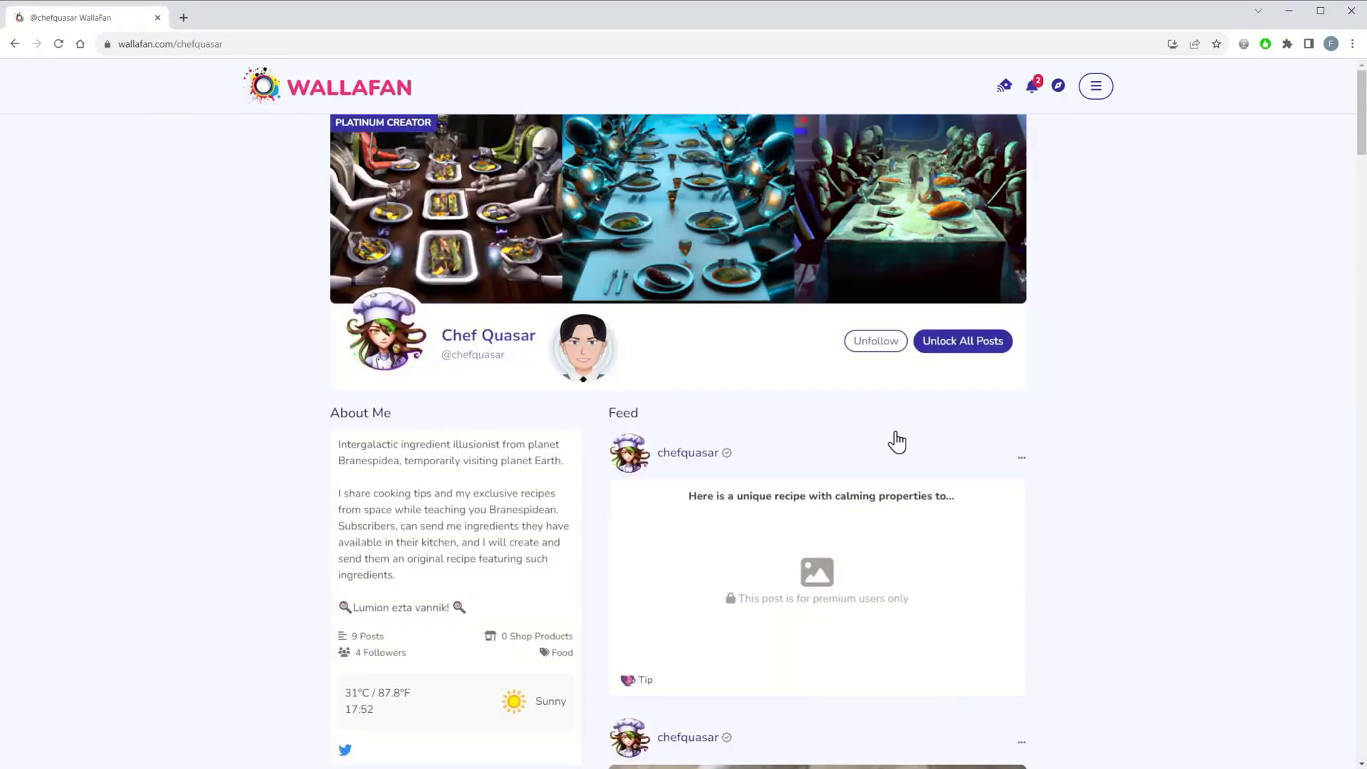
mouse_move(781, 460)
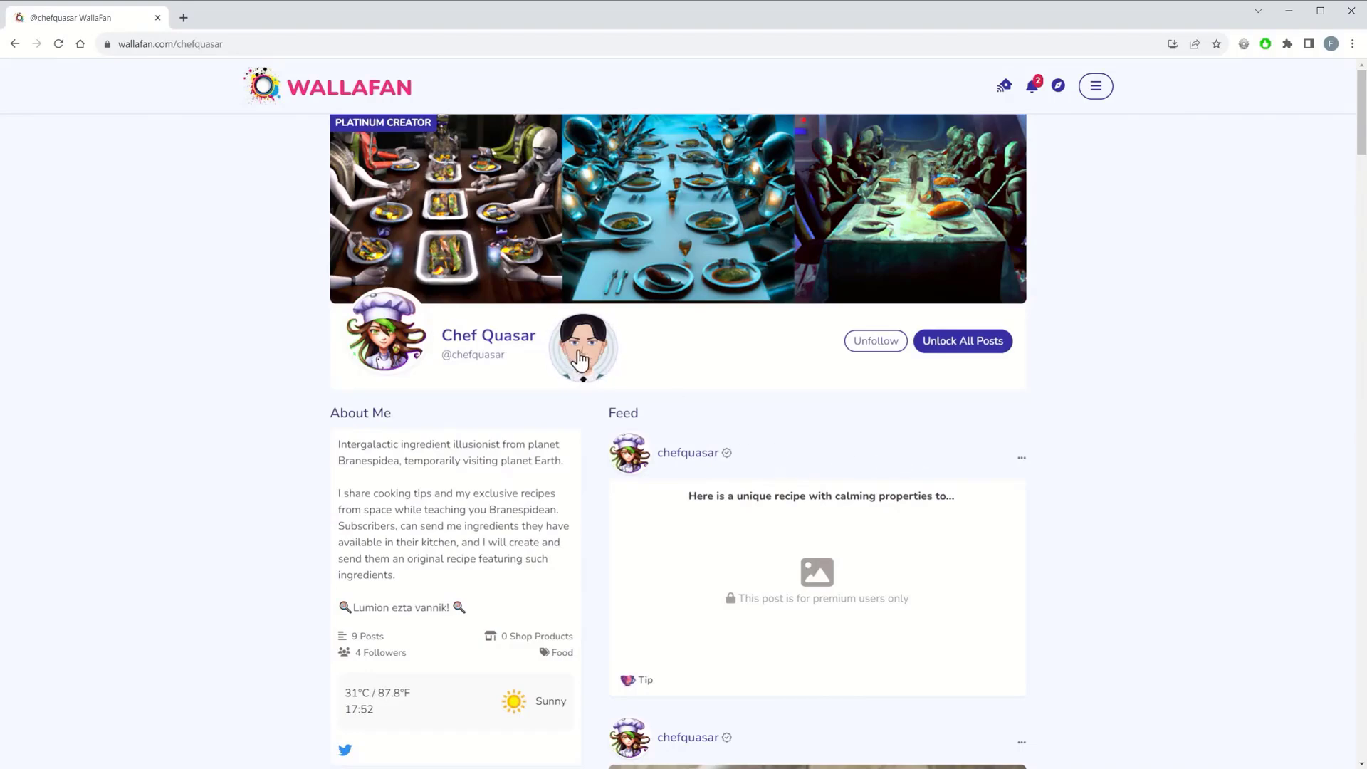
Select the sponsor avatar shown beside Chef Quasar's name on the profile
left_click(583, 348)
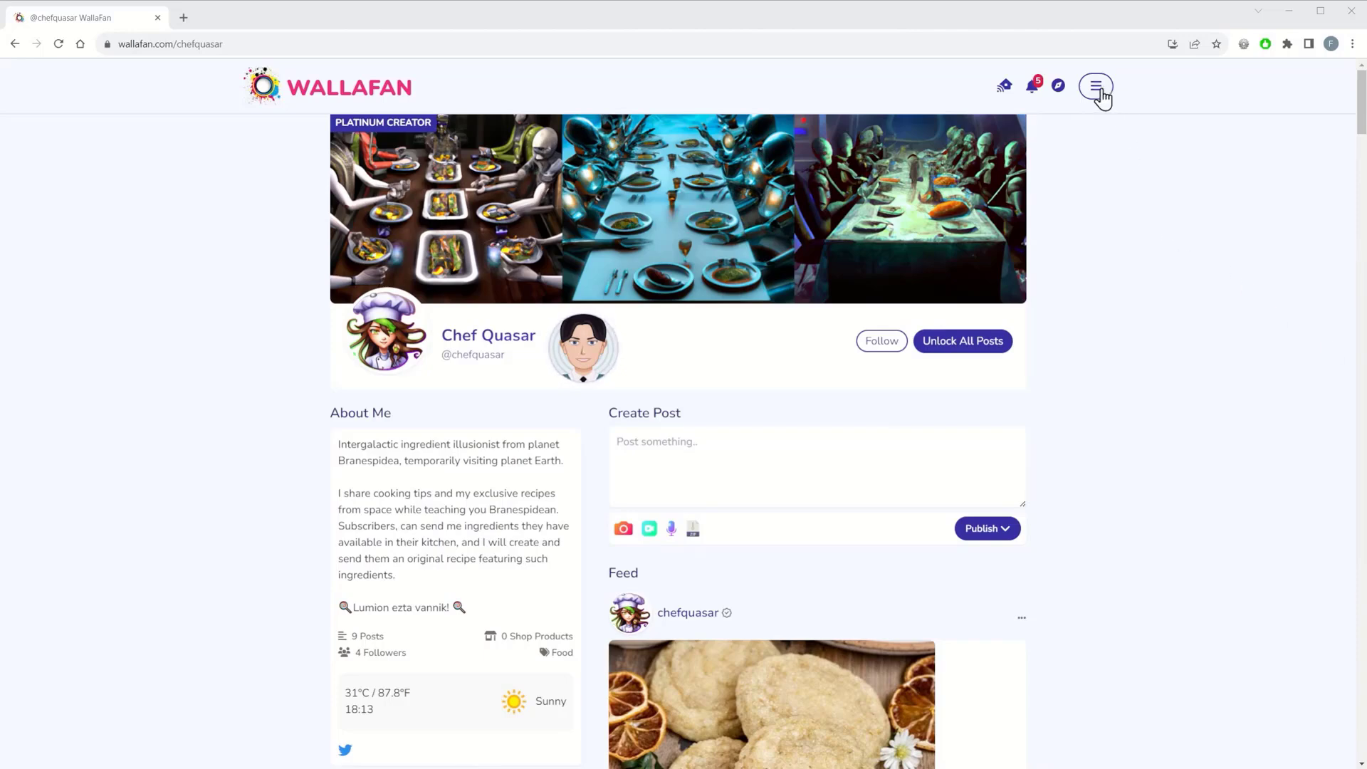
Go to My Account settings from the personal feed
left_click(1097, 85)
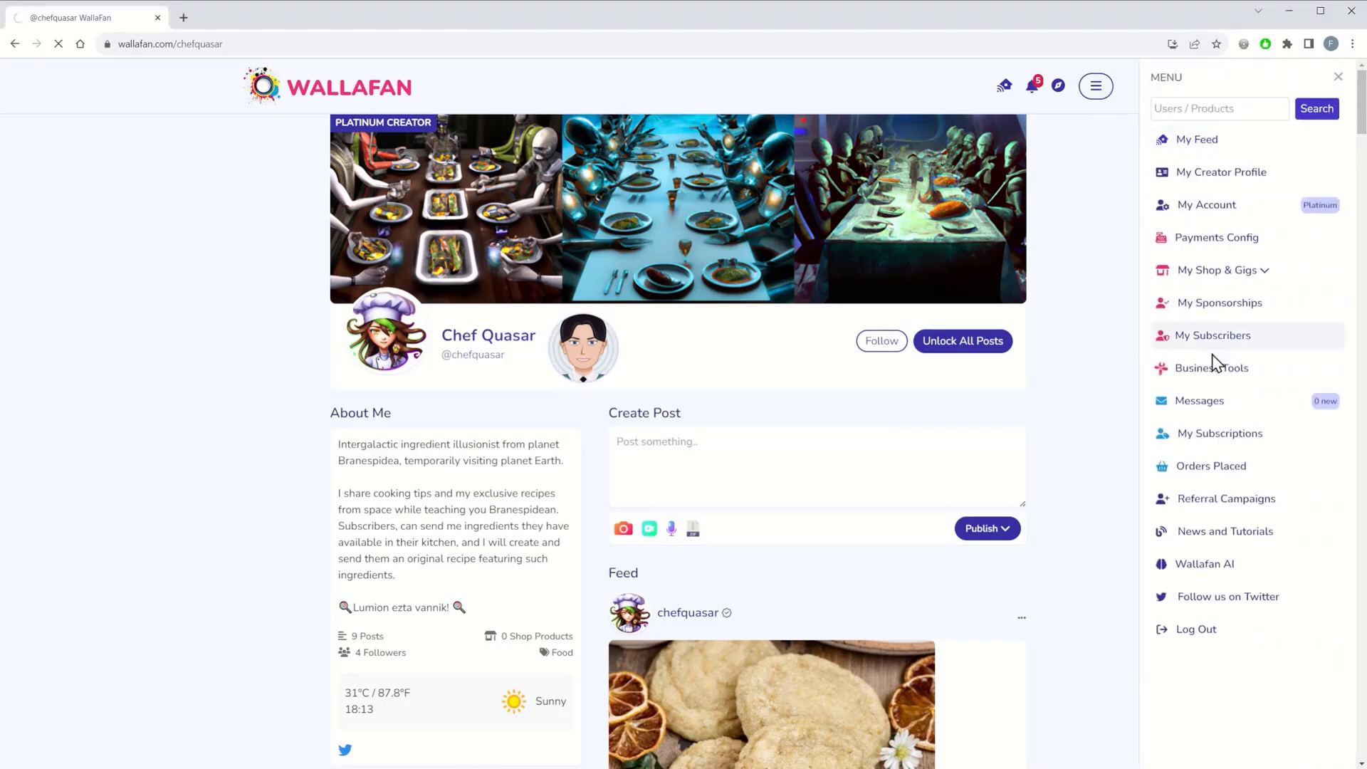
left_click(1198, 138)
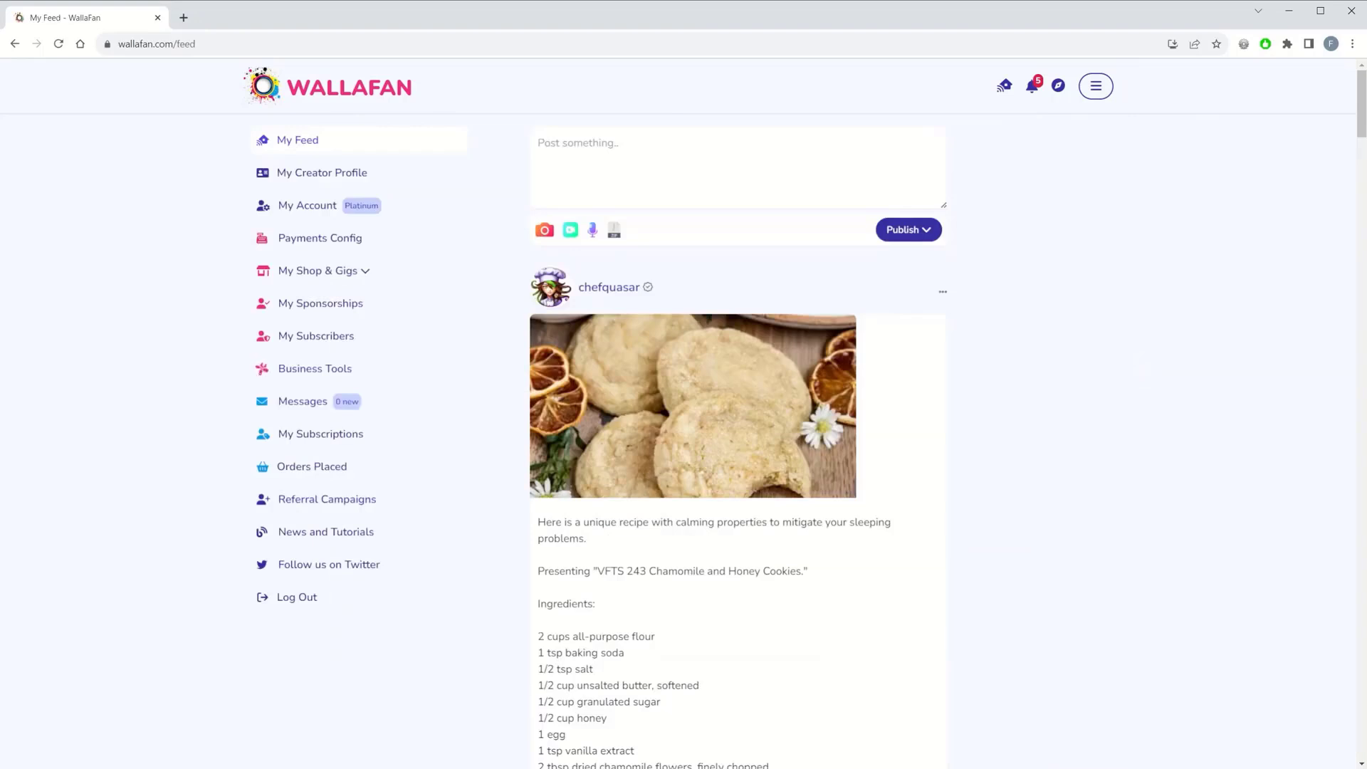
mouse_move(309, 209)
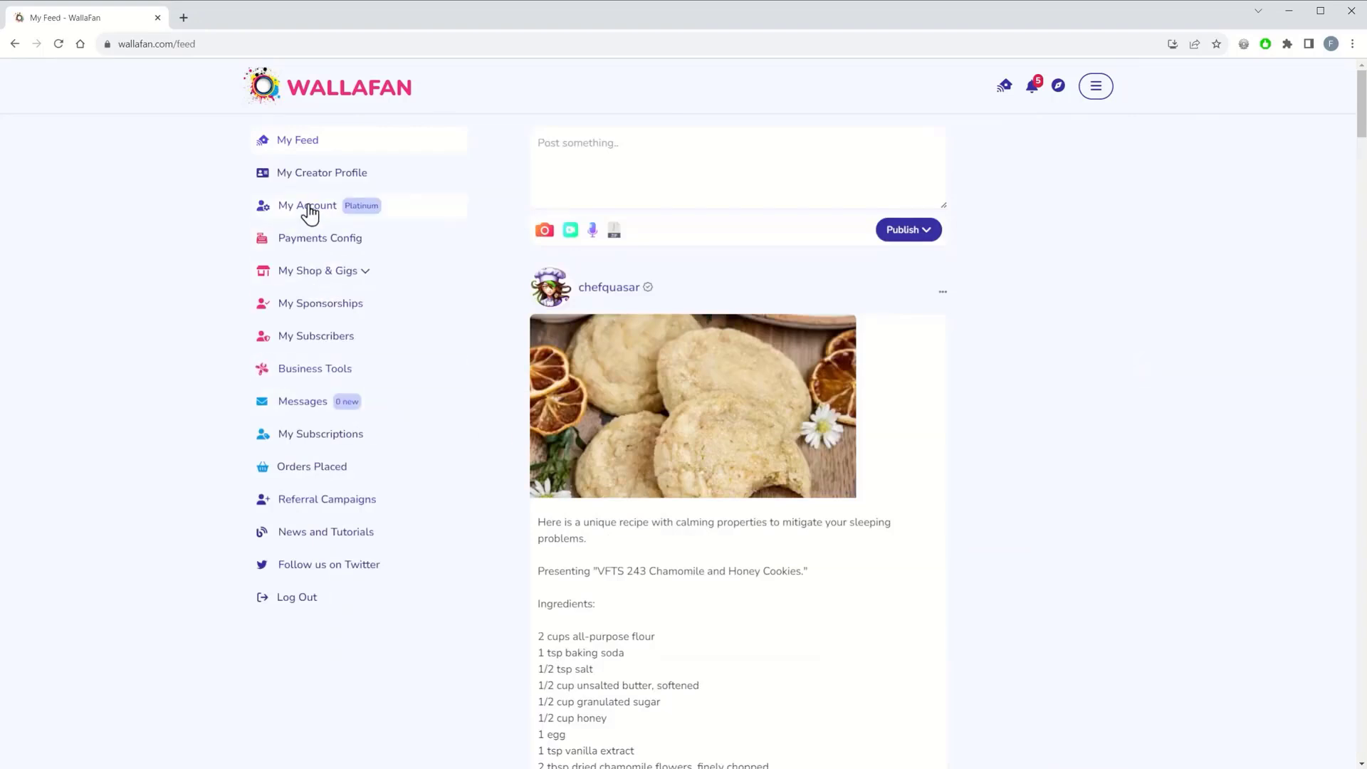
left_click(308, 206)
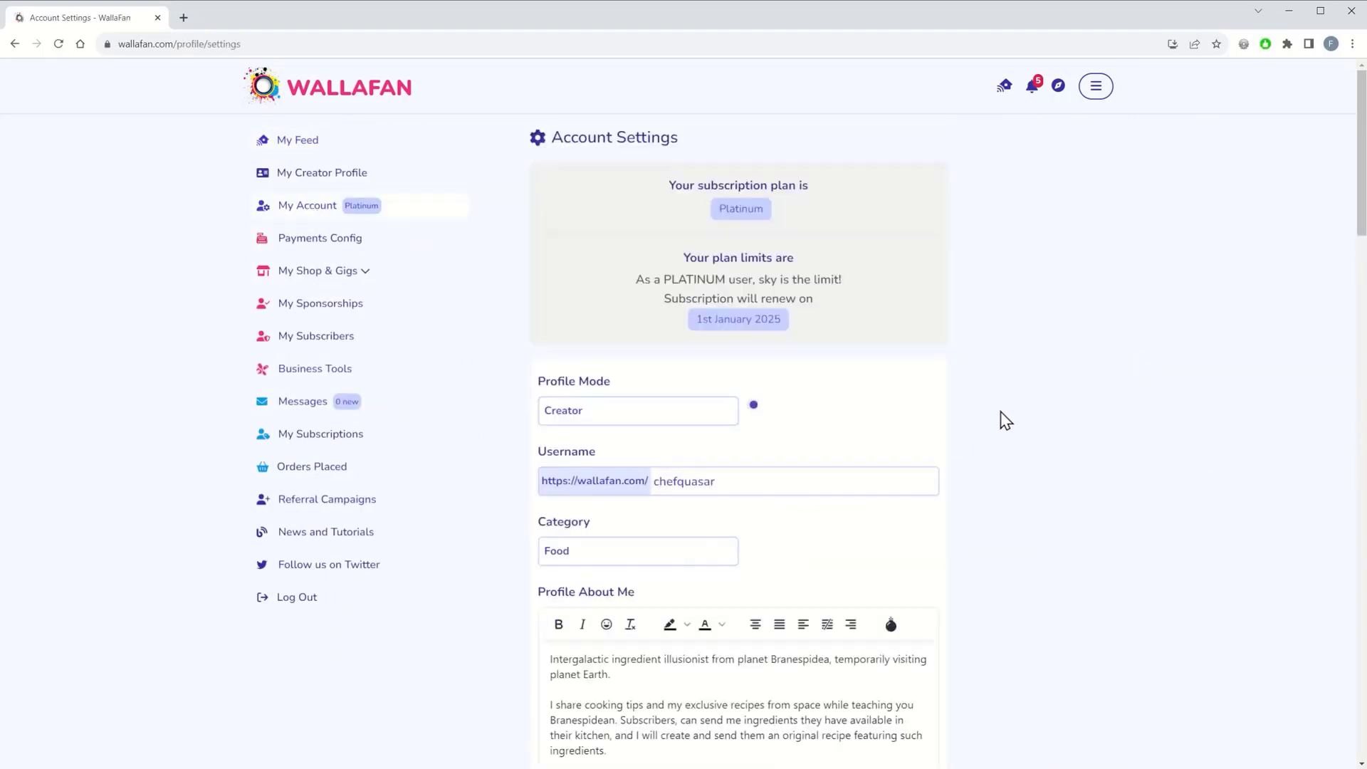
scroll("down", 3)
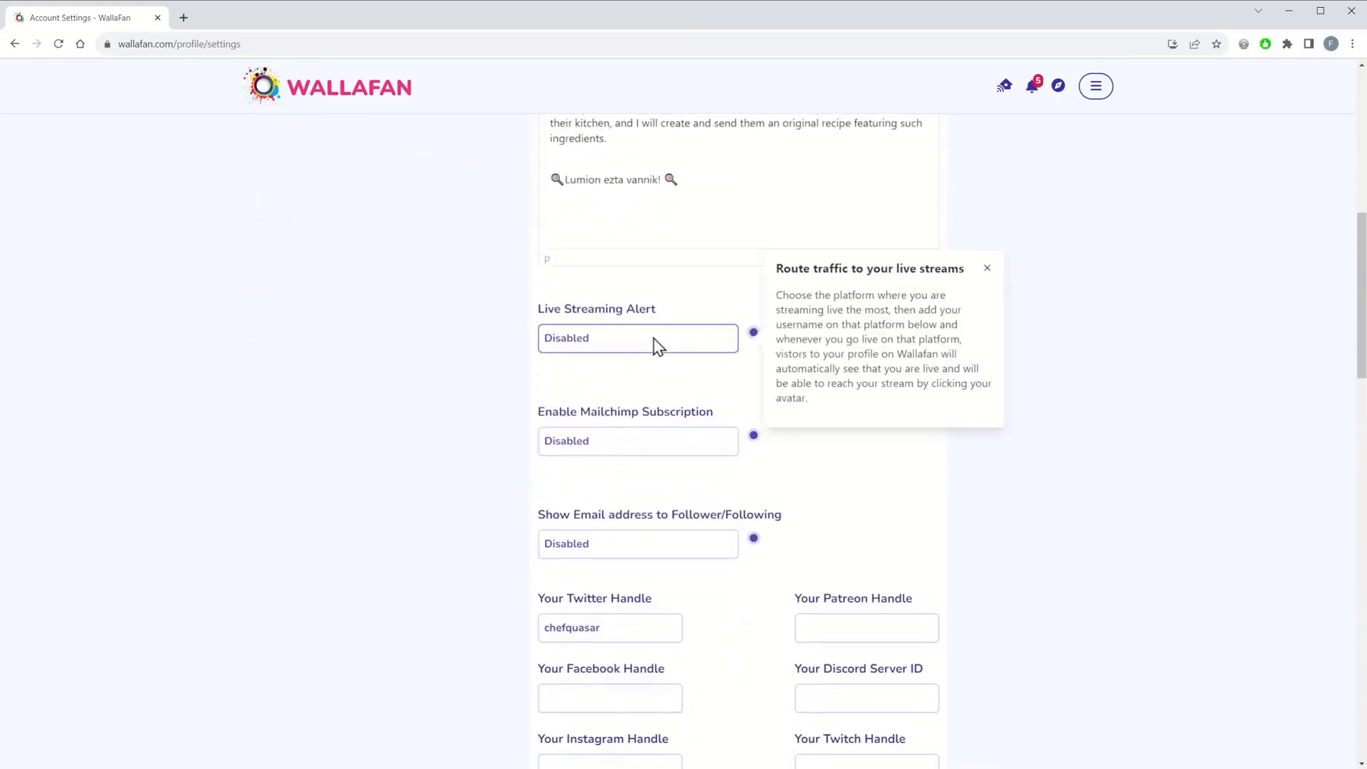
mouse_move(611, 379)
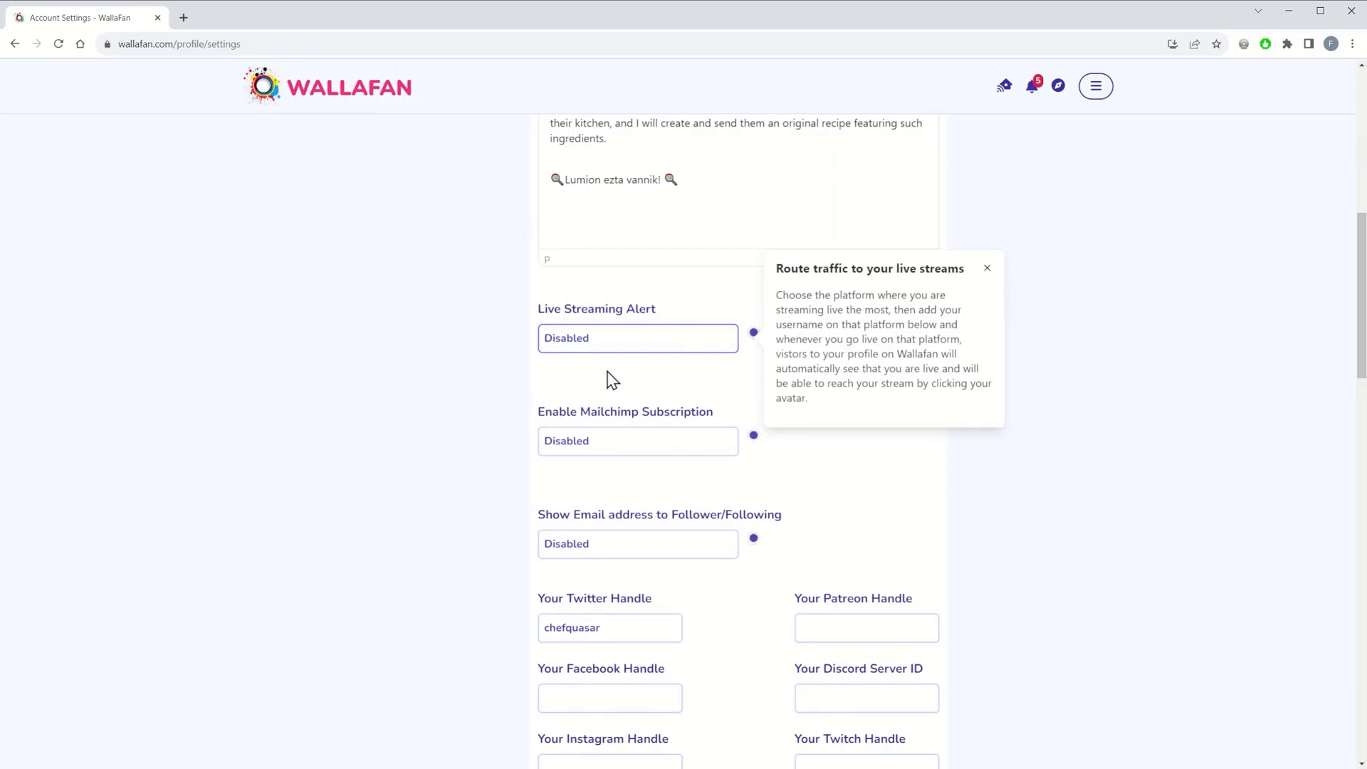
Set the live streaming alert to Twitch with username nymn and save the profile
left_click(638, 338)
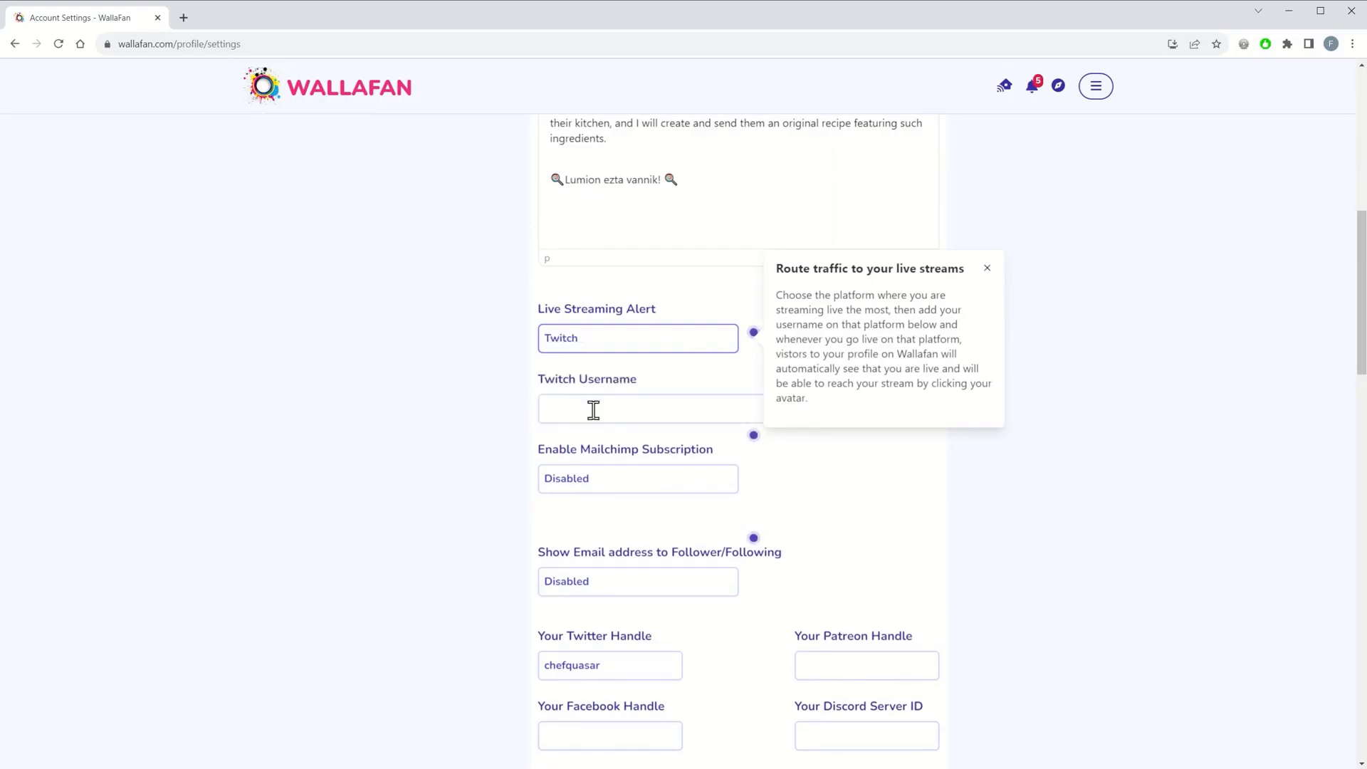
left_click(651, 409)
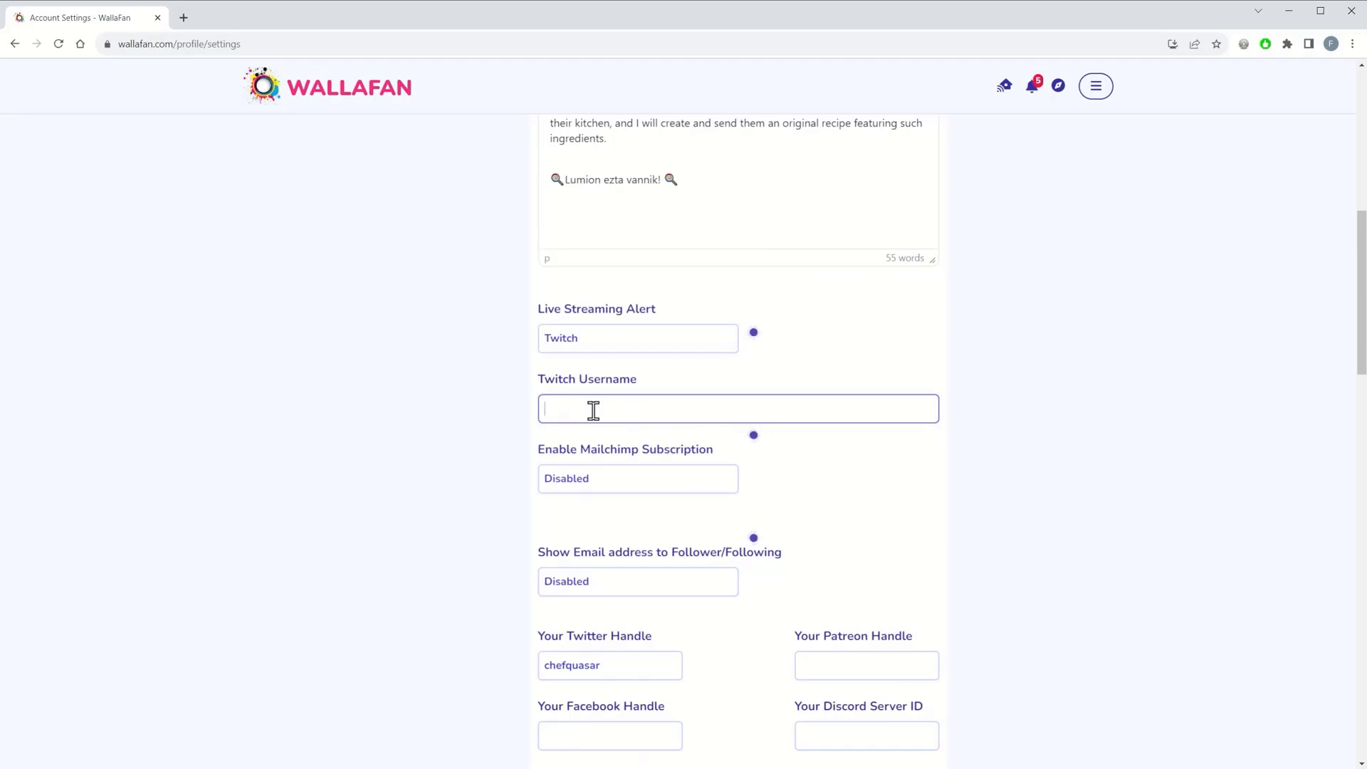
type("nymn")
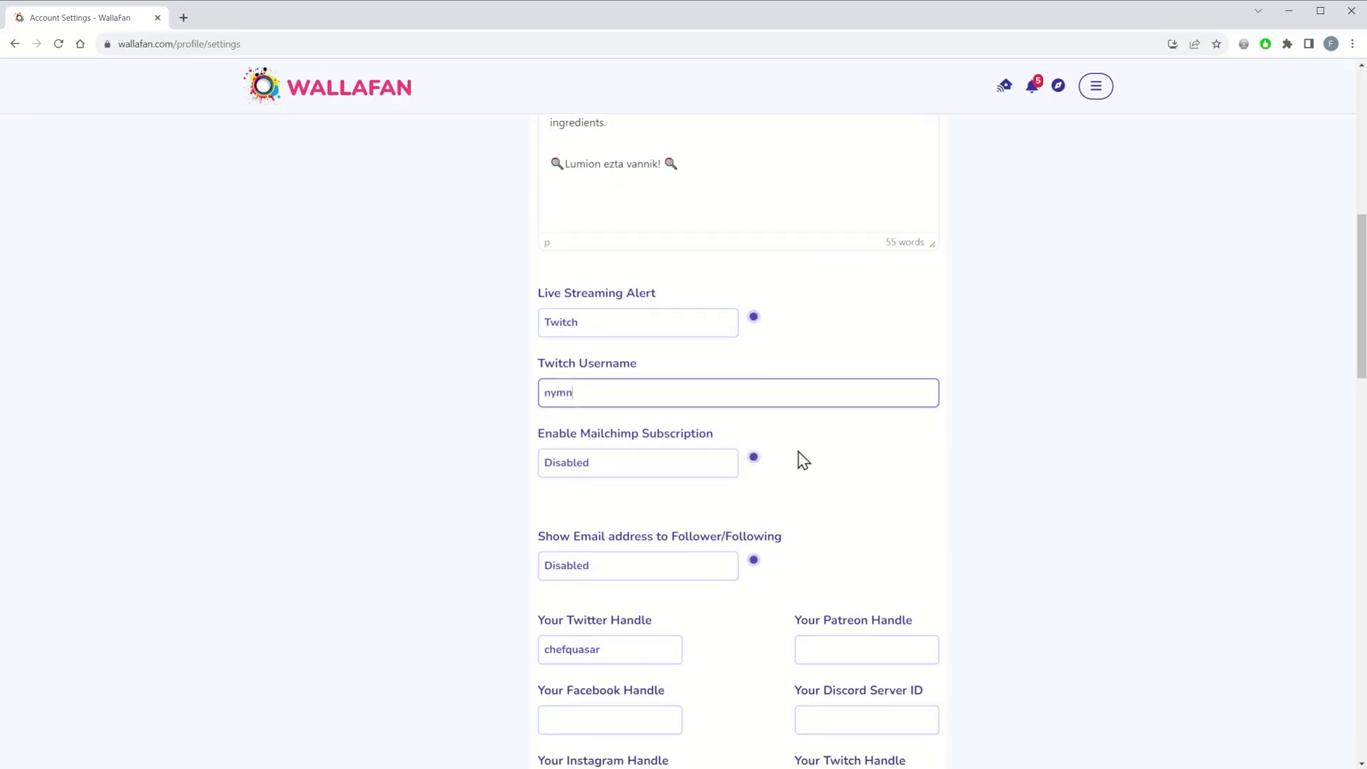
scroll("down", 3)
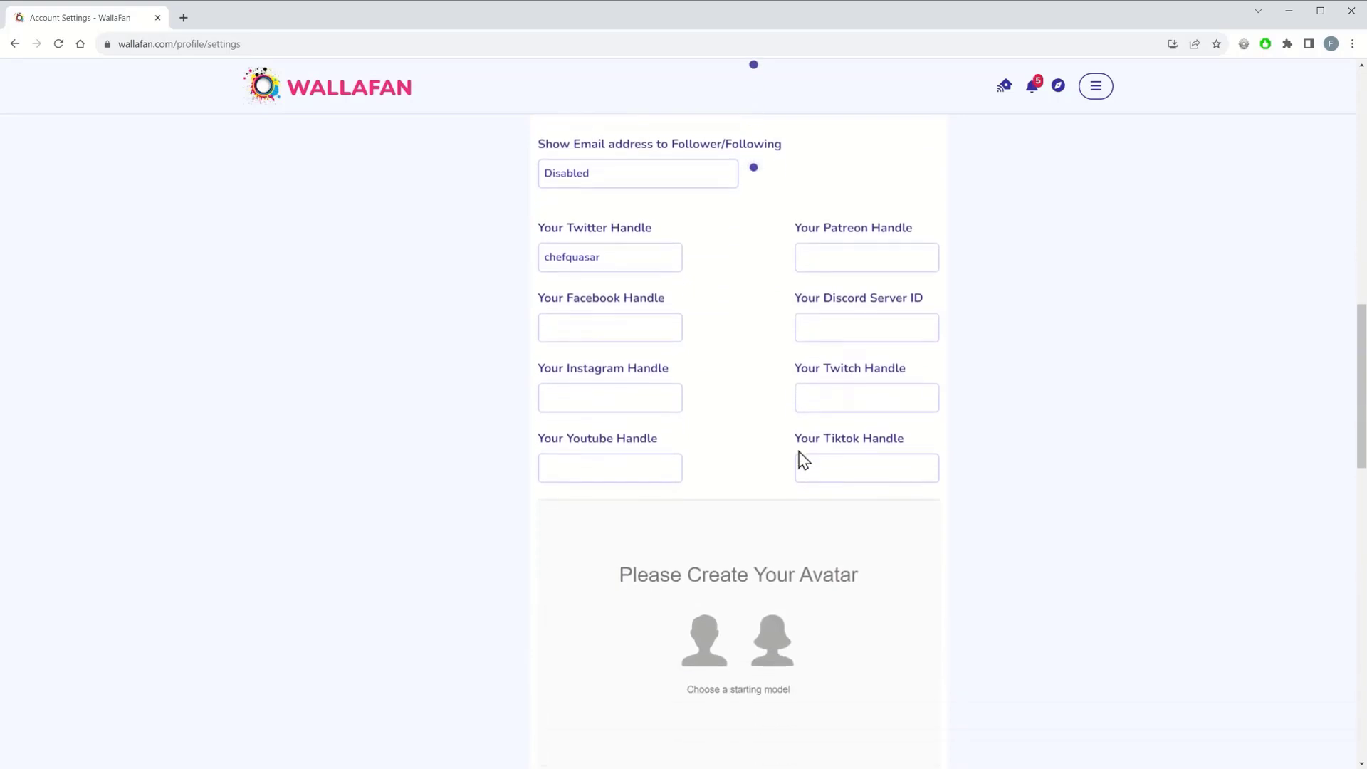
scroll("down", 3)
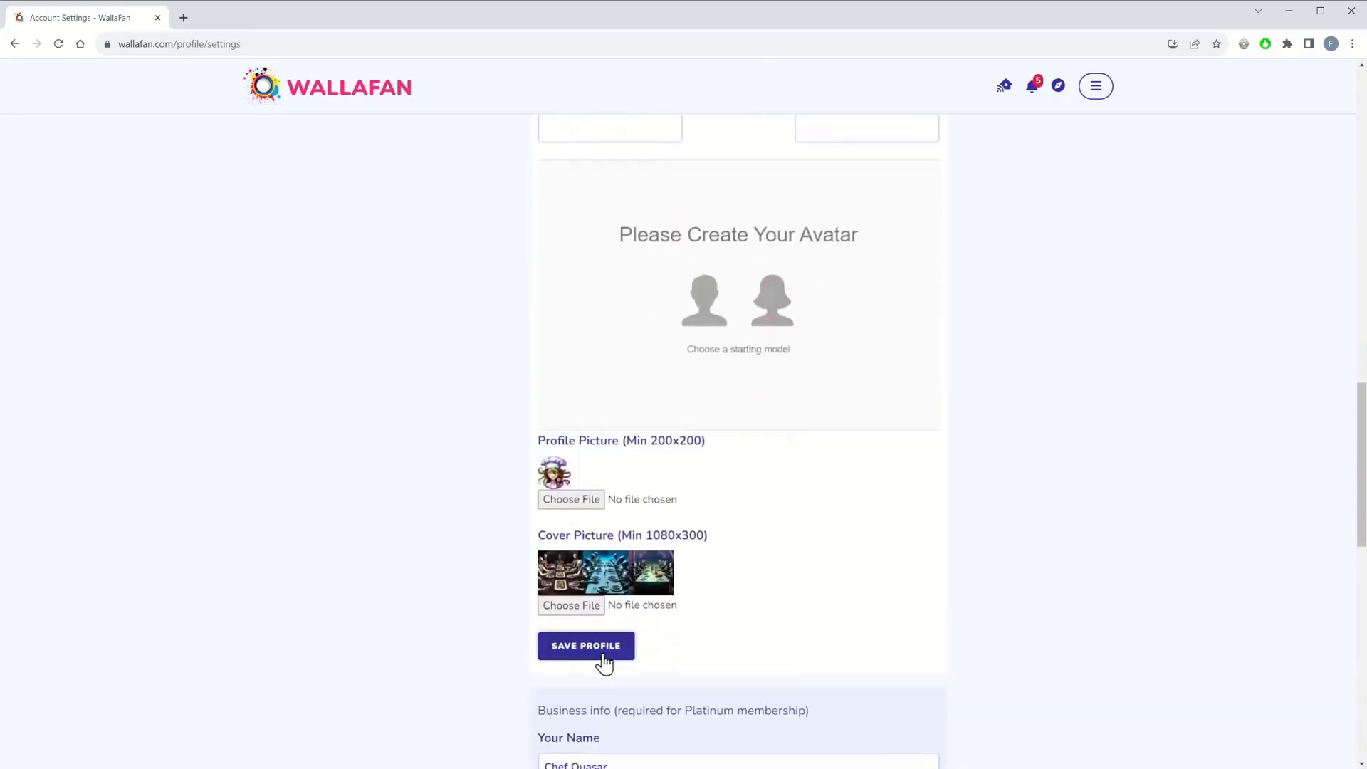
left_click(585, 645)
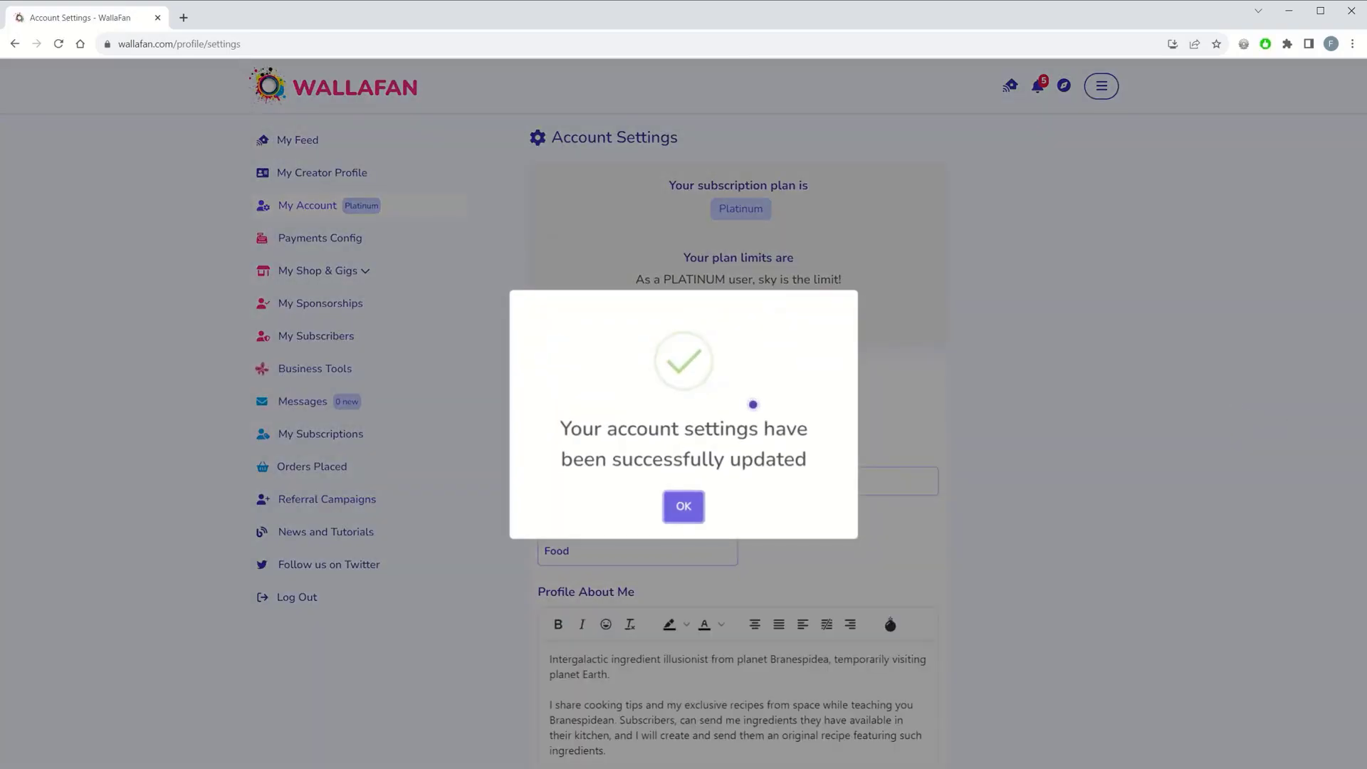
left_click(683, 506)
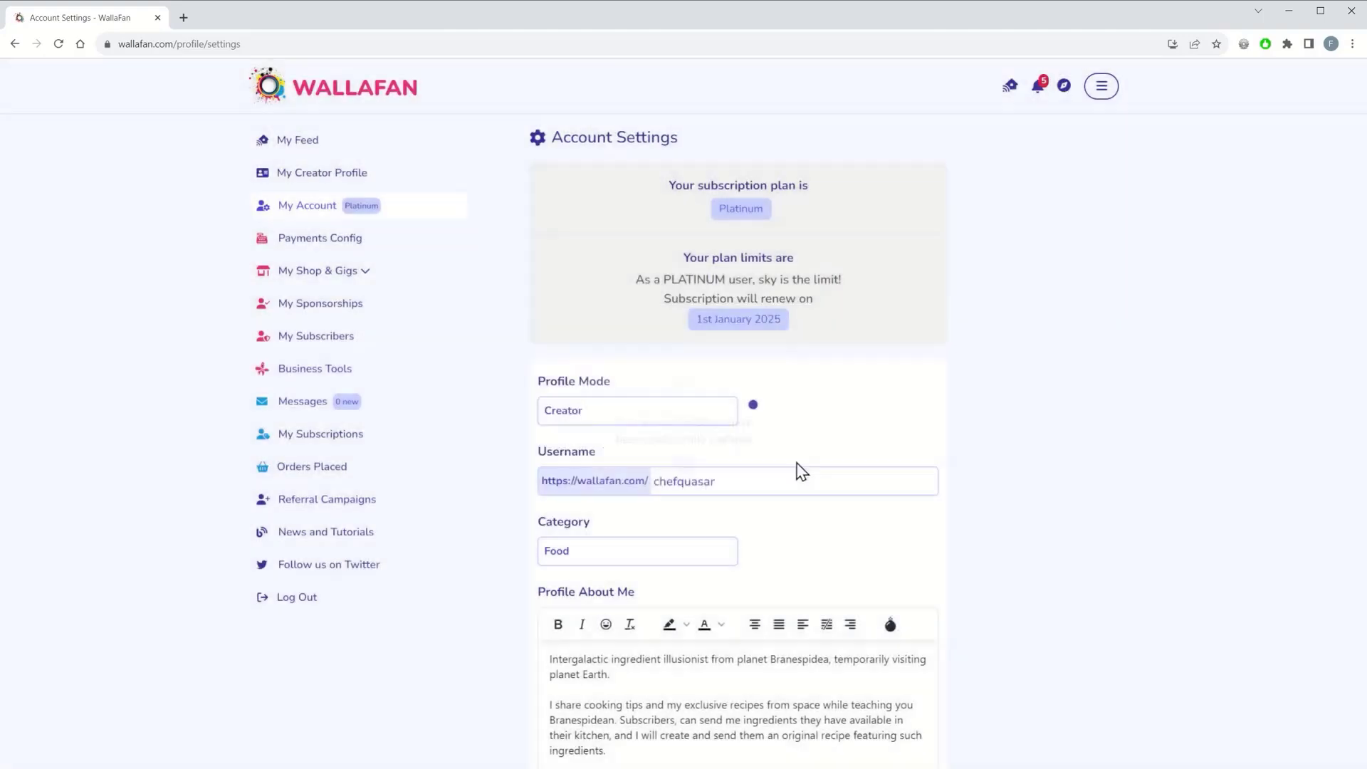
mouse_move(888, 423)
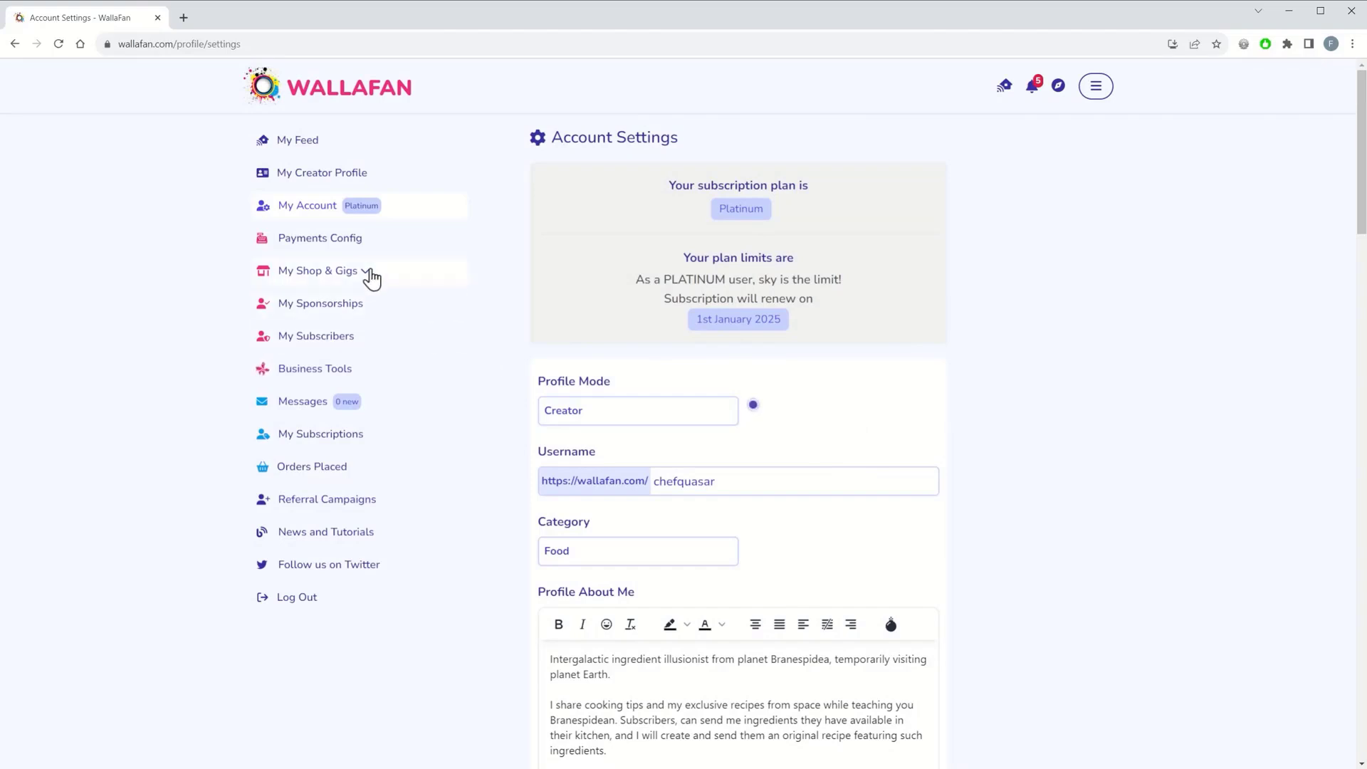
View the public creator profile now marked LIVE
left_click(317, 271)
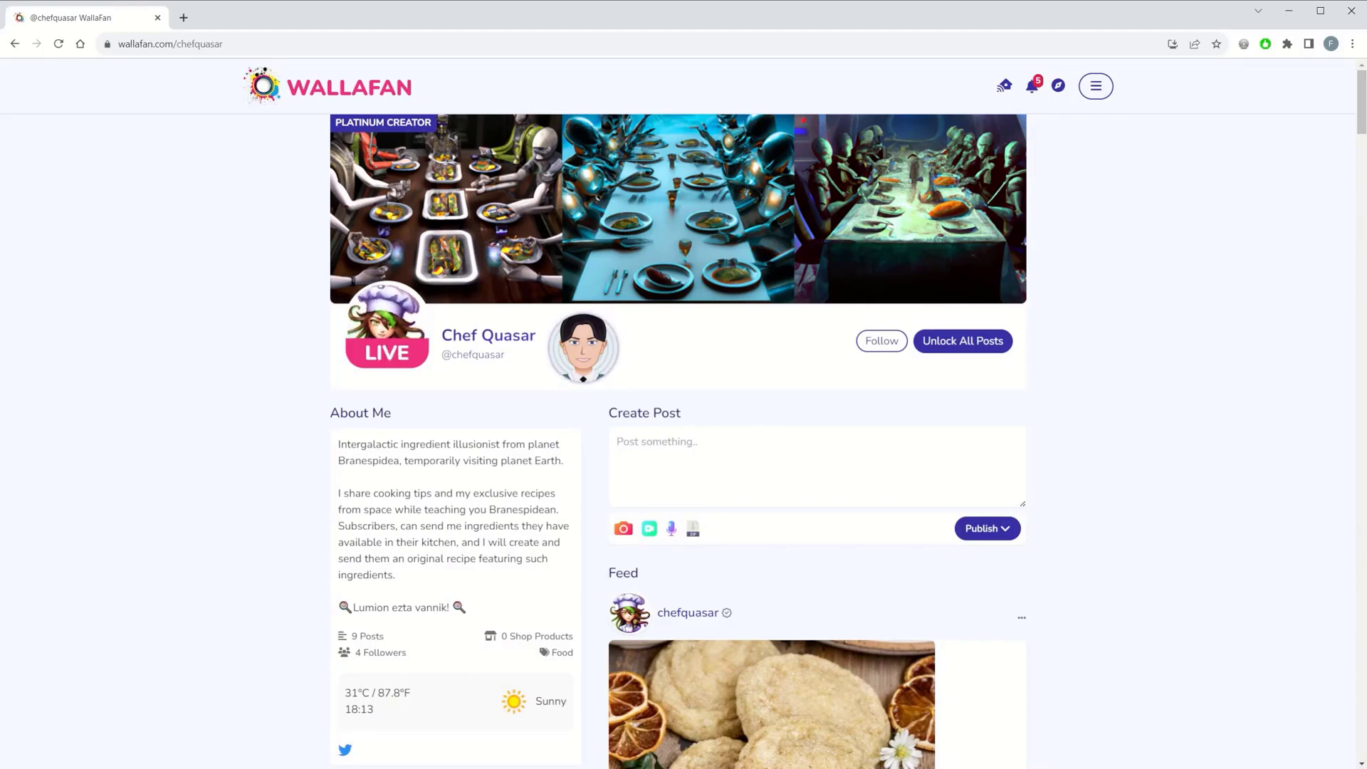
mouse_move(350, 394)
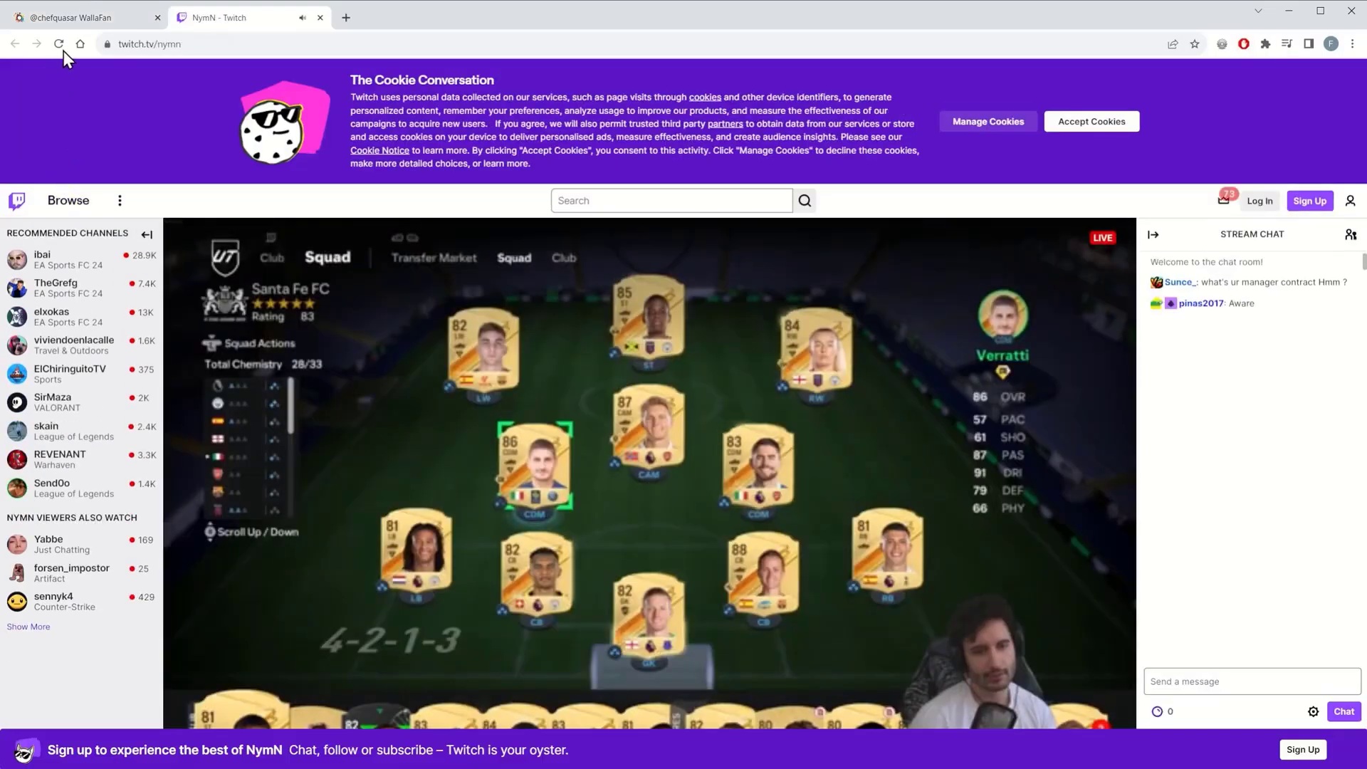
left_click(78, 17)
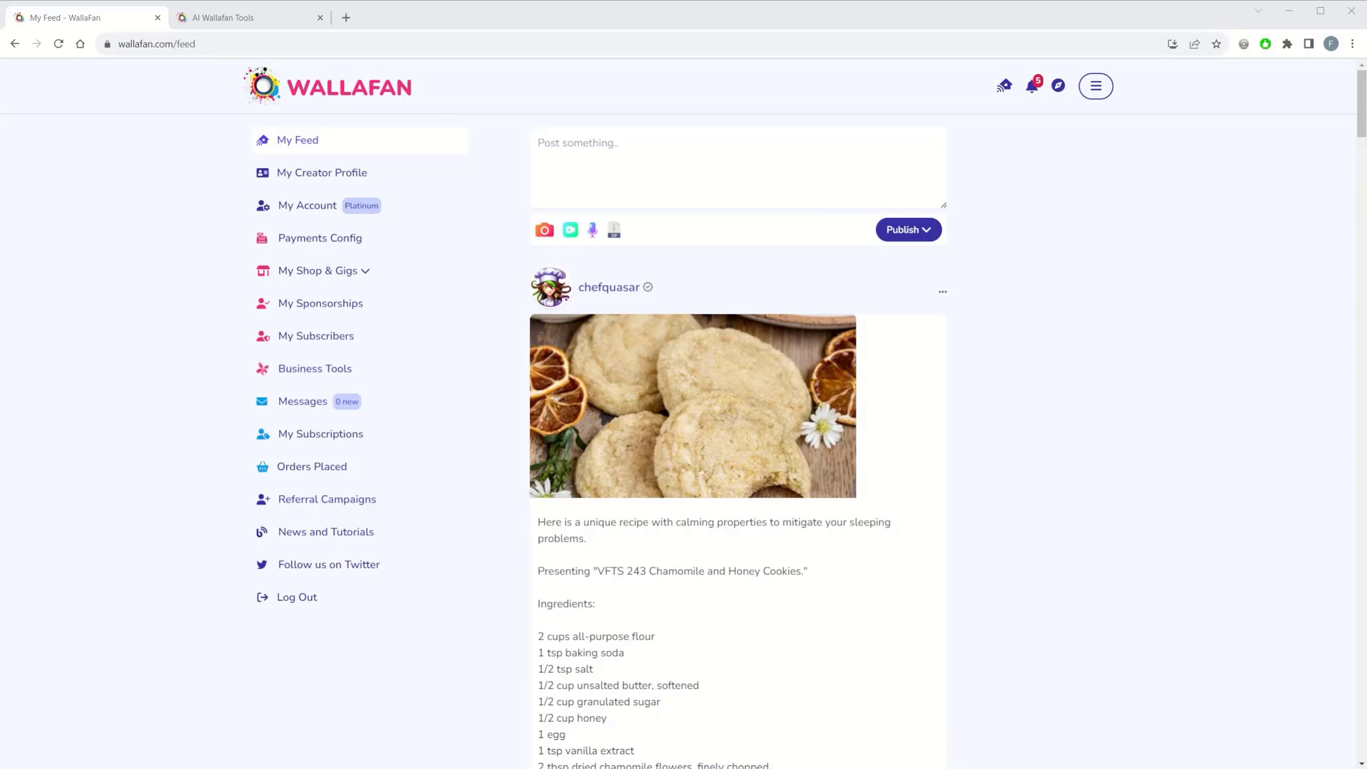
mouse_move(314, 368)
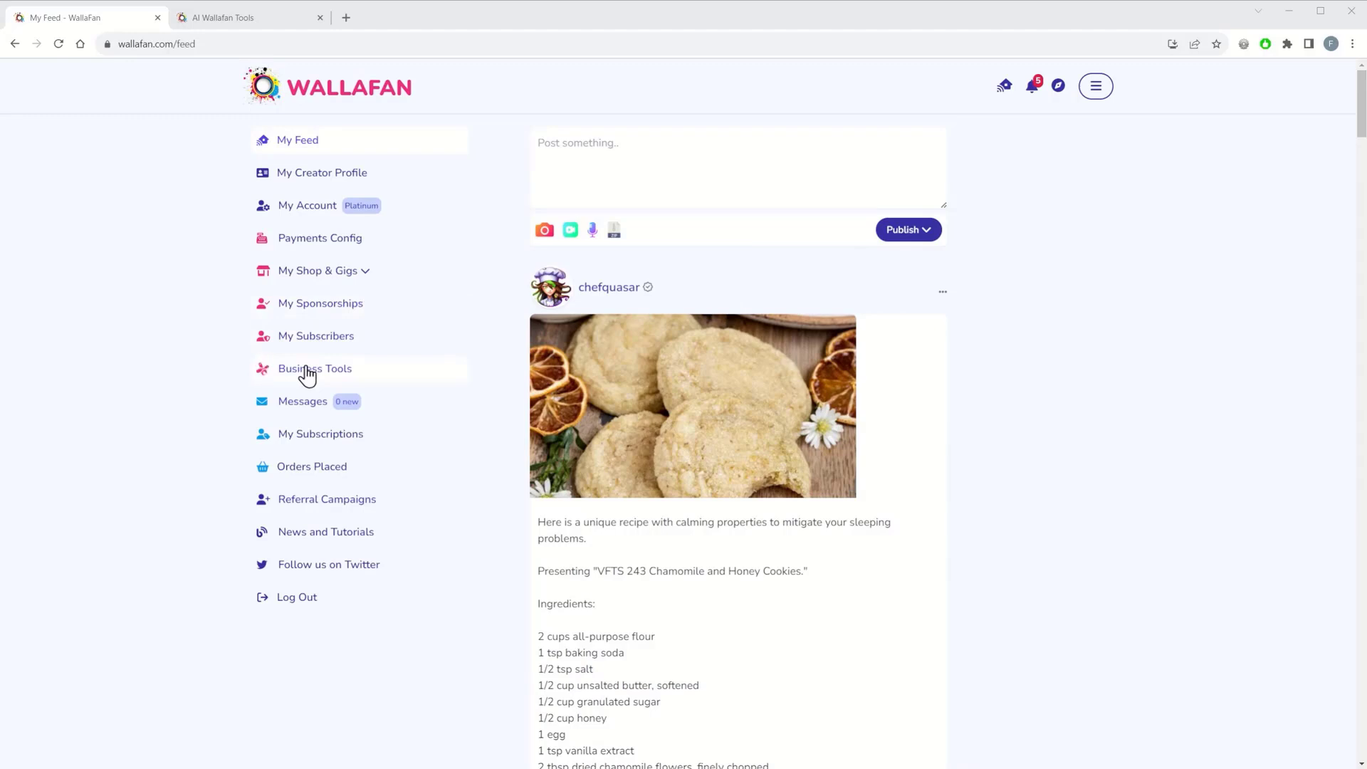
Go to the Business Tools page from the sidebar
left_click(313, 368)
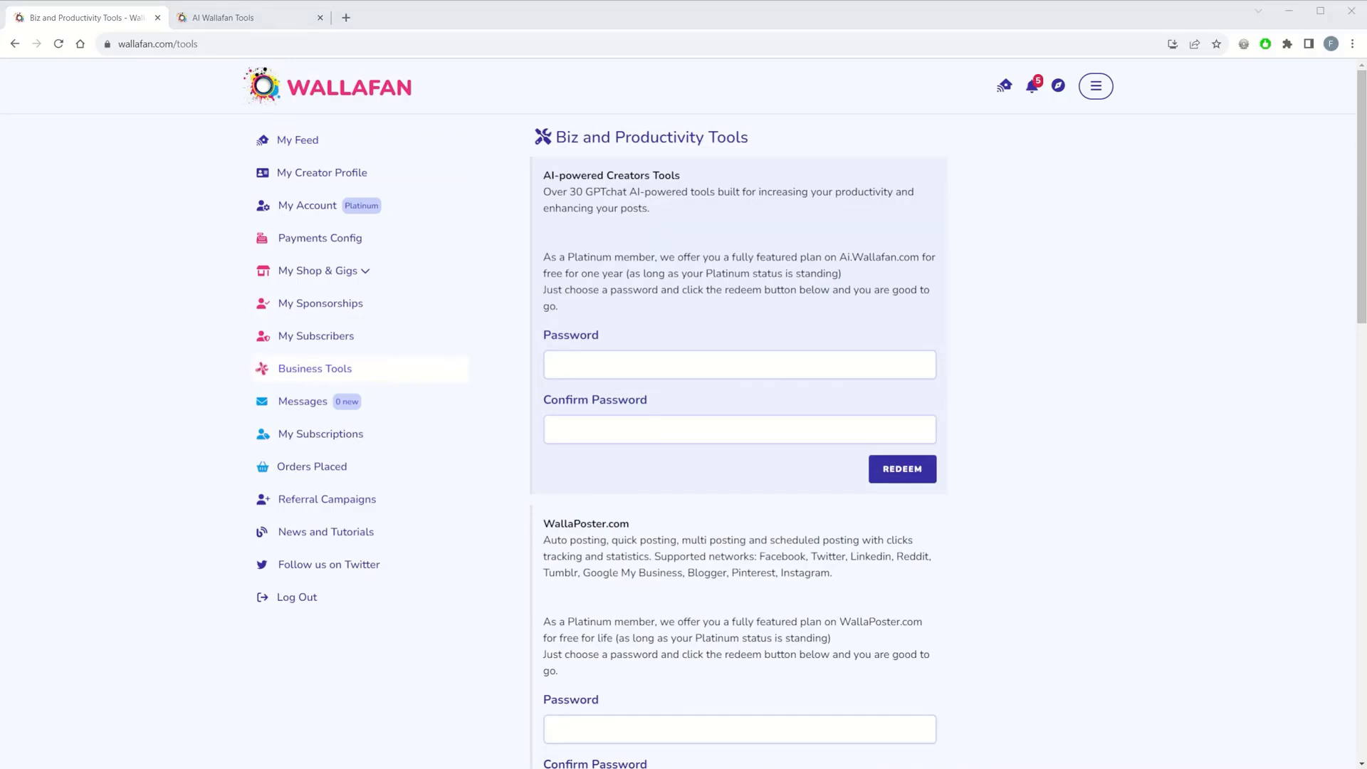
mouse_move(840, 461)
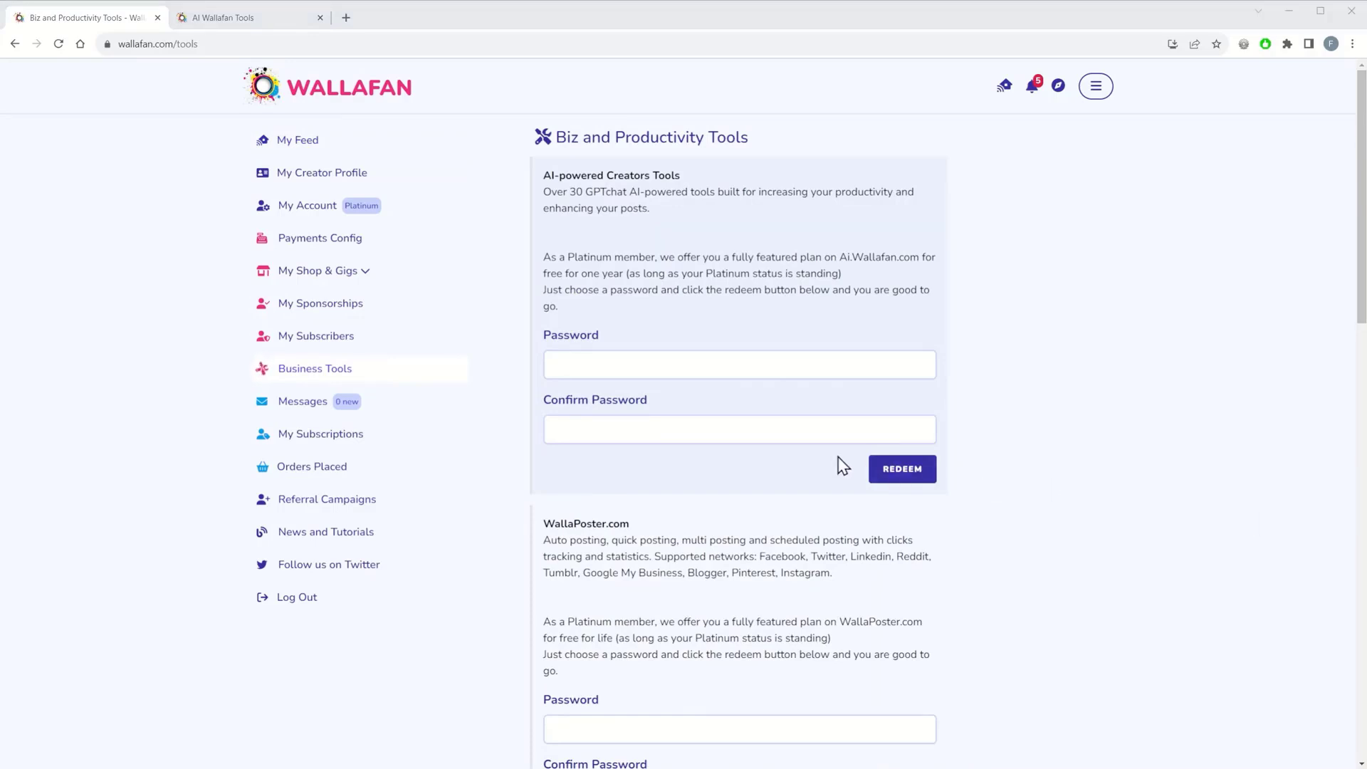
scroll("down", 3)
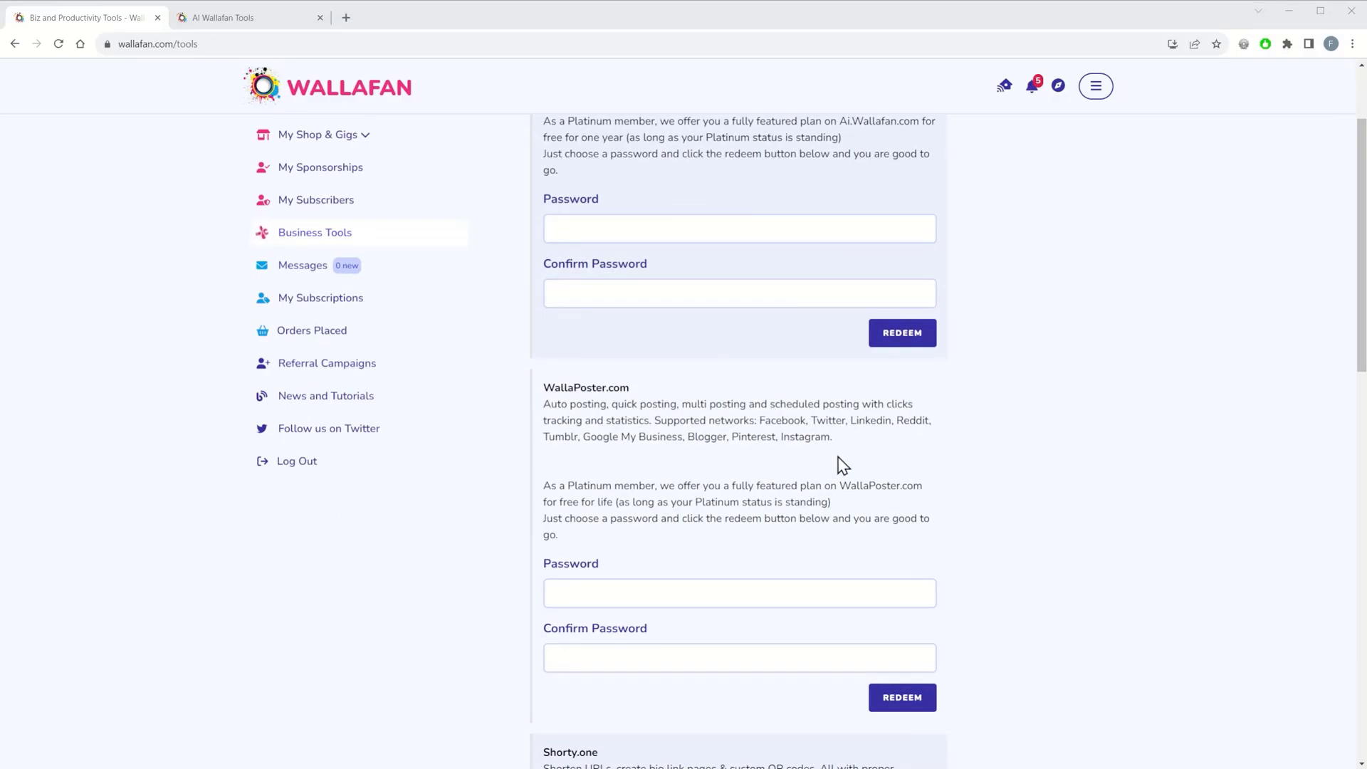
scroll("down", 3)
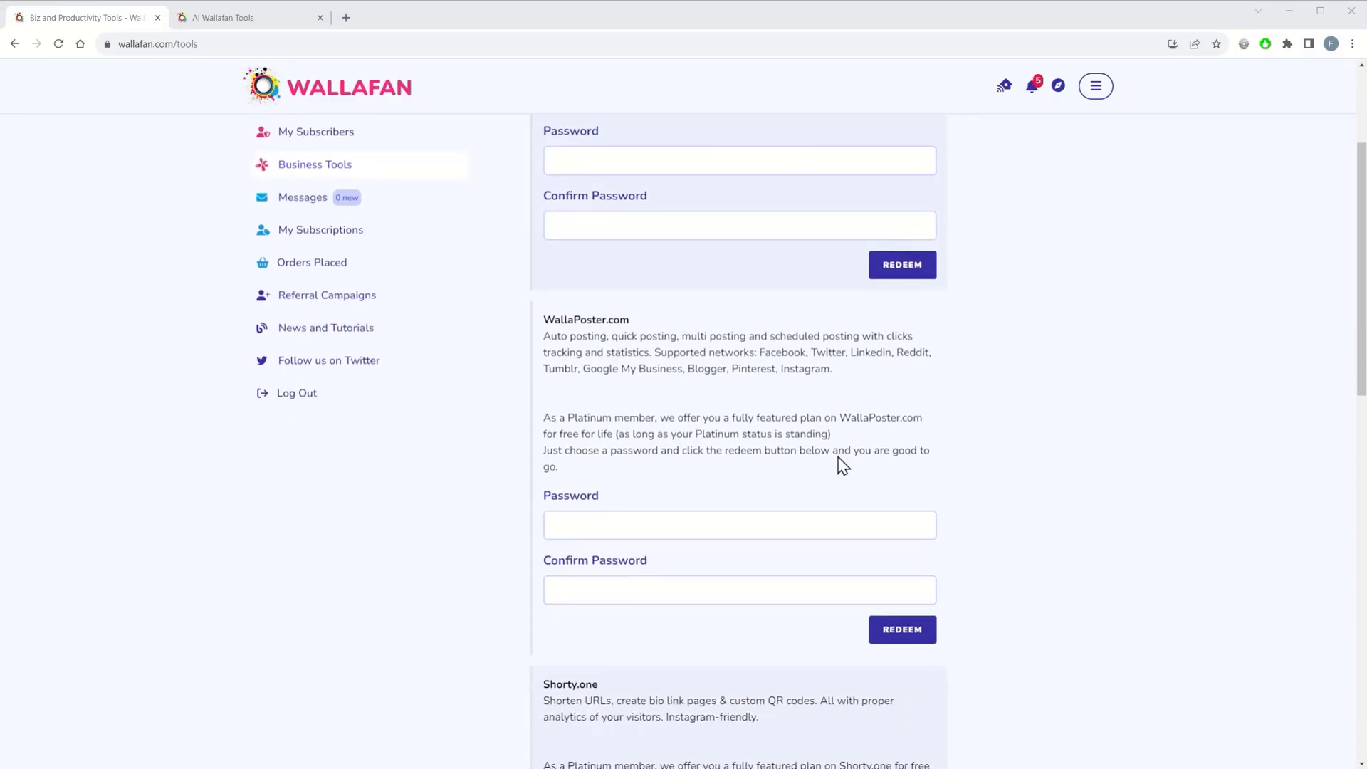
scroll("down", 3)
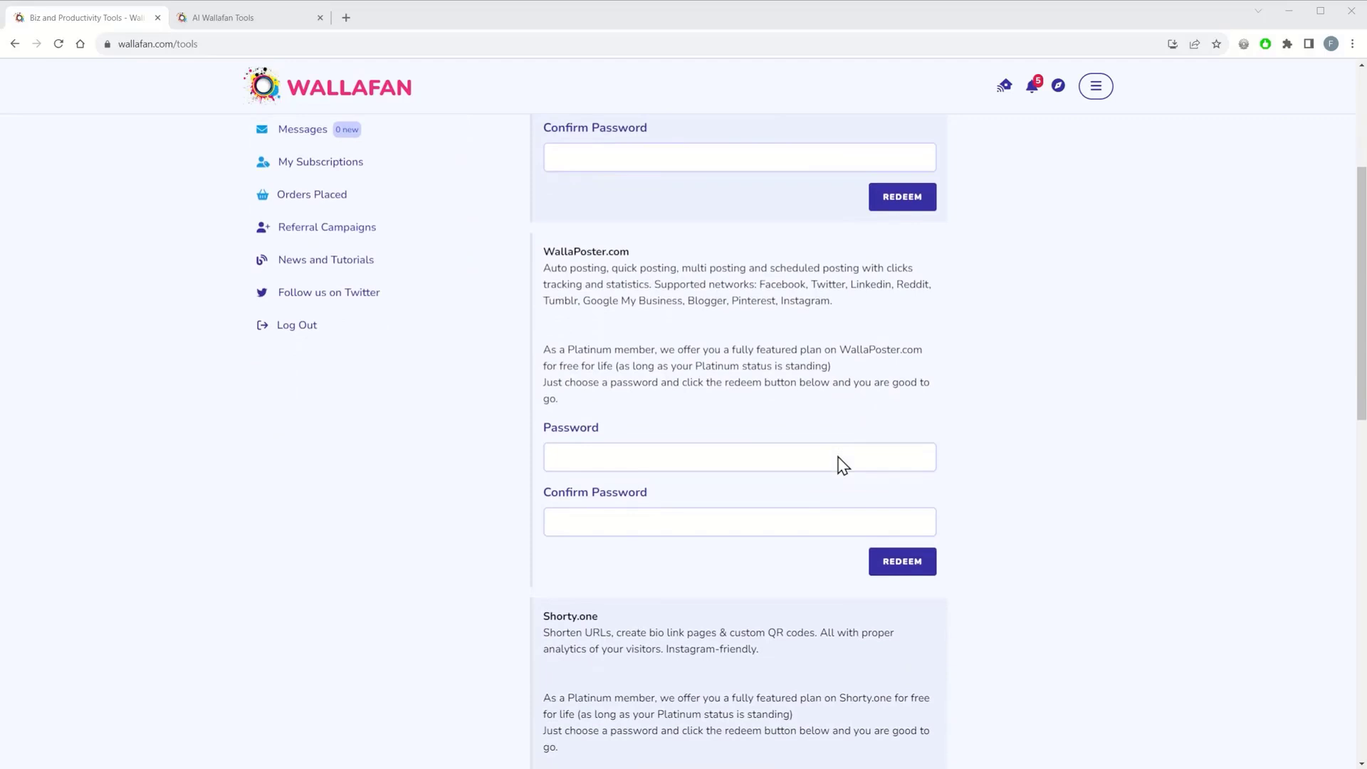
scroll("down", 3)
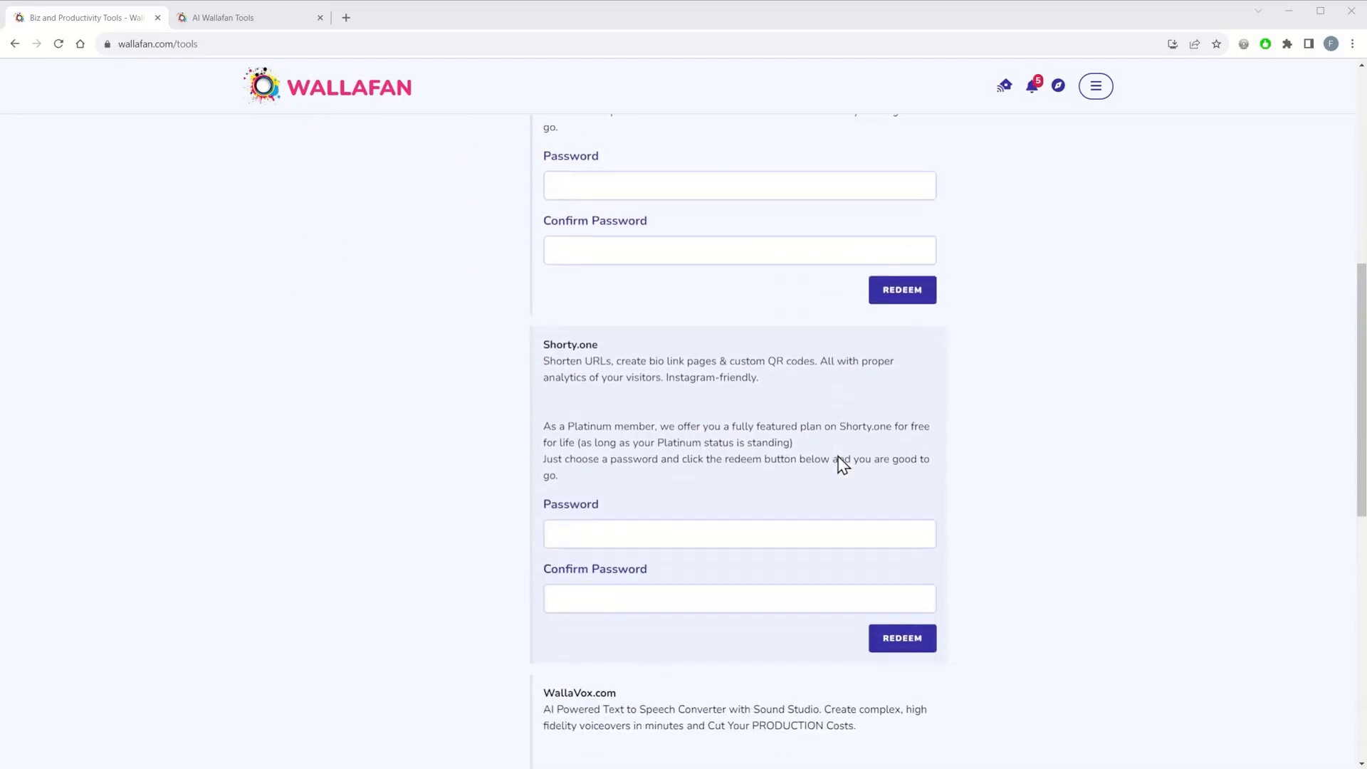
scroll("down", 3)
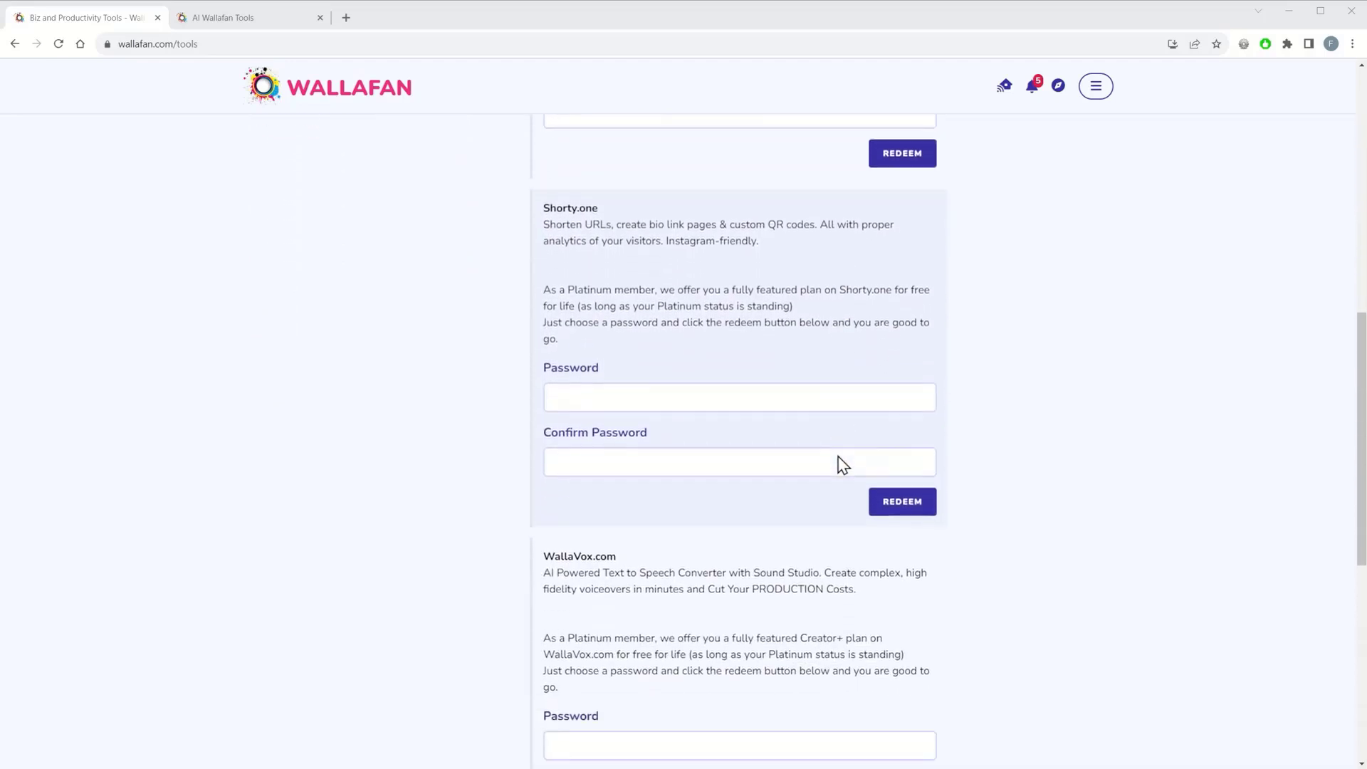
scroll("down", 3)
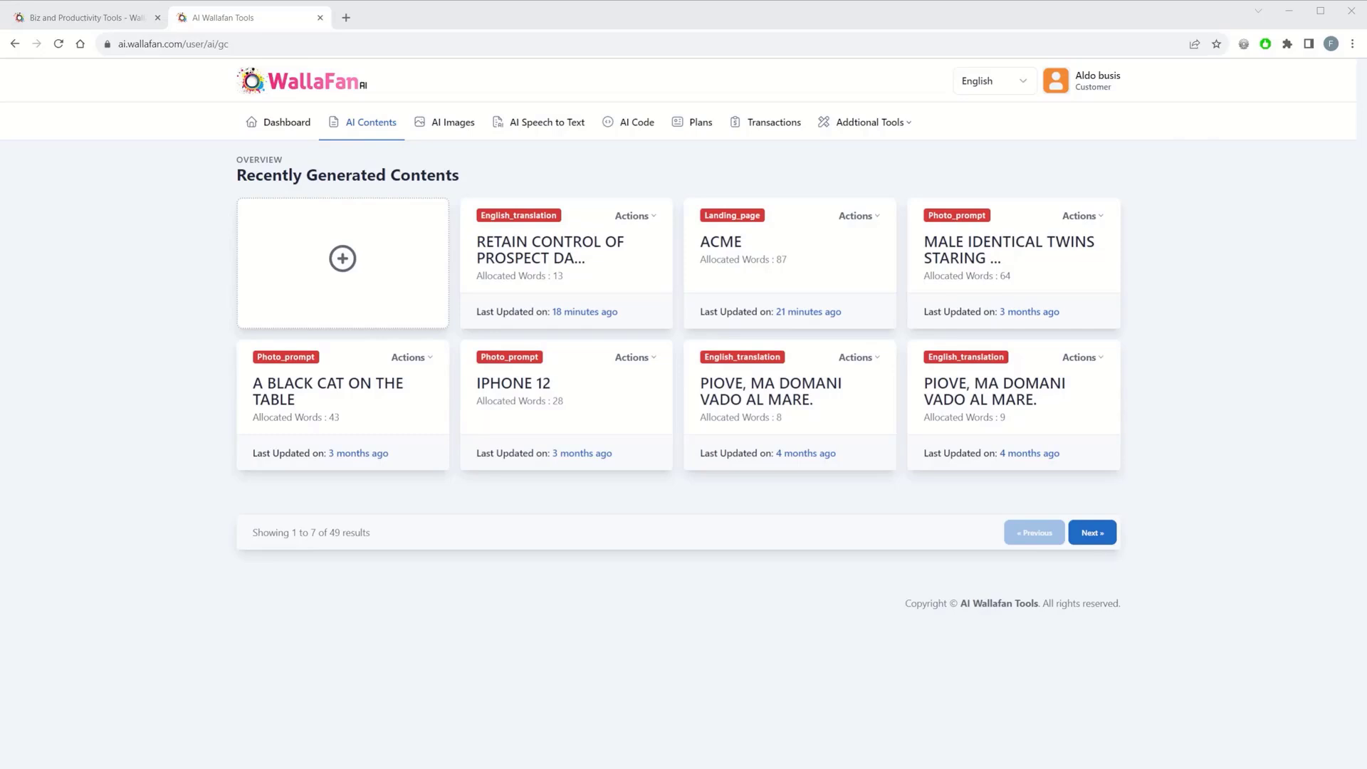
left_click(453, 123)
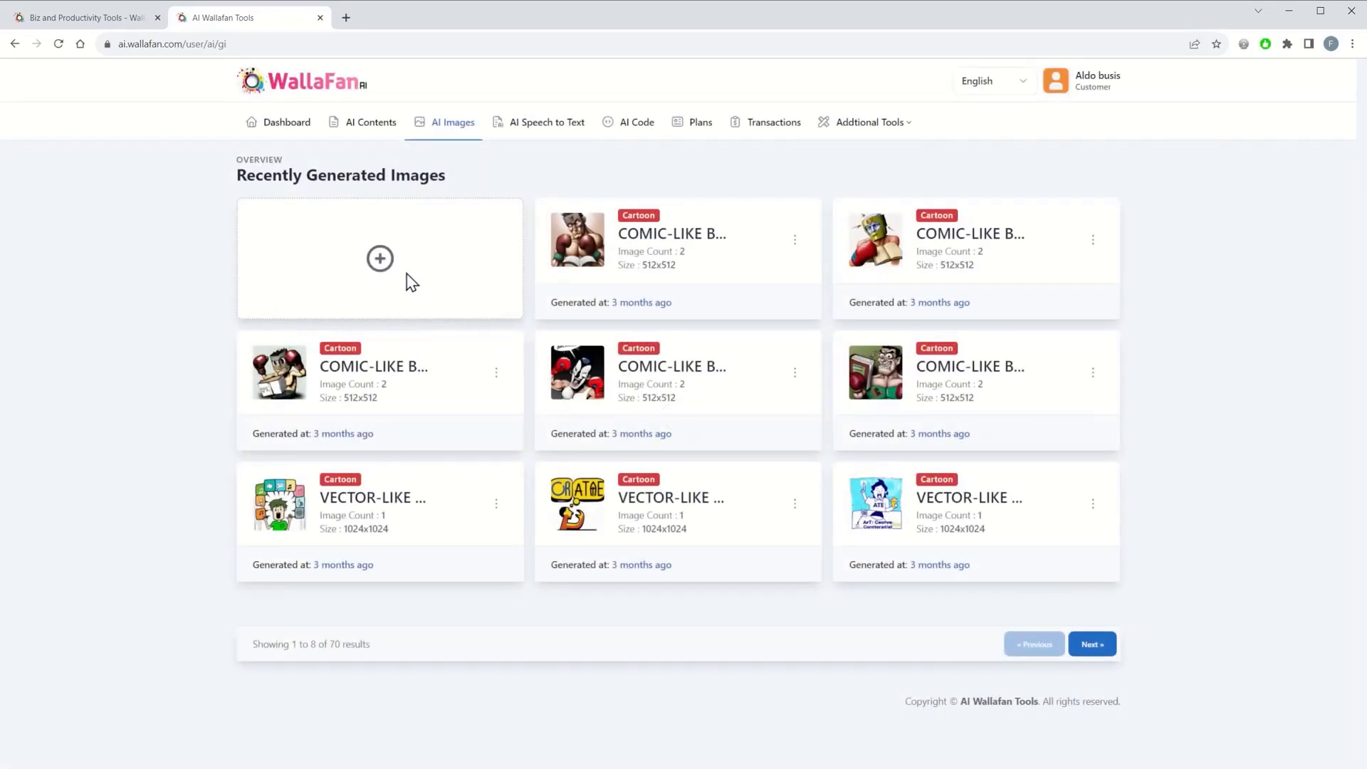
mouse_move(536, 234)
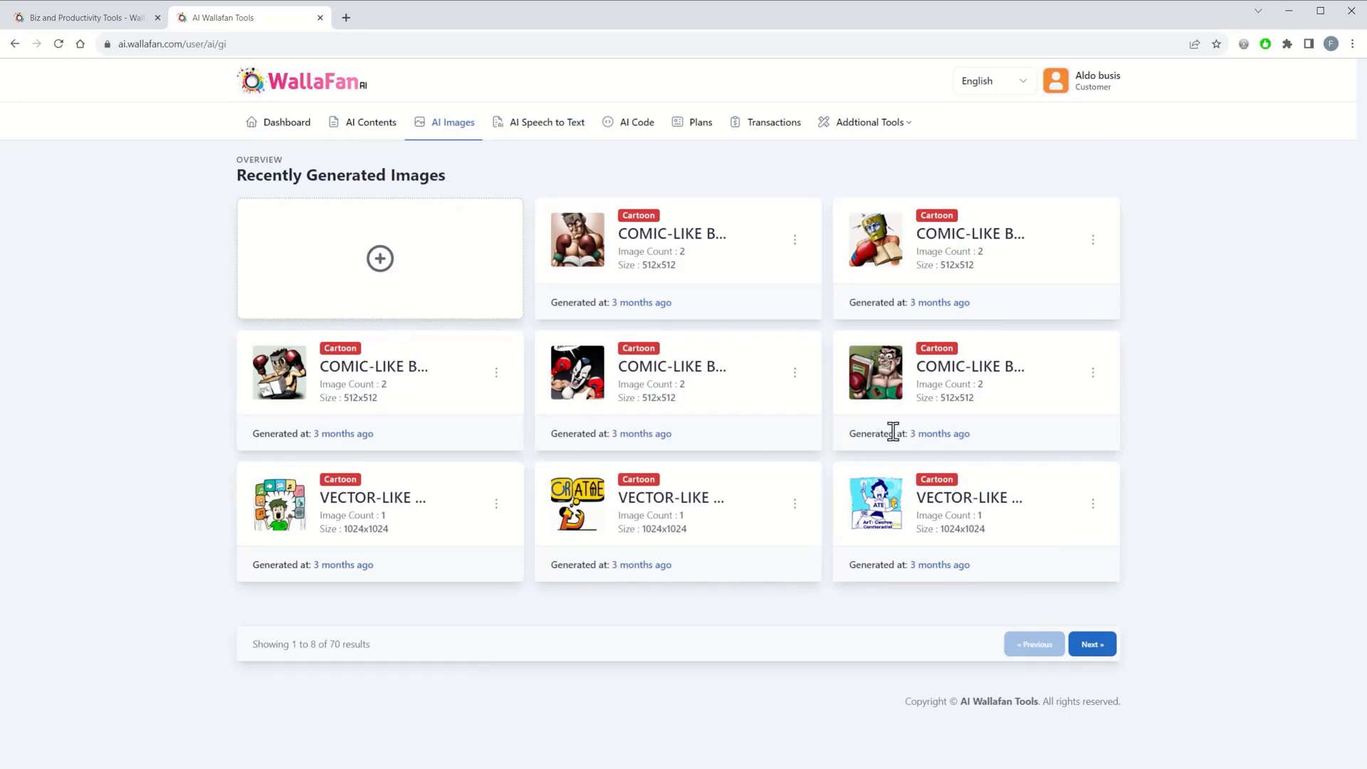
left_click(371, 123)
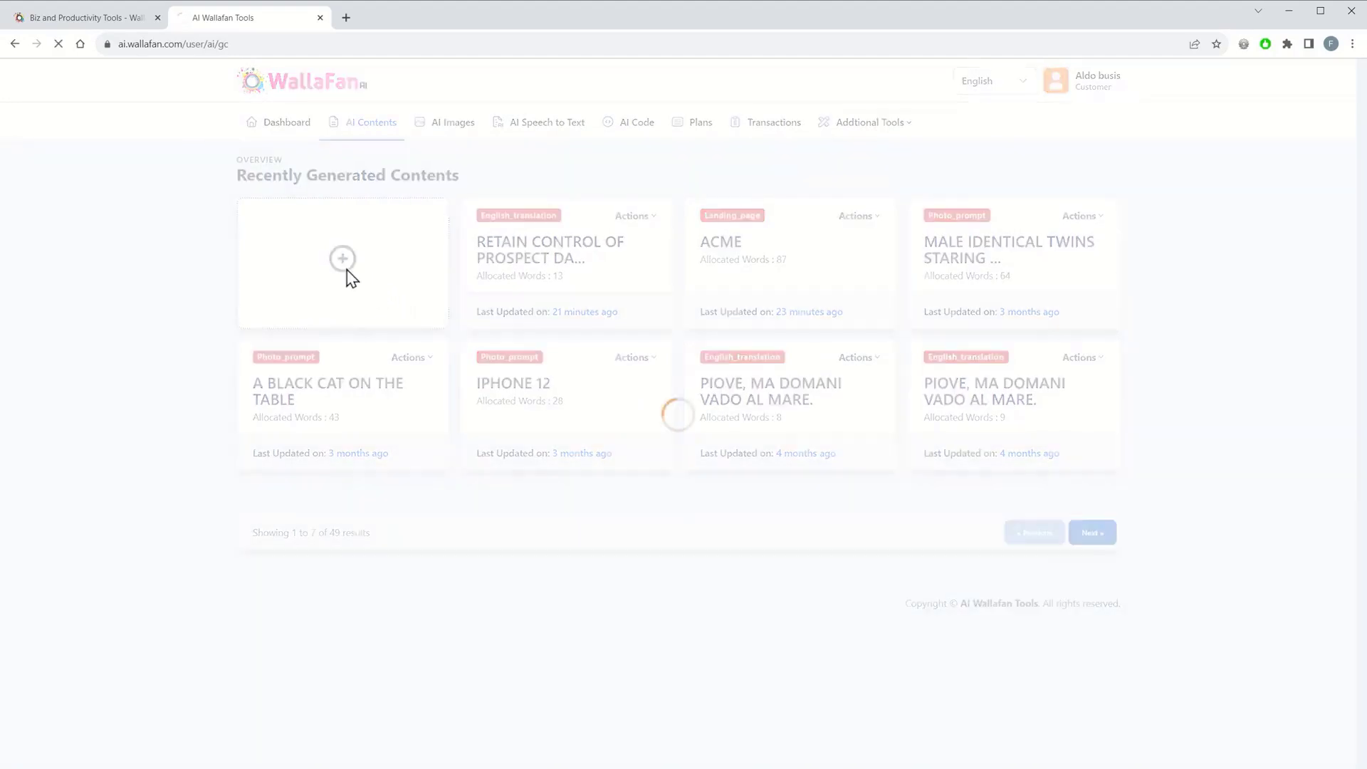
Start new AI content and browse the Content, Social Media and Video template categories
left_click(342, 259)
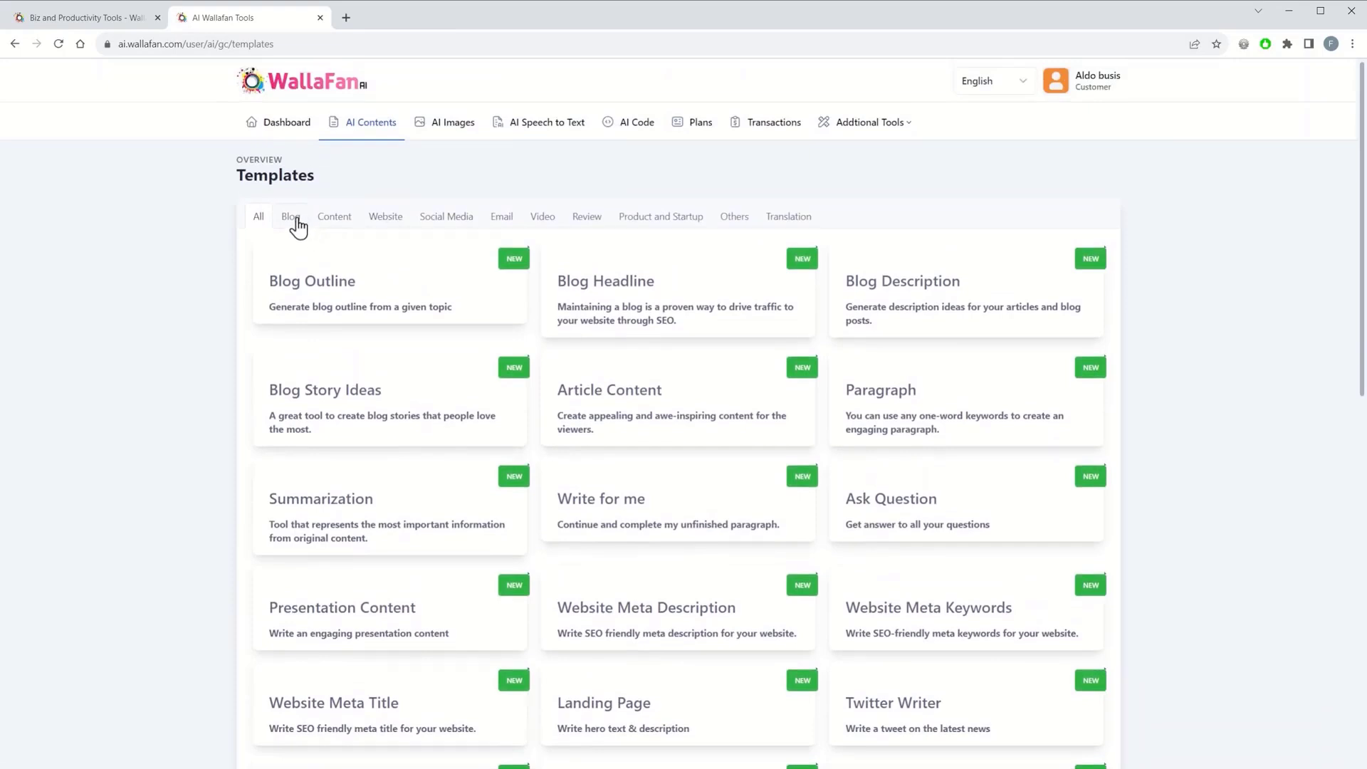
mouse_move(392, 231)
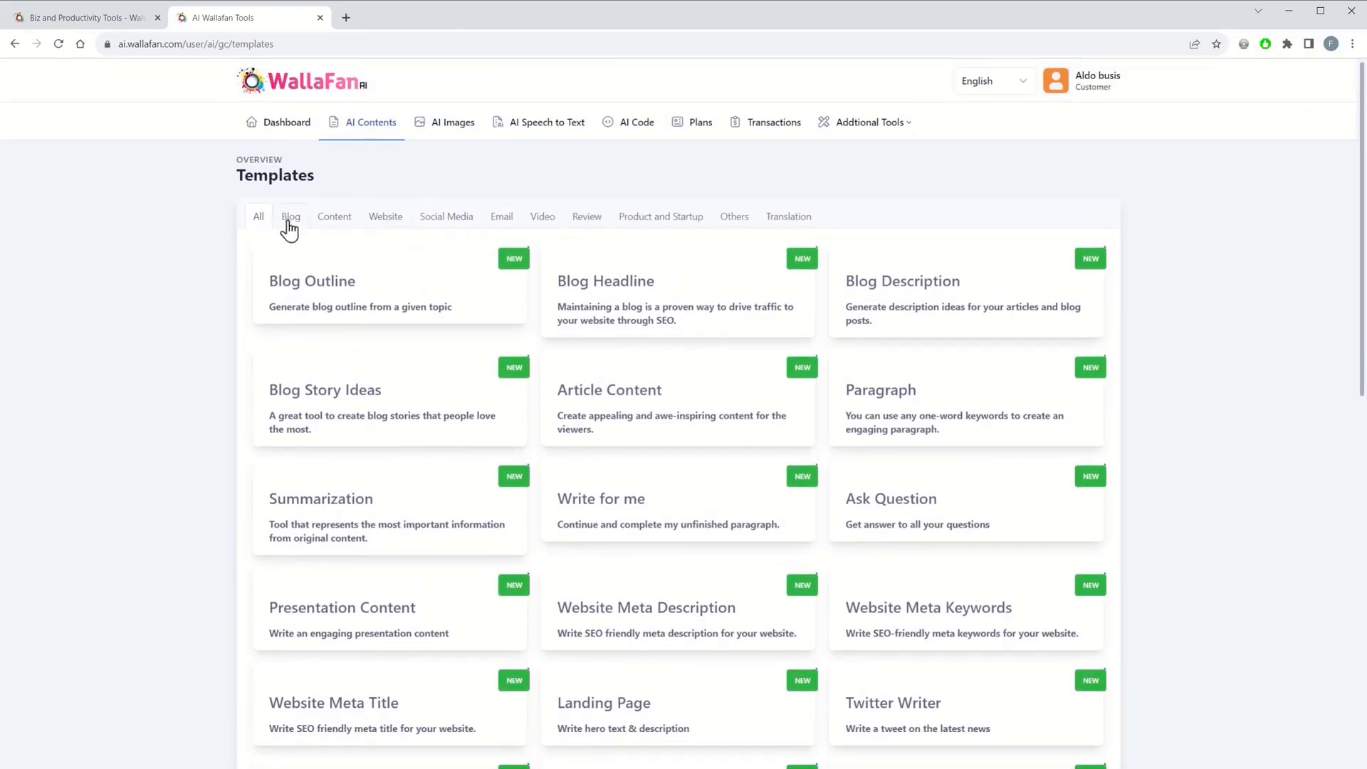
left_click(333, 217)
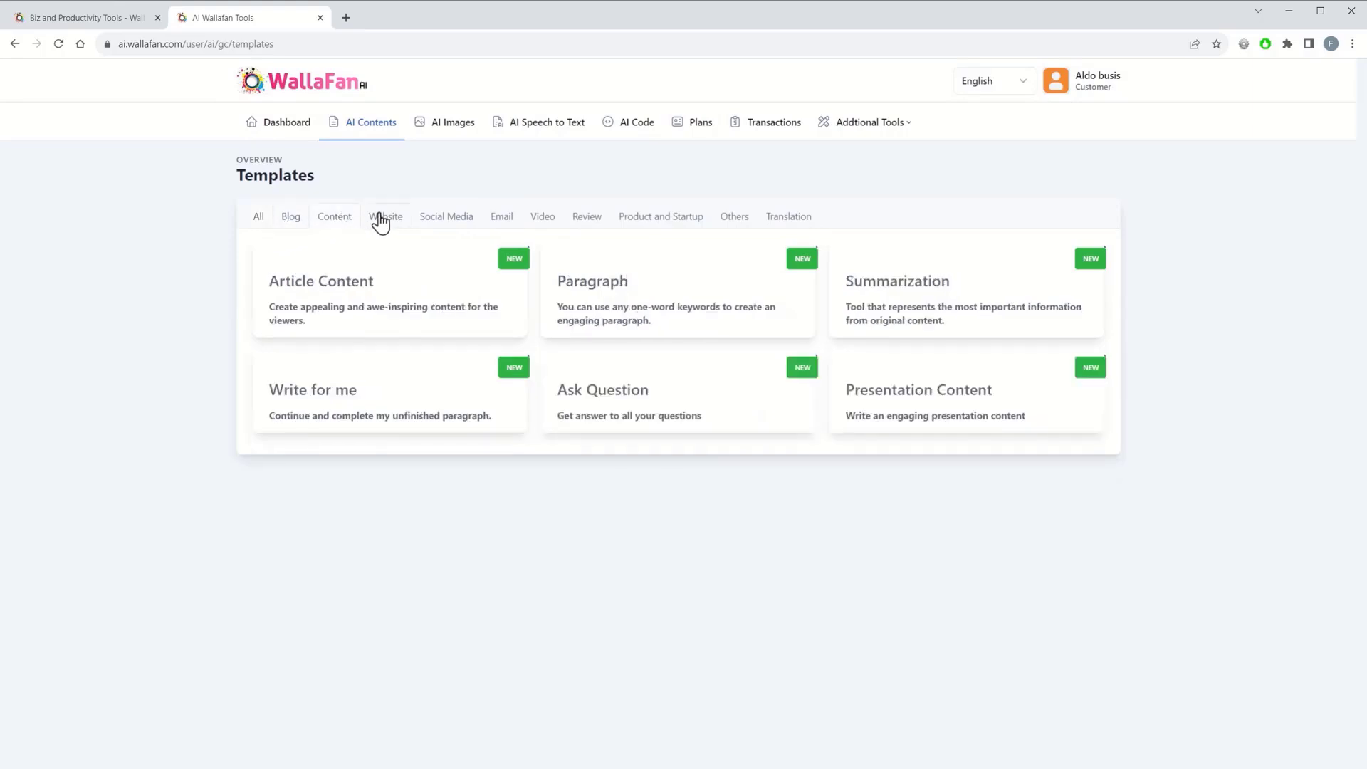
left_click(446, 217)
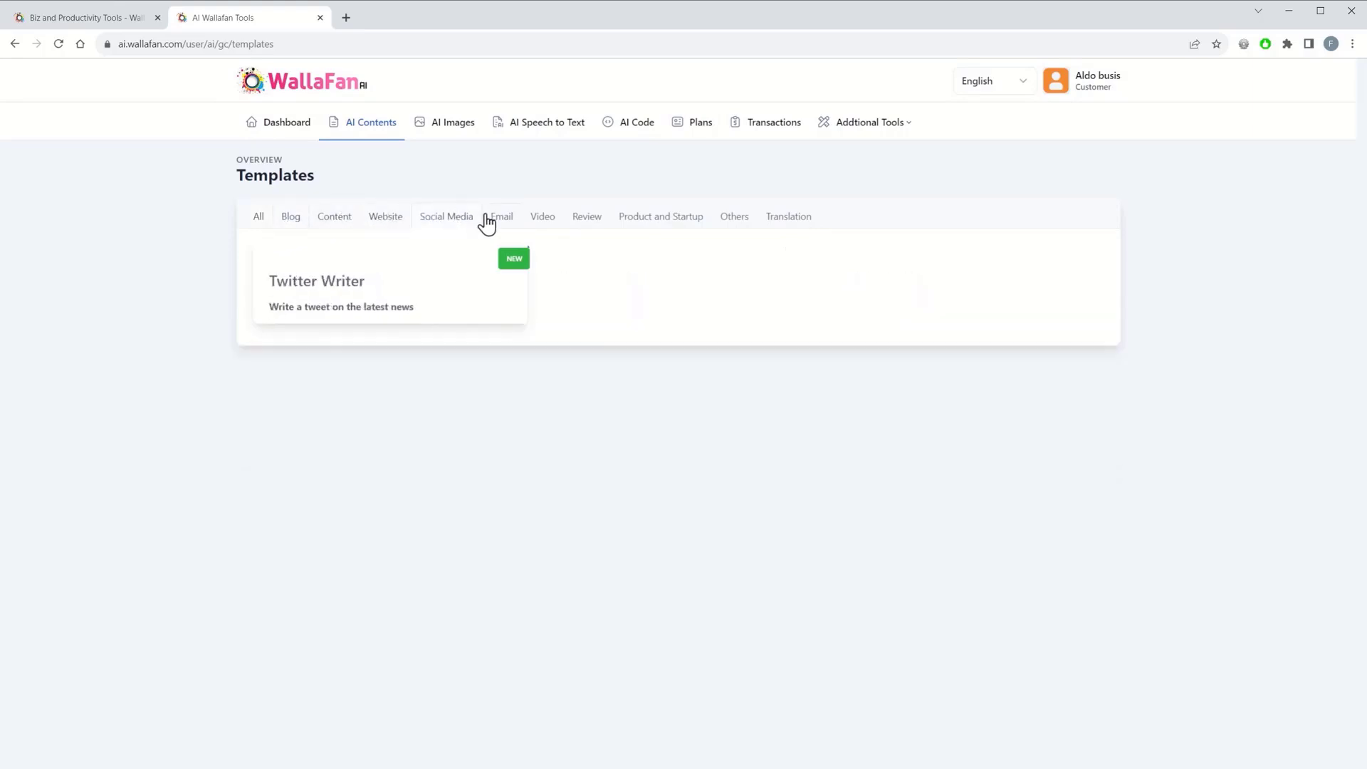
left_click(543, 216)
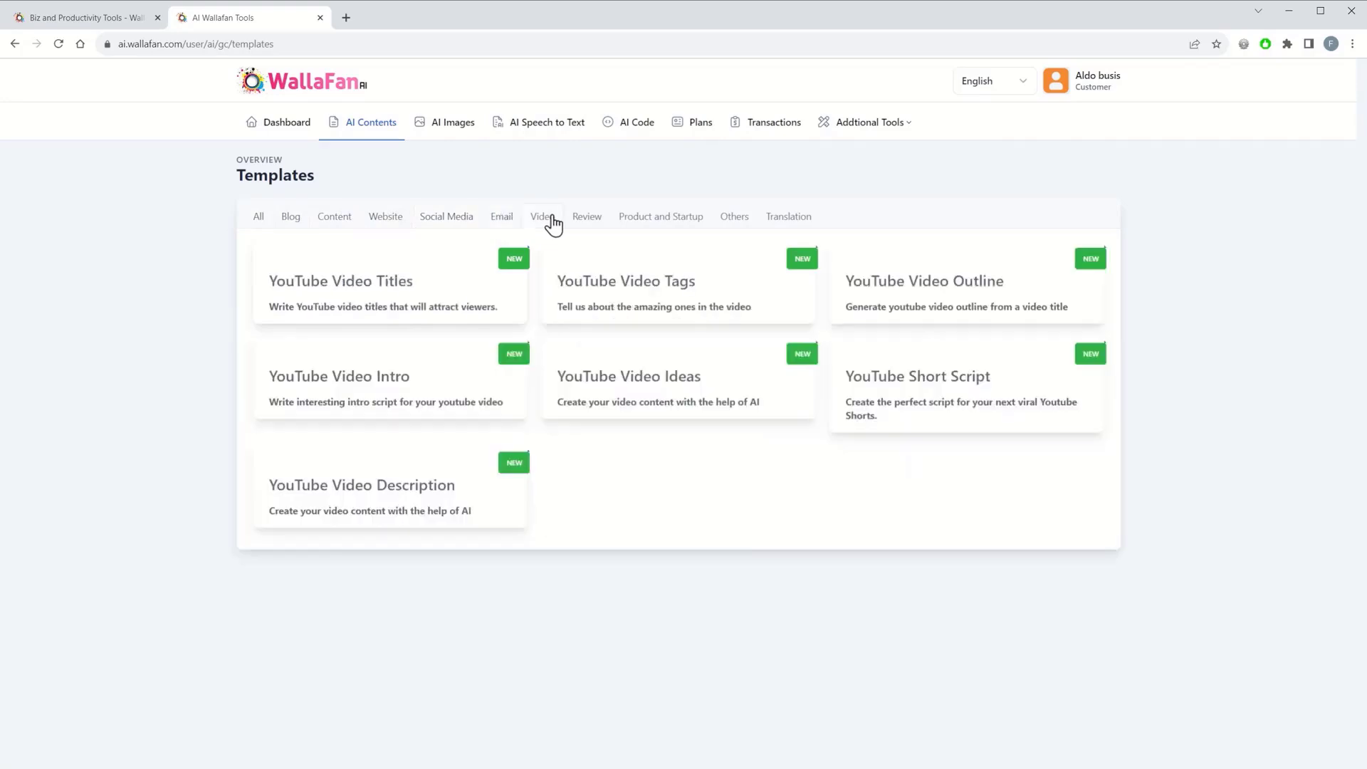
mouse_move(597, 222)
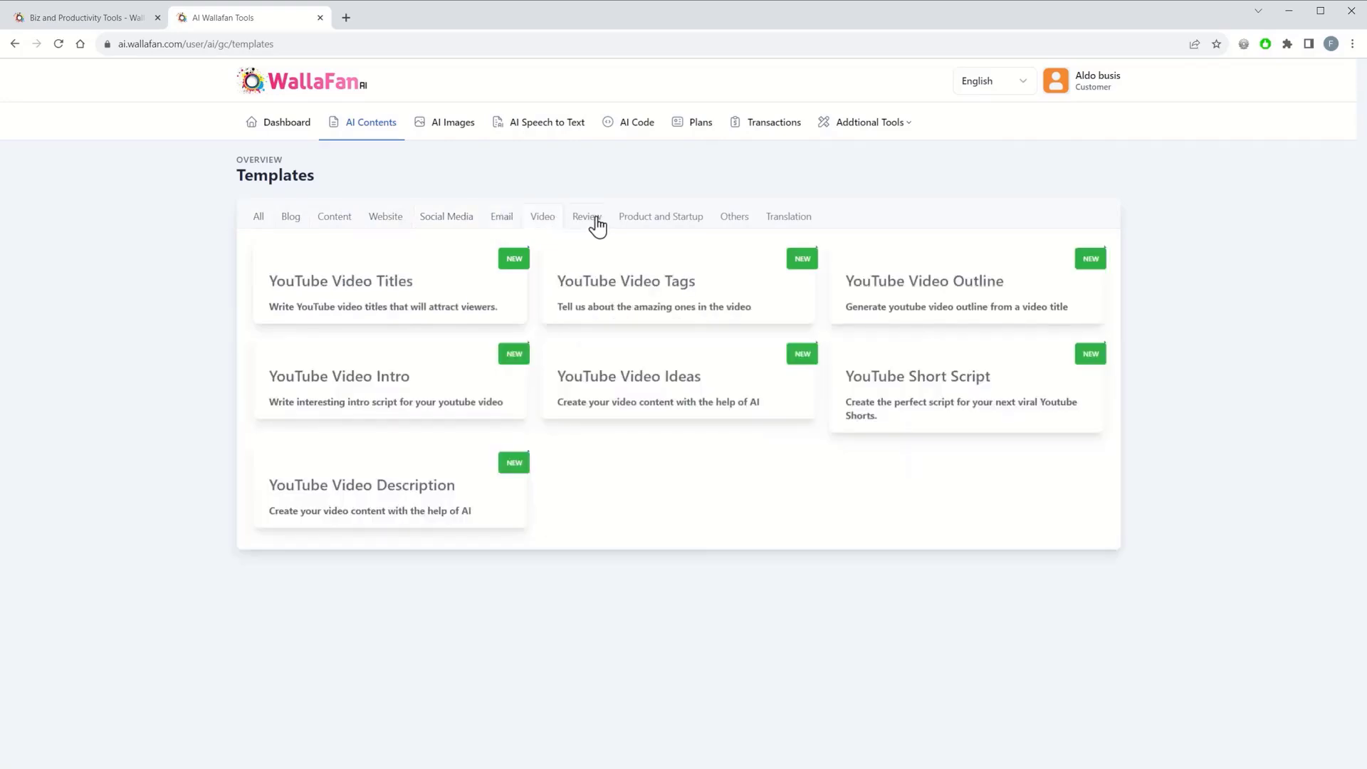
Browse the Product and Startup, Others and Translation template categories
left_click(660, 216)
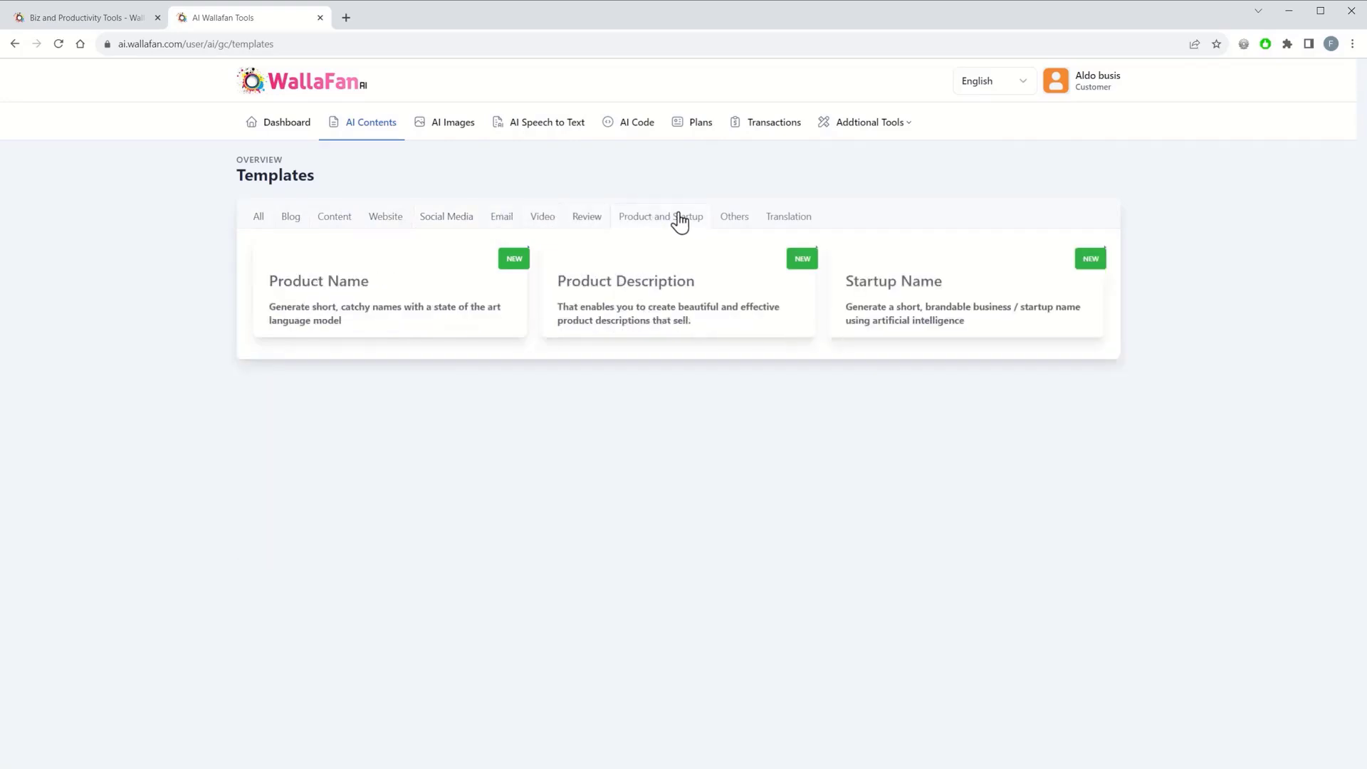
left_click(735, 216)
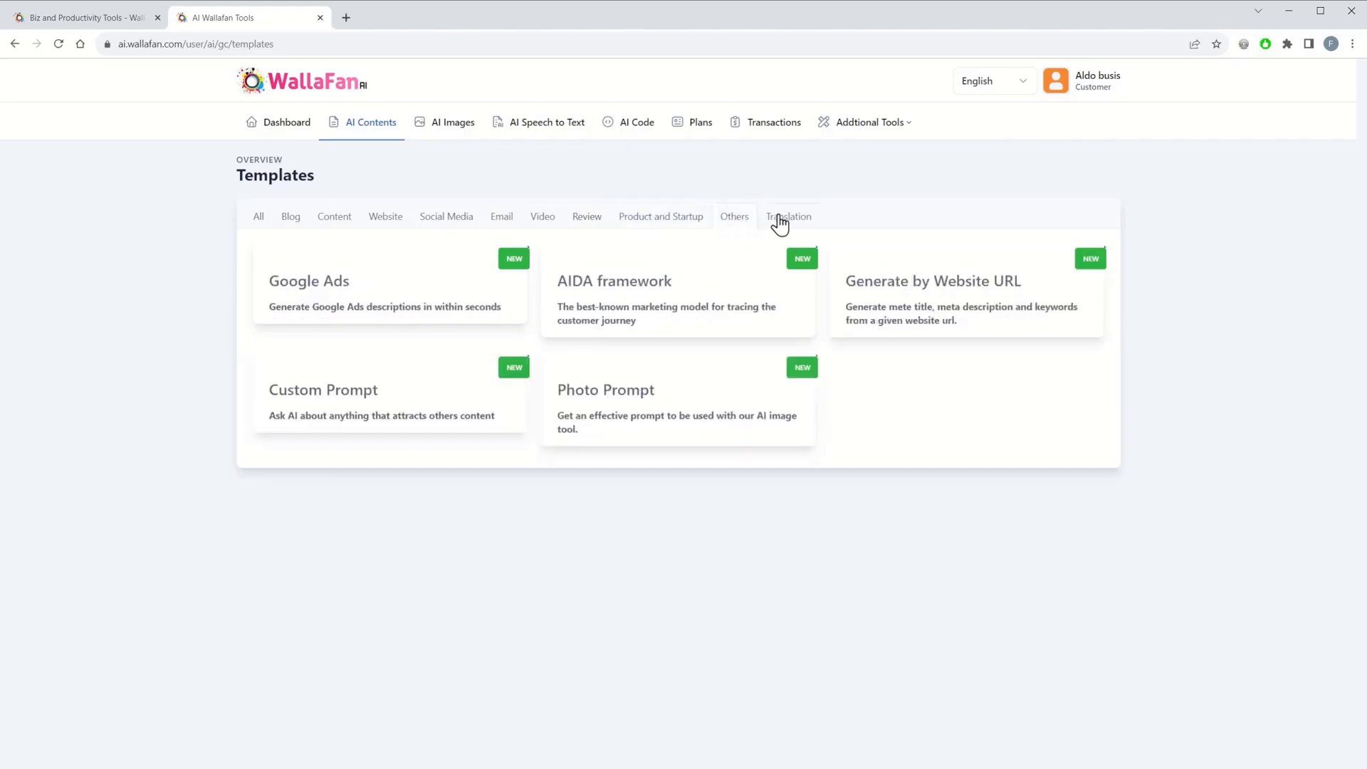
left_click(787, 216)
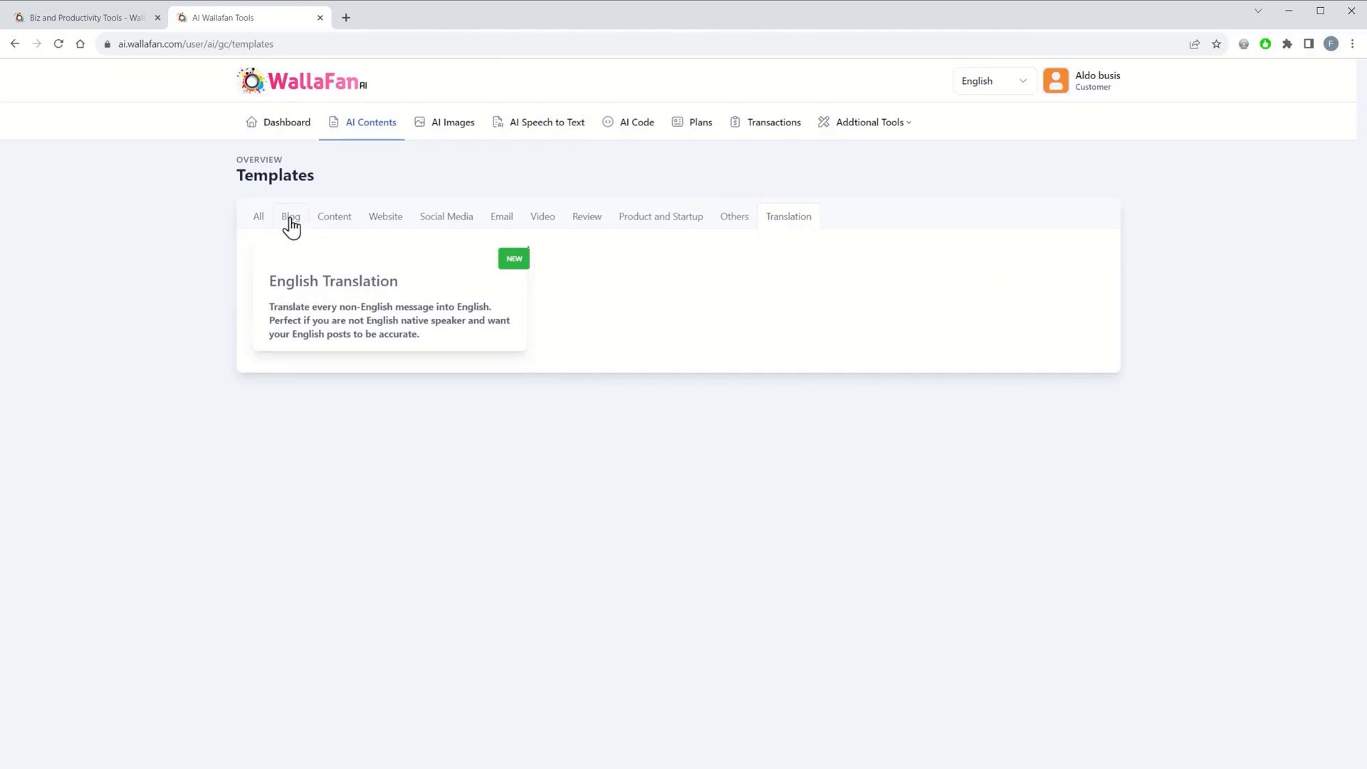
Choose the YouTube Video Intro template from the Video category
left_click(334, 216)
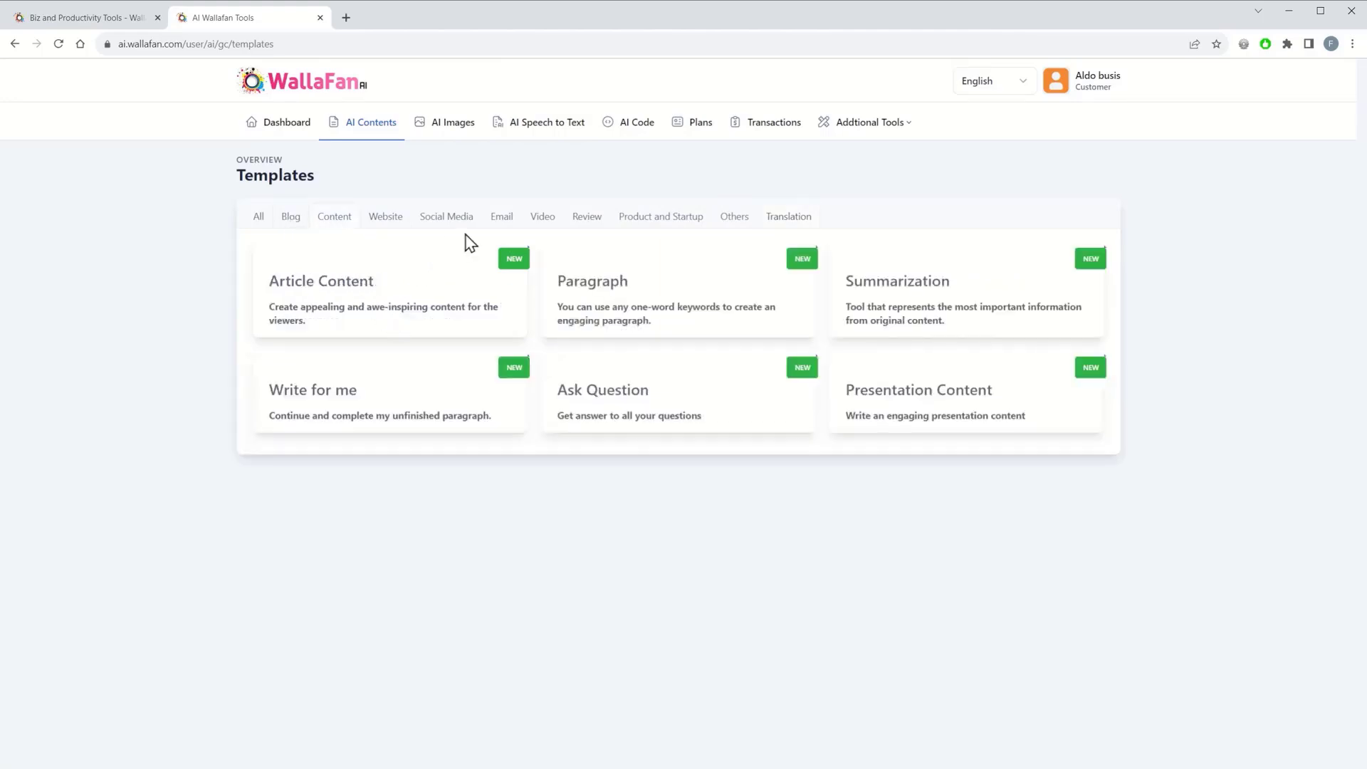
left_click(543, 216)
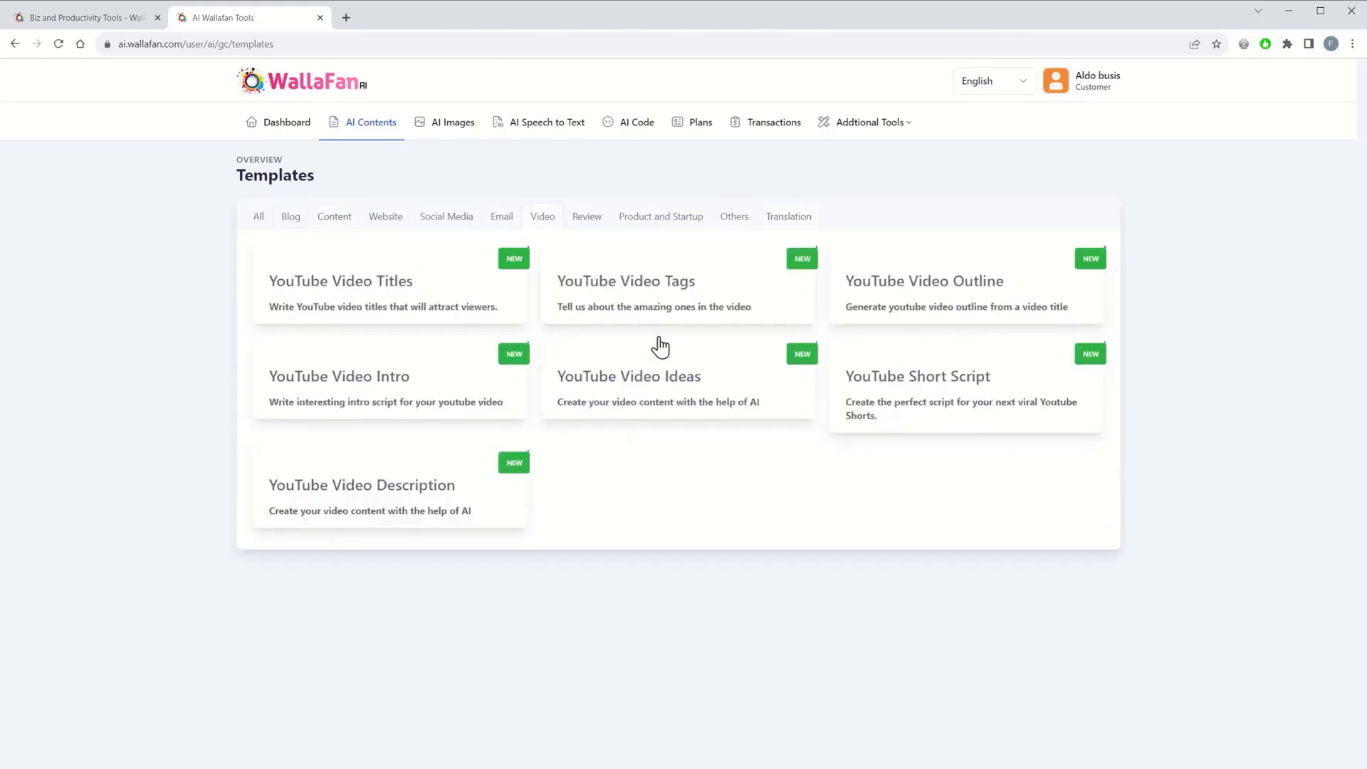
mouse_move(743, 422)
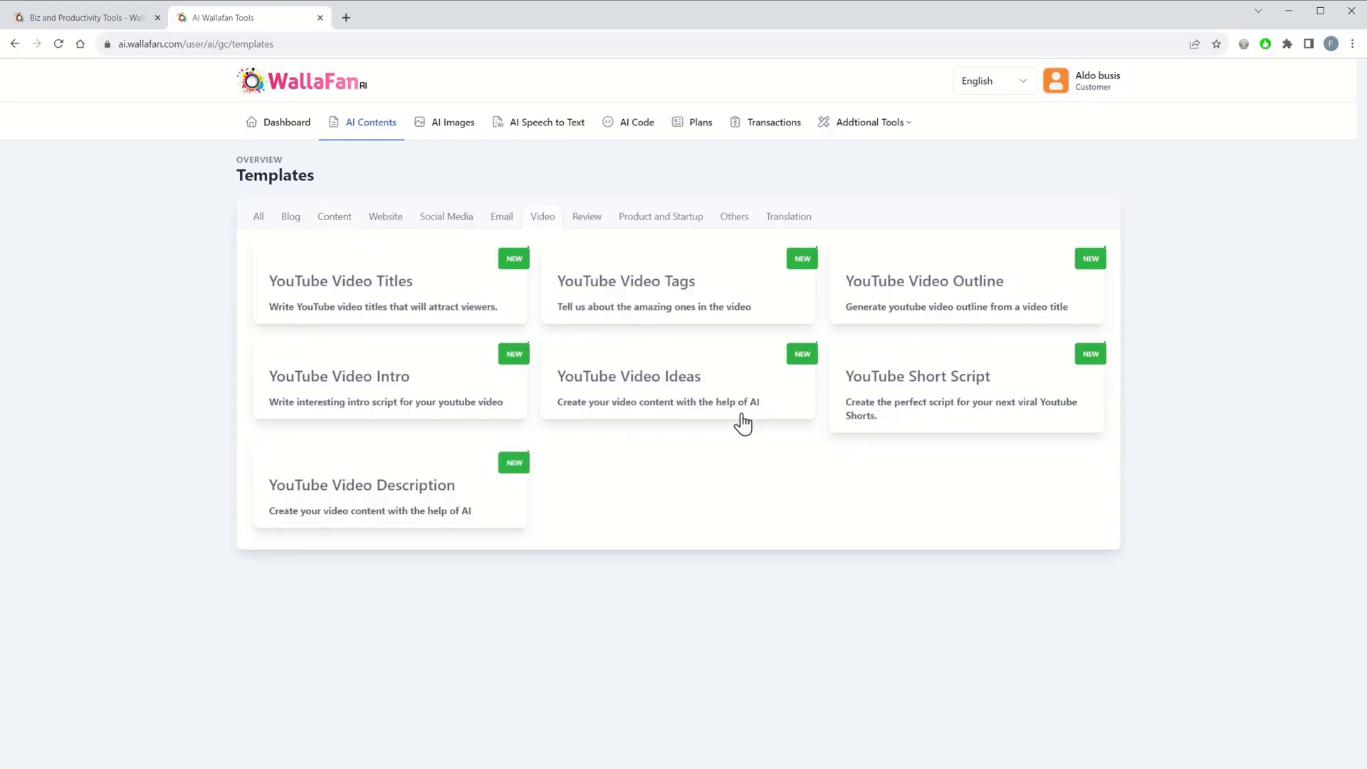
mouse_move(930, 312)
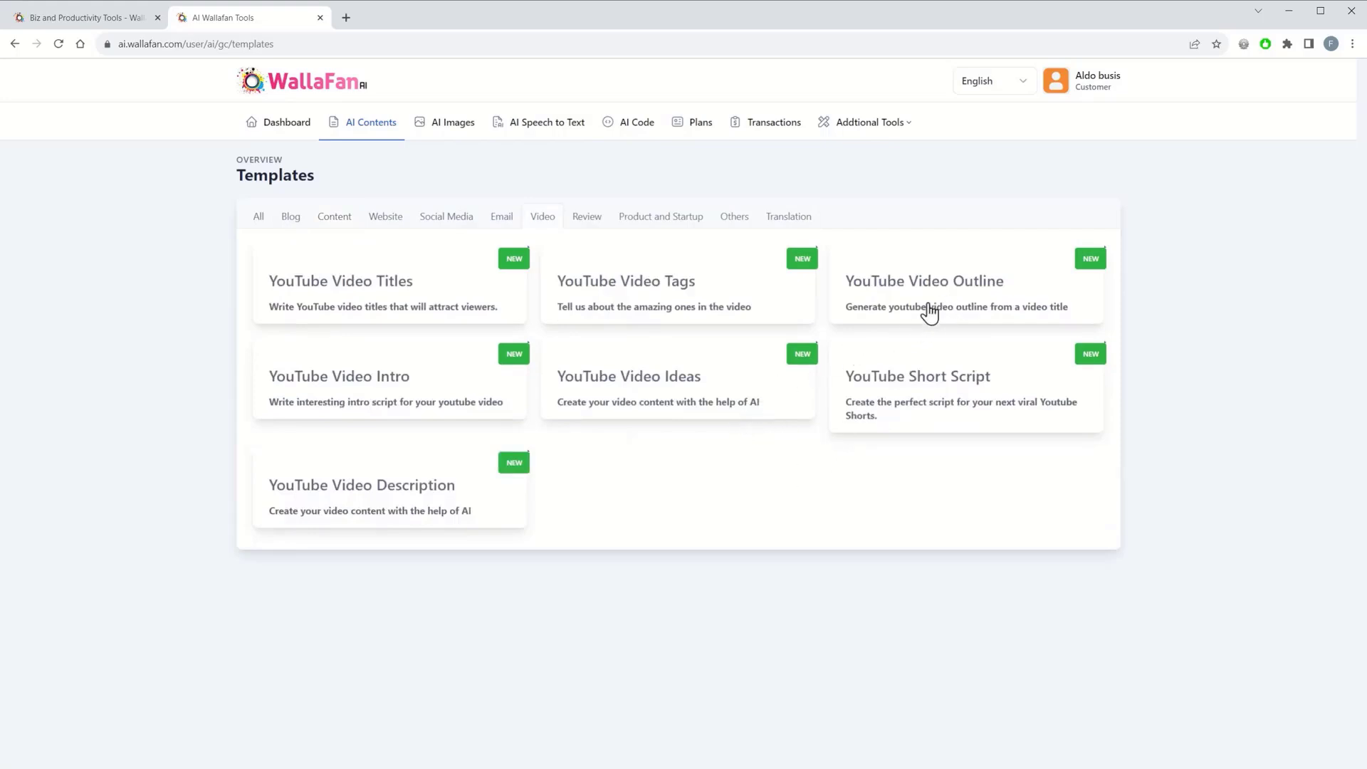
mouse_move(386, 390)
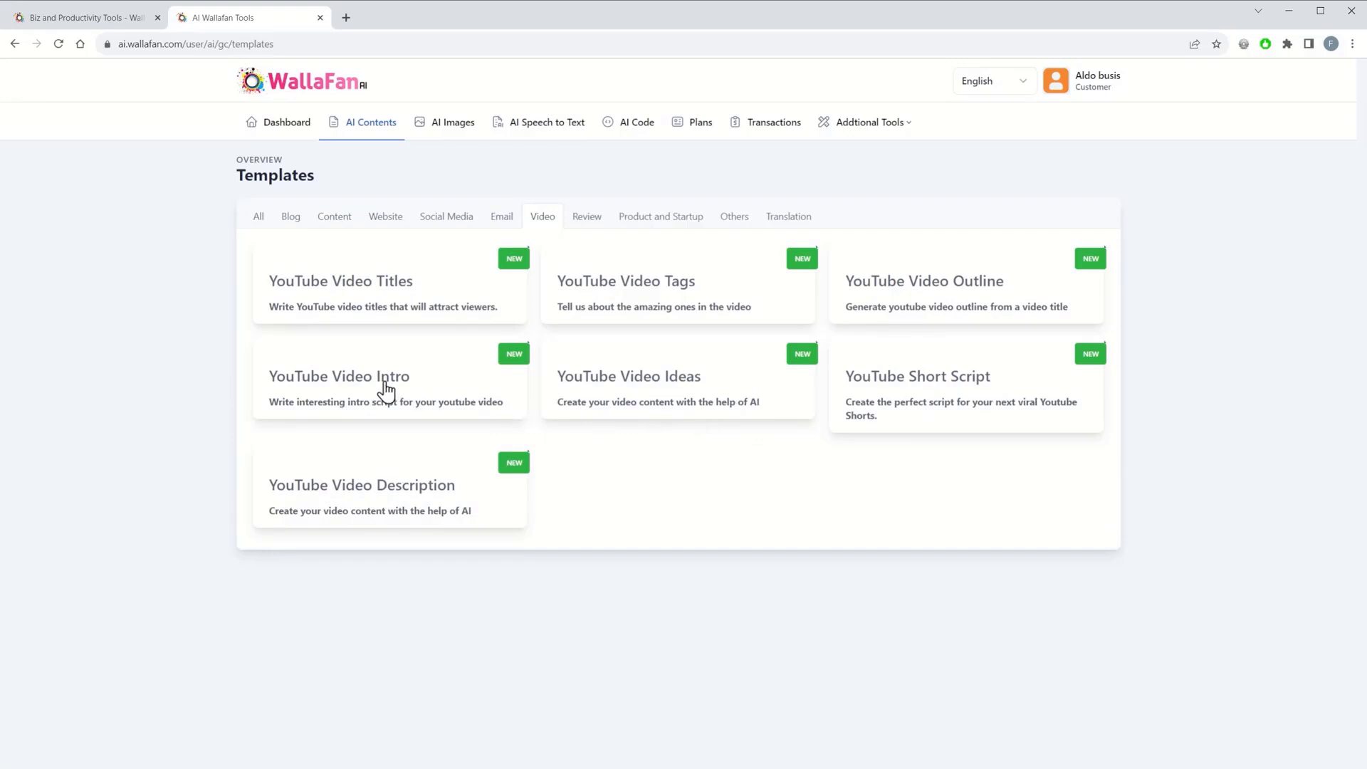
left_click(339, 376)
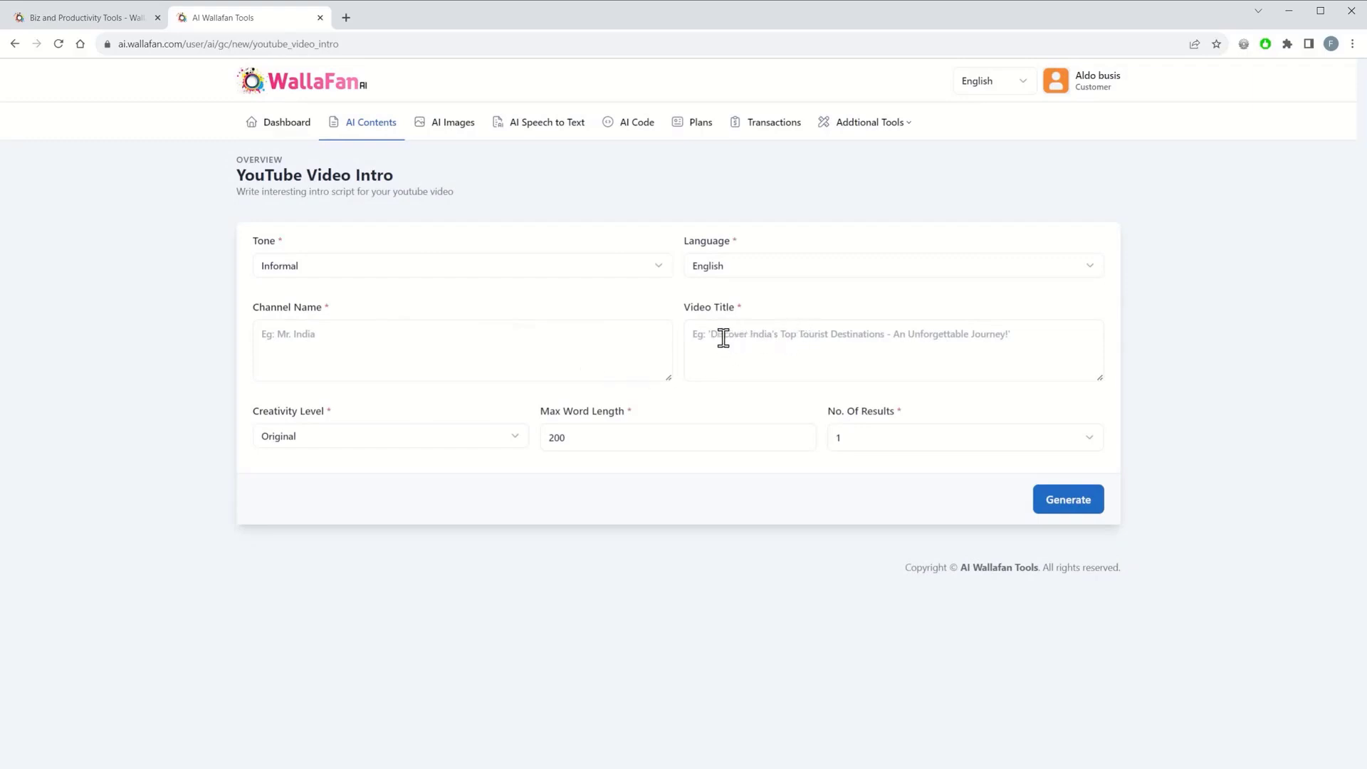
Enter a video title about India's top tourist destinations and request the intro
left_click(893, 350)
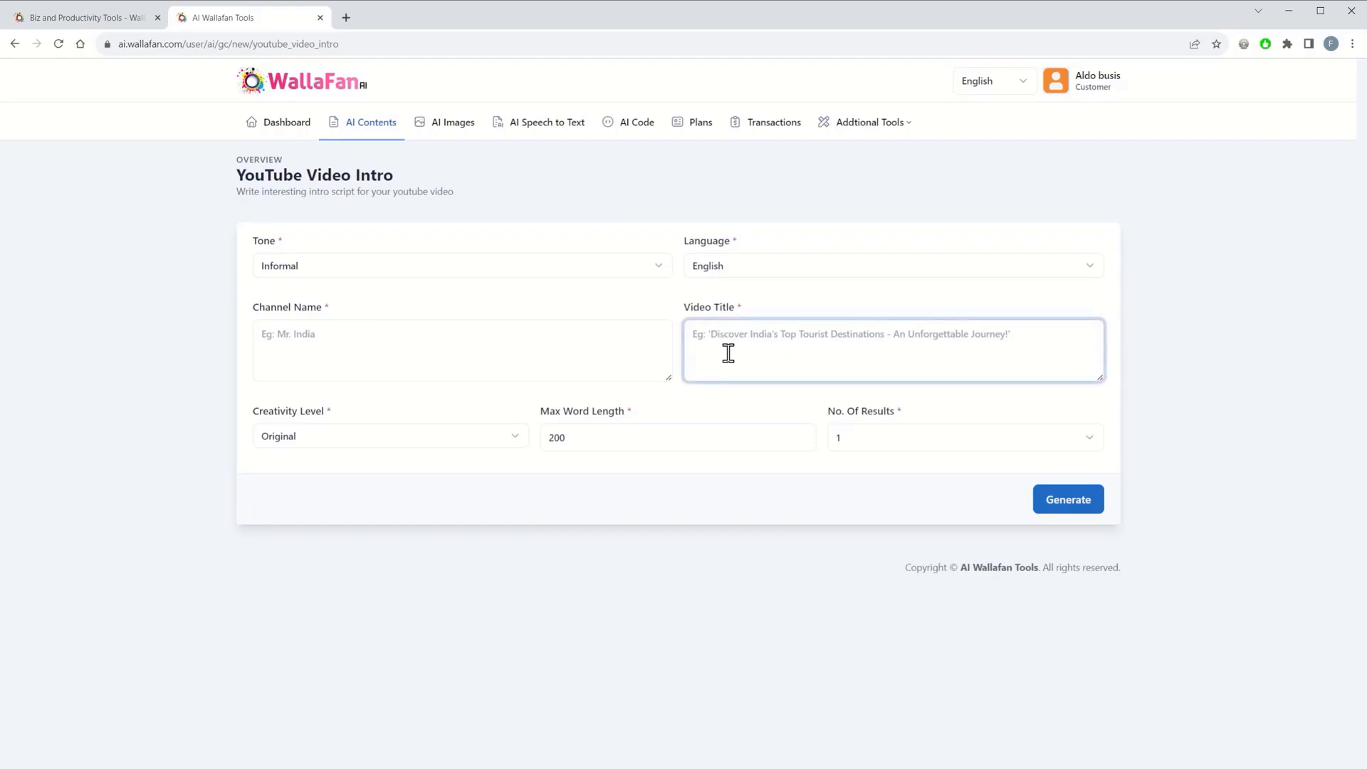
type("Discover In")
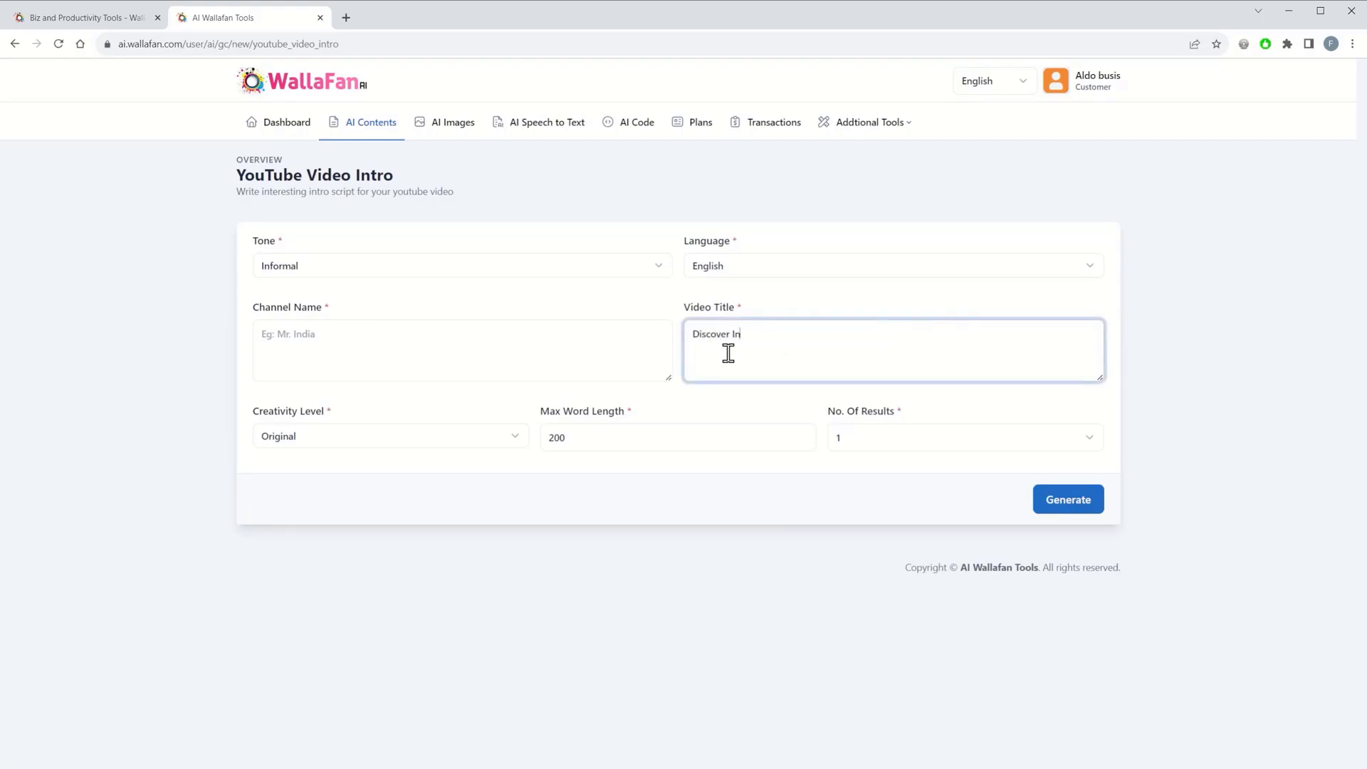
type("dia's top t")
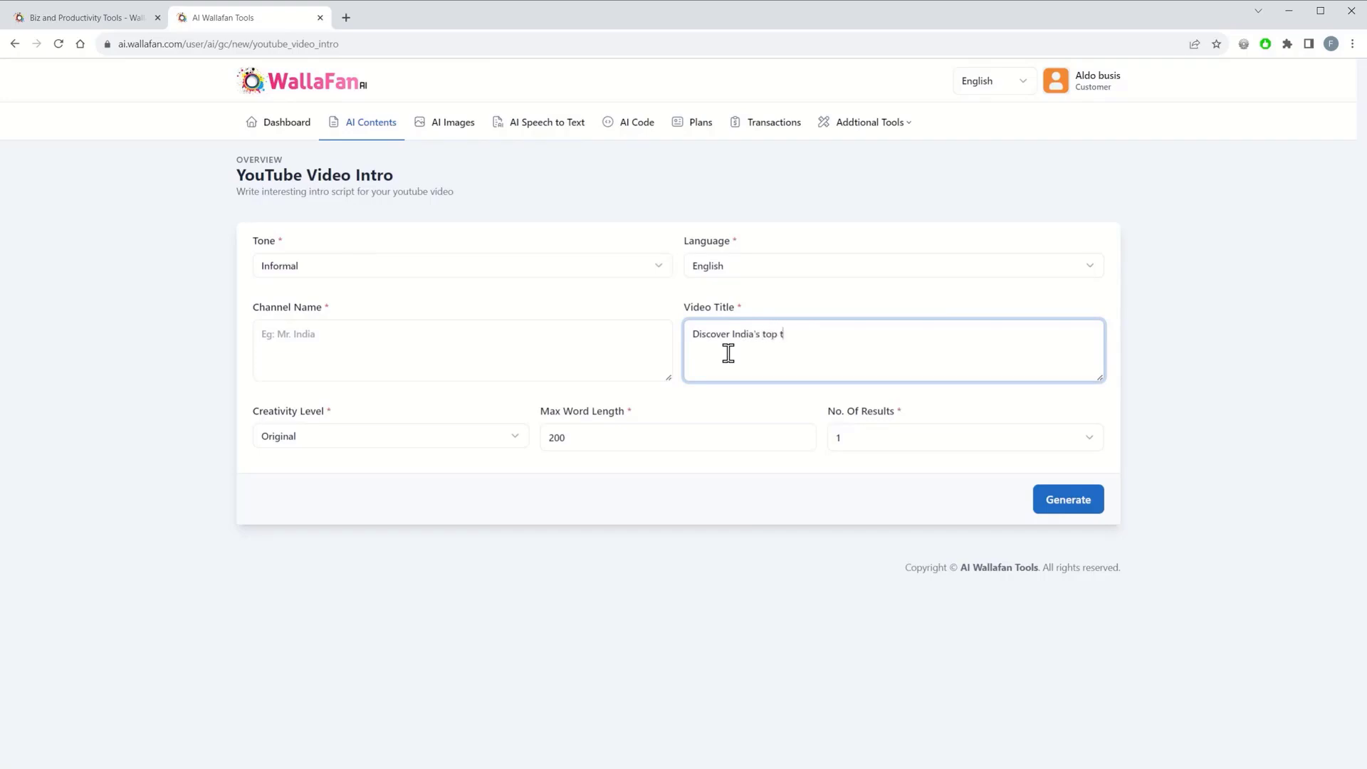
type("ourists destinatio")
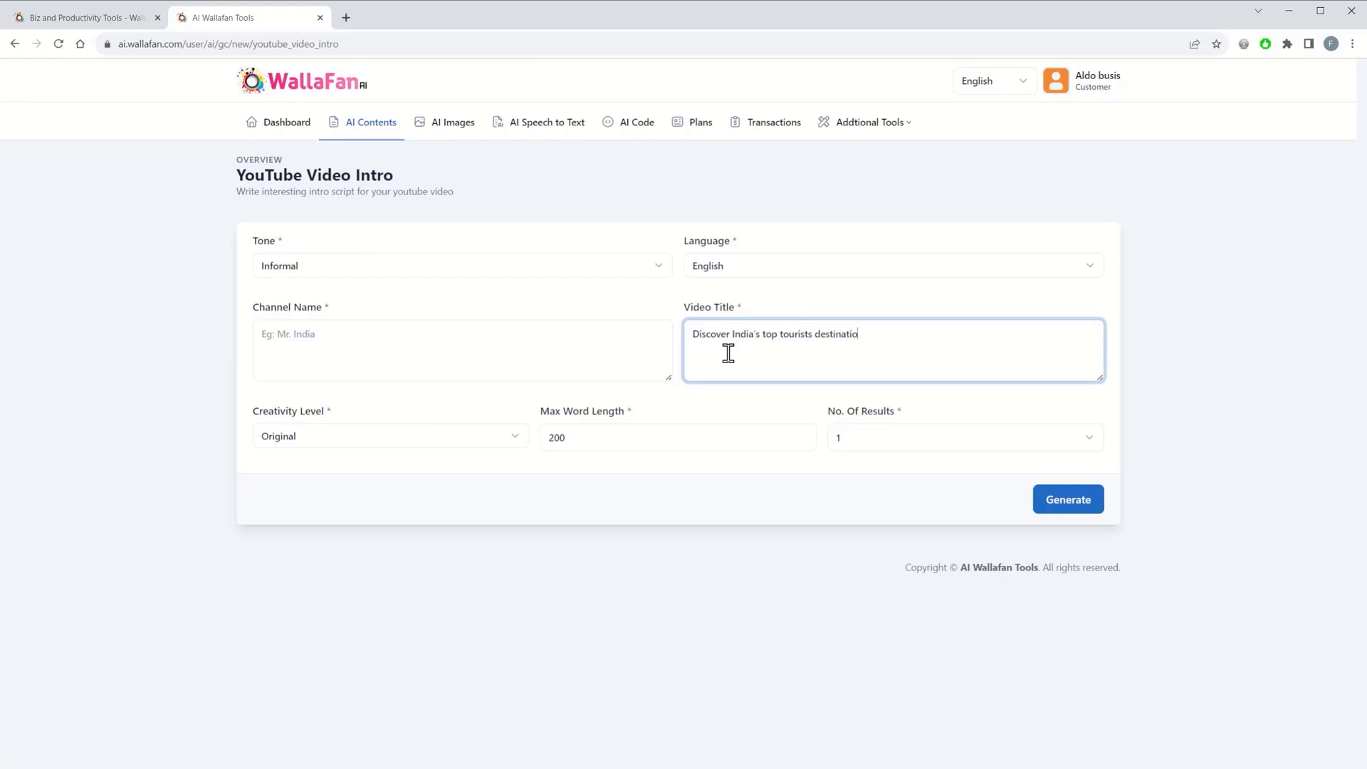
type("ns")
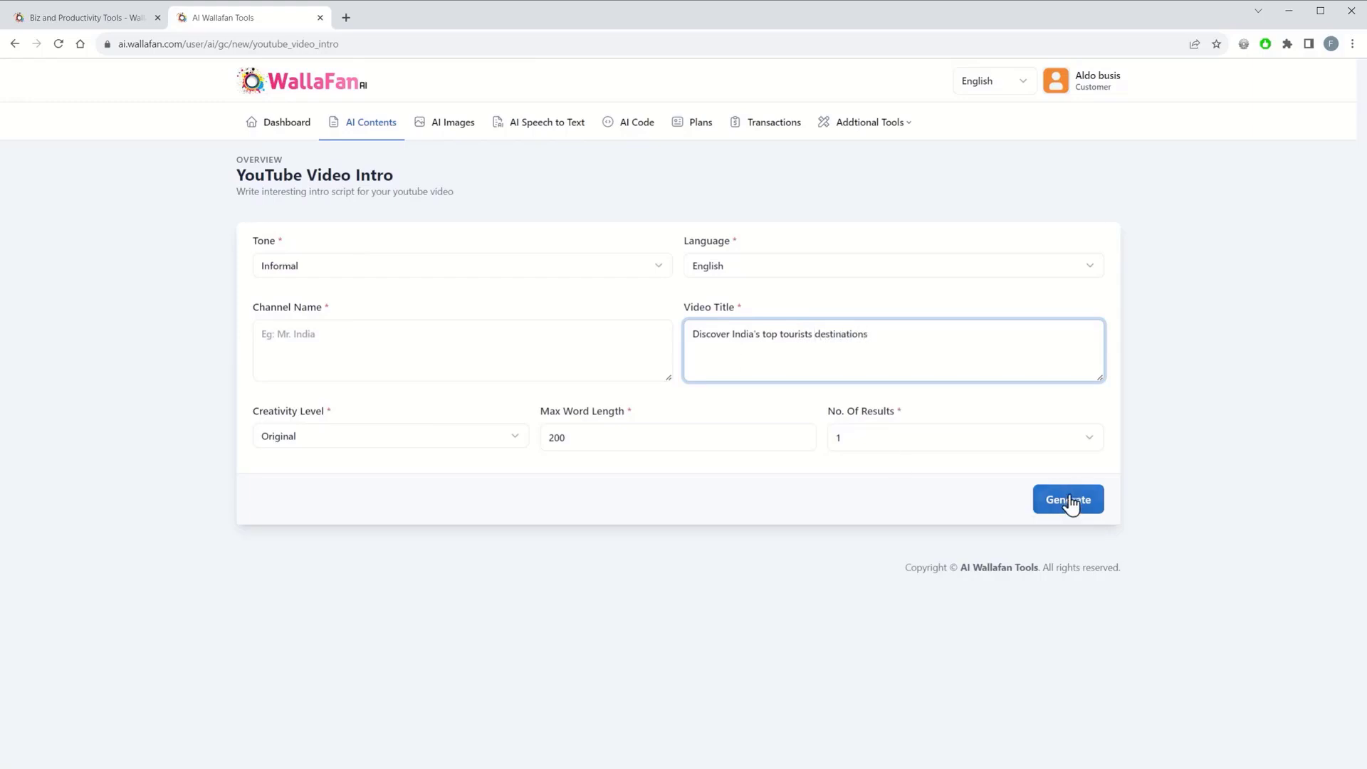
left_click(1068, 498)
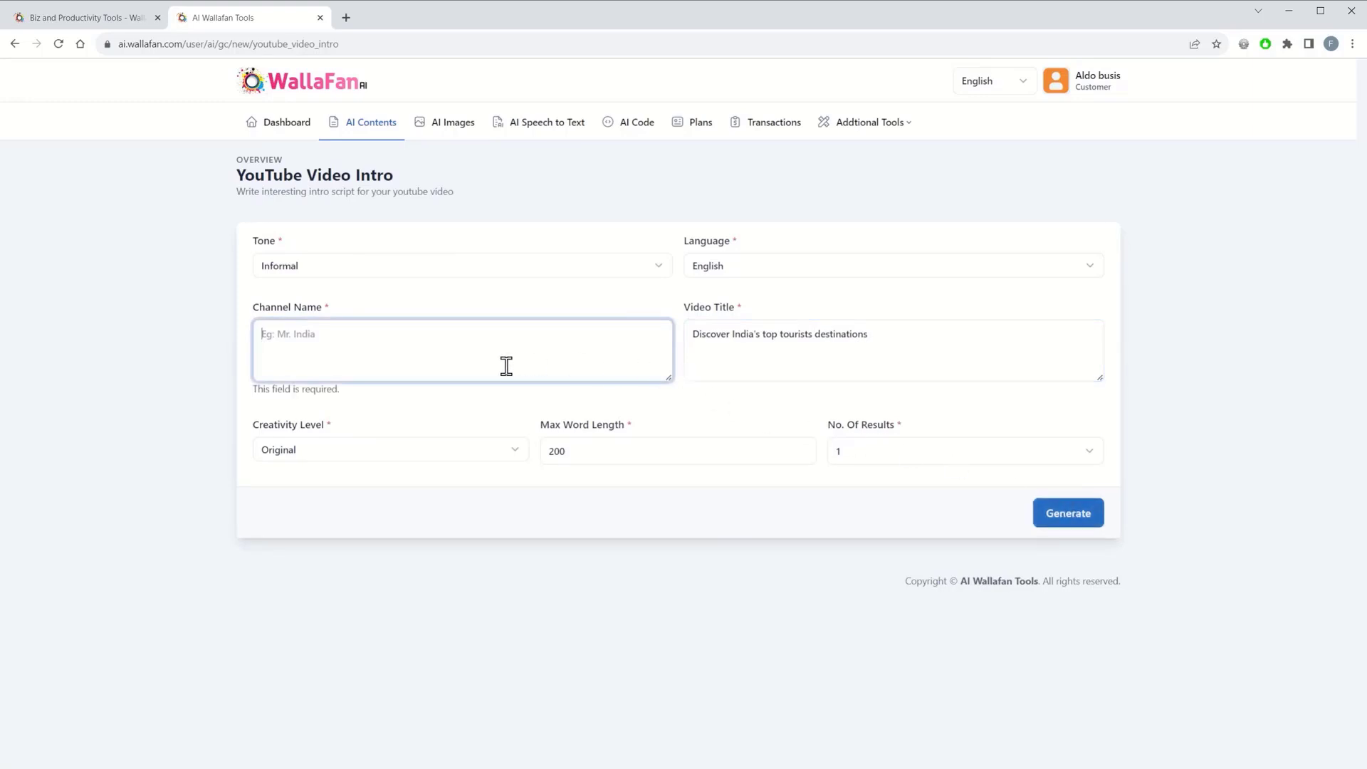
Add 'India for beginners' as channel name and generate the intro script
type("India for")
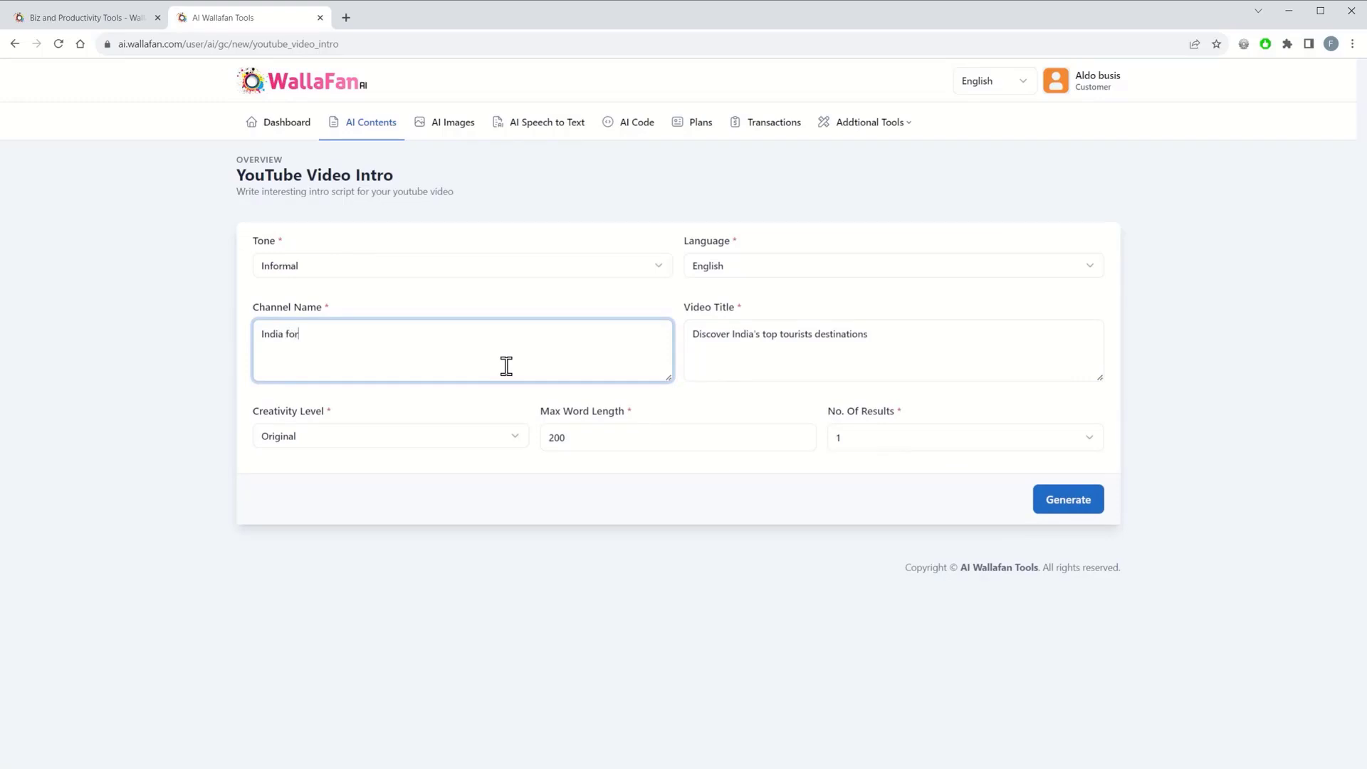
type("beginners")
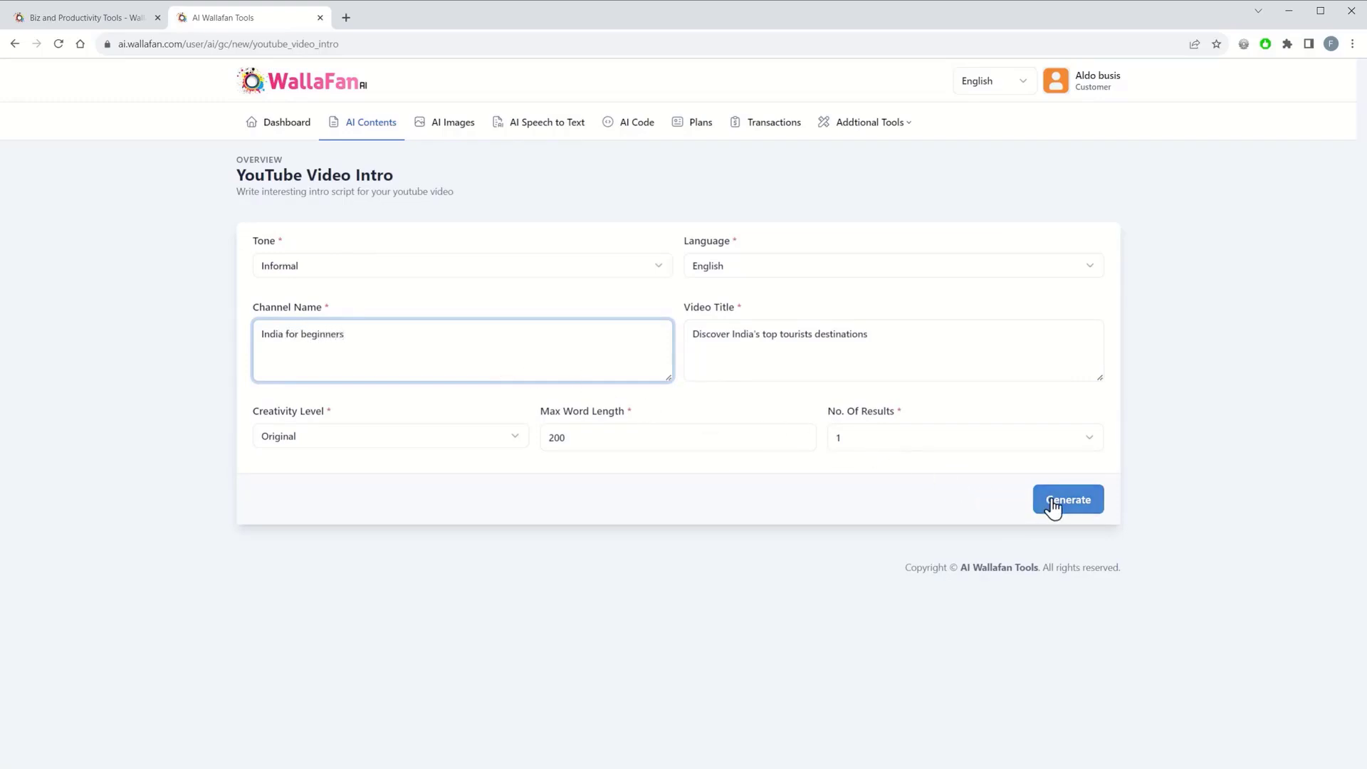
left_click(1068, 500)
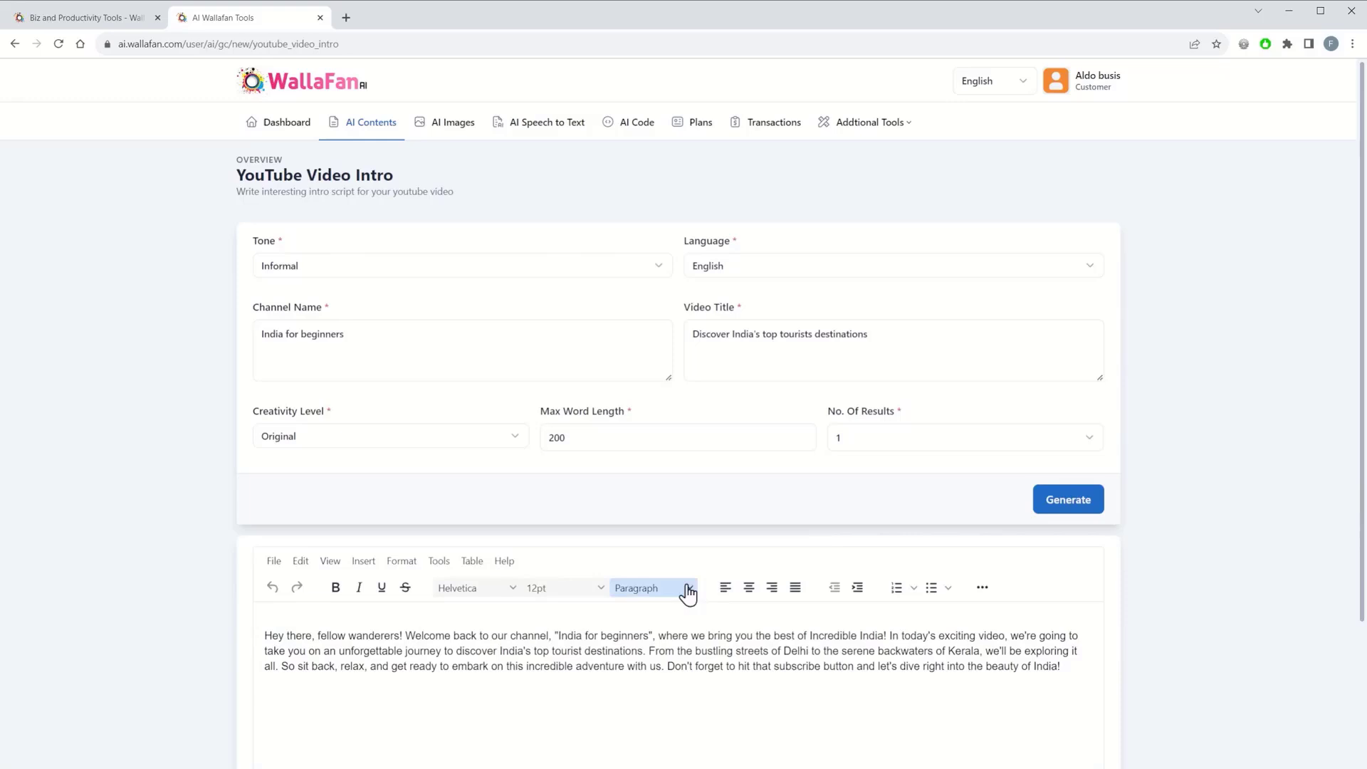
scroll("down", 3)
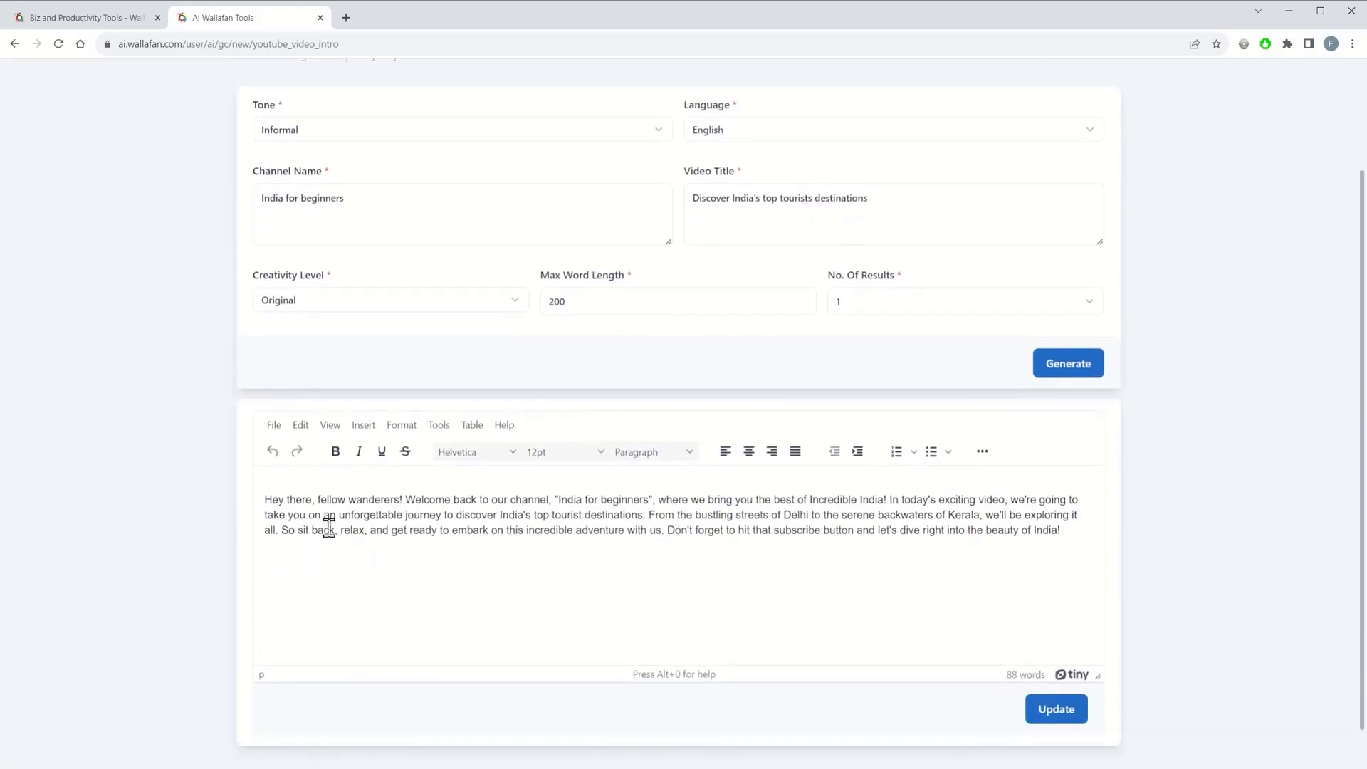
mouse_move(464, 524)
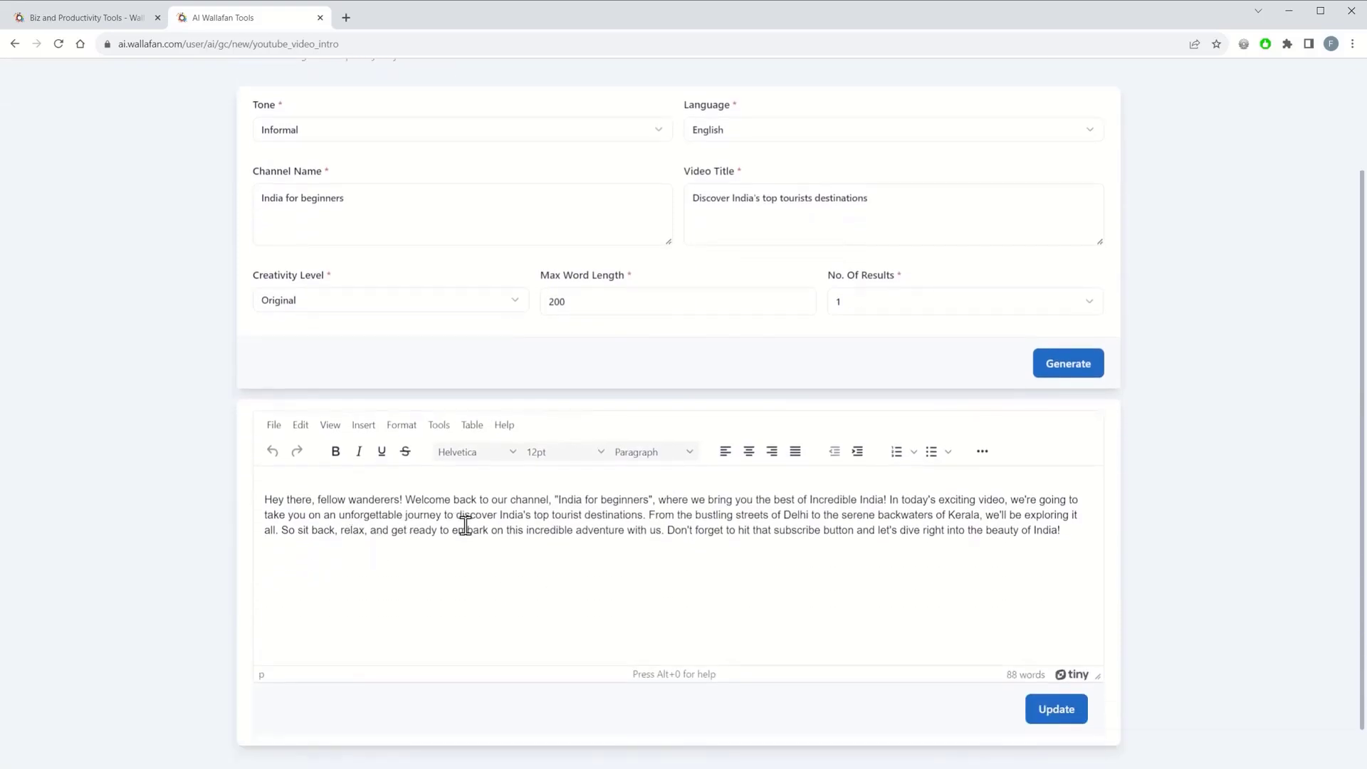
mouse_move(589, 558)
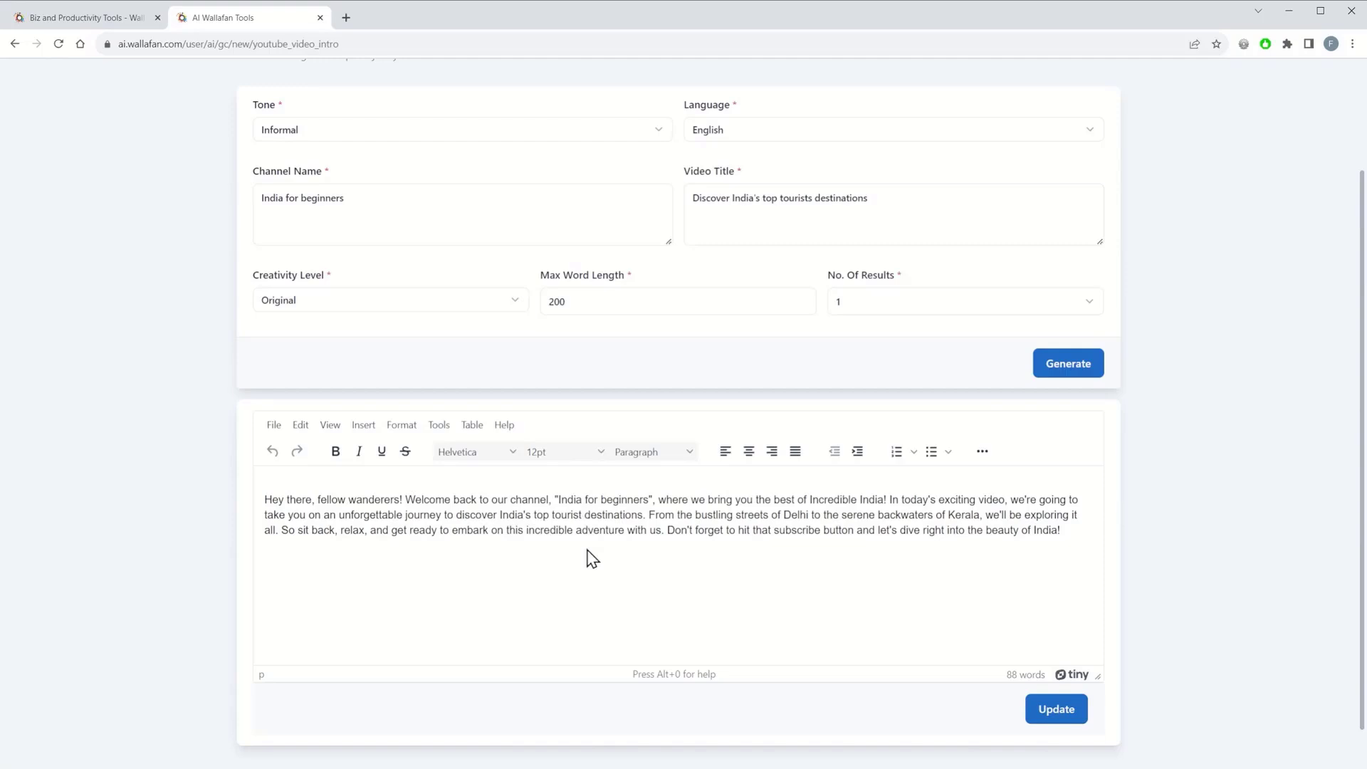
mouse_move(386, 523)
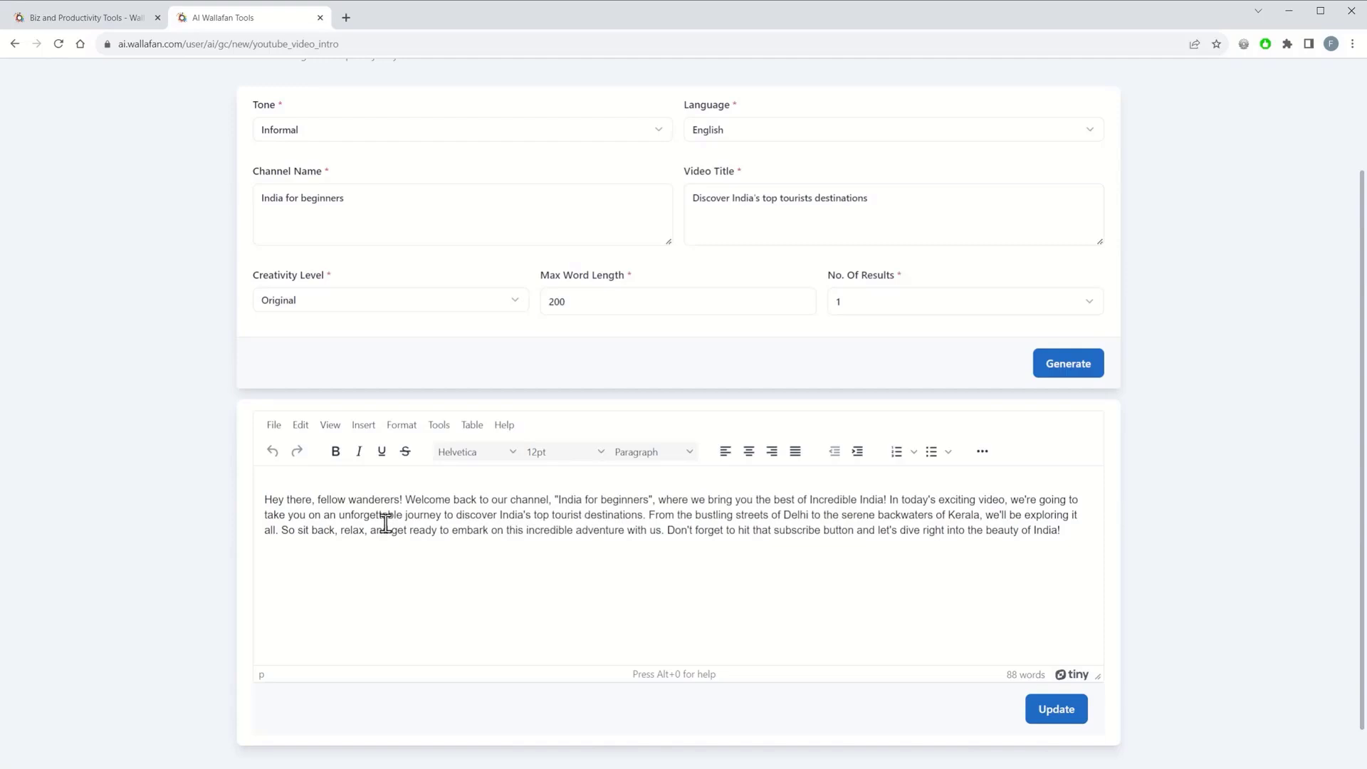
Return to the WallaFan browser tab showing the personal feed
left_click(78, 17)
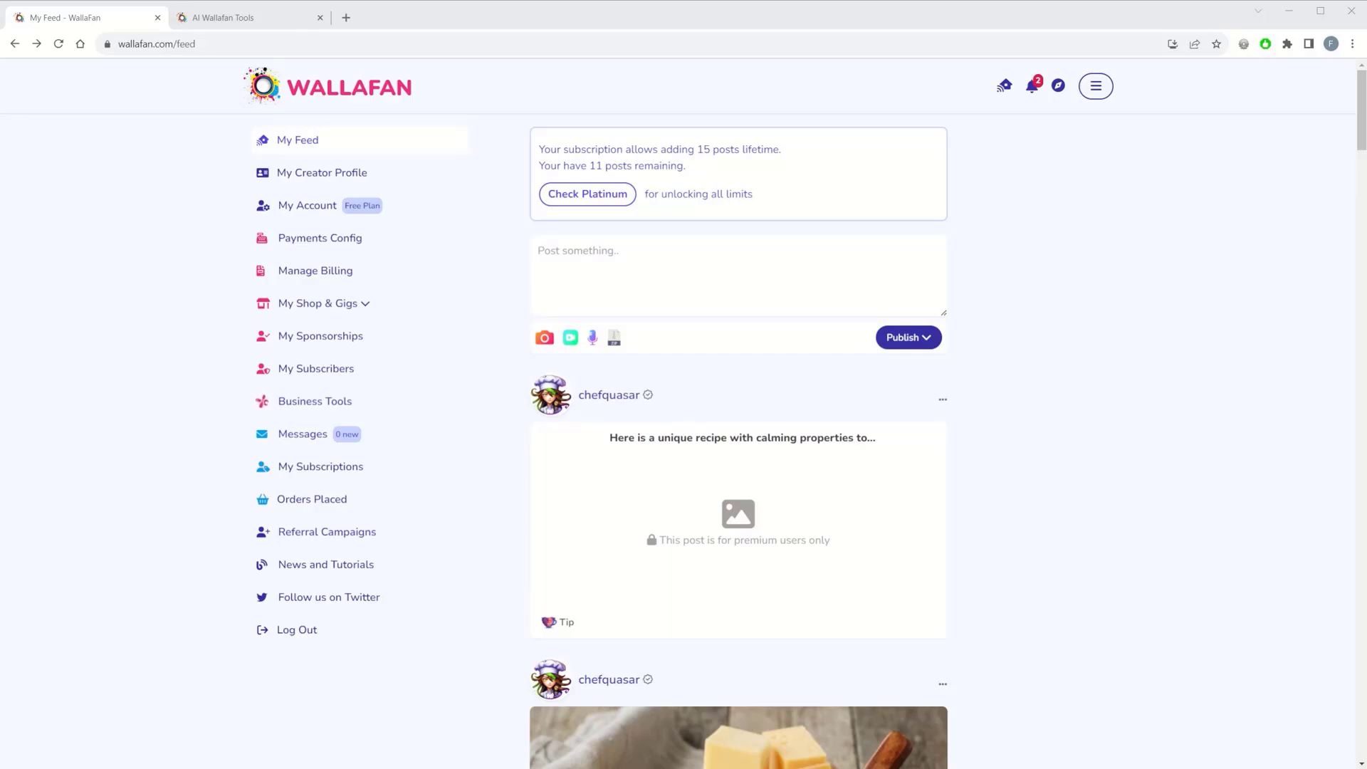
mouse_move(320, 238)
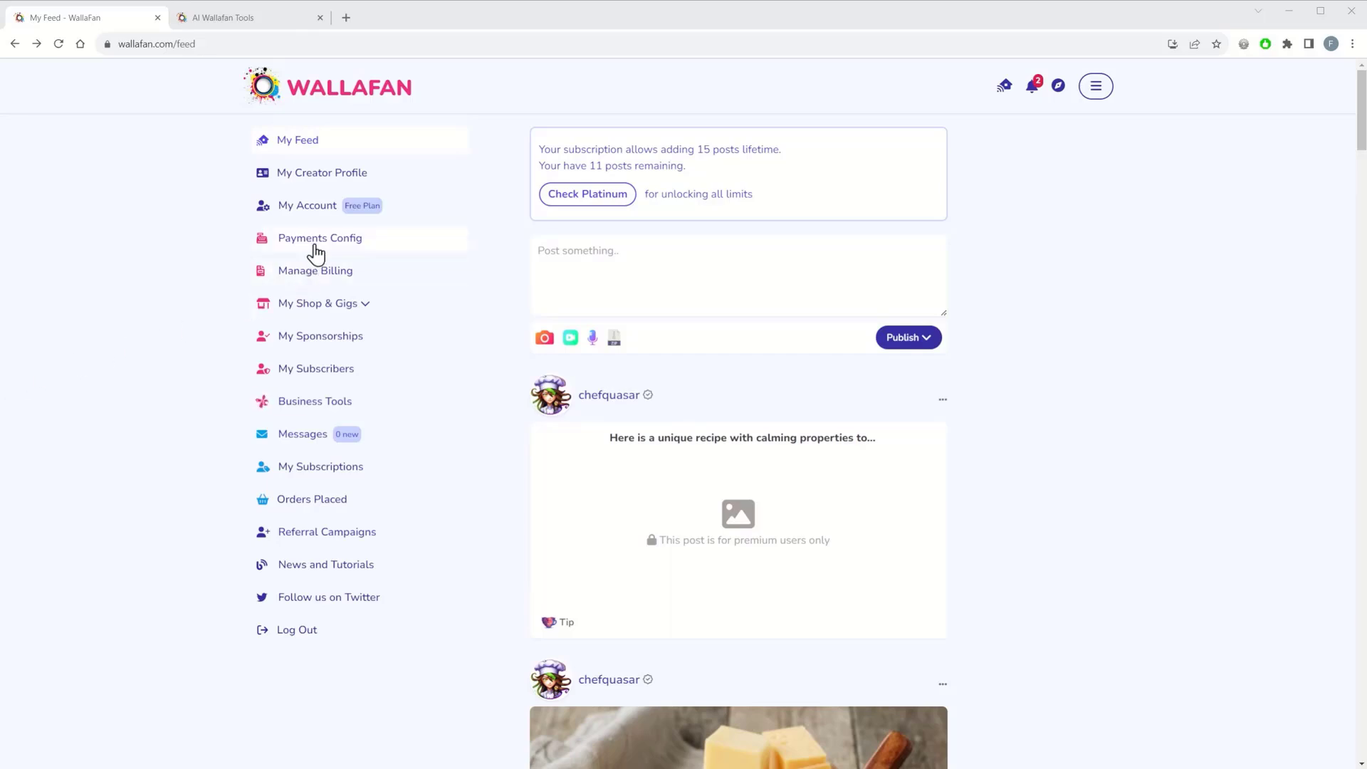
mouse_move(313, 211)
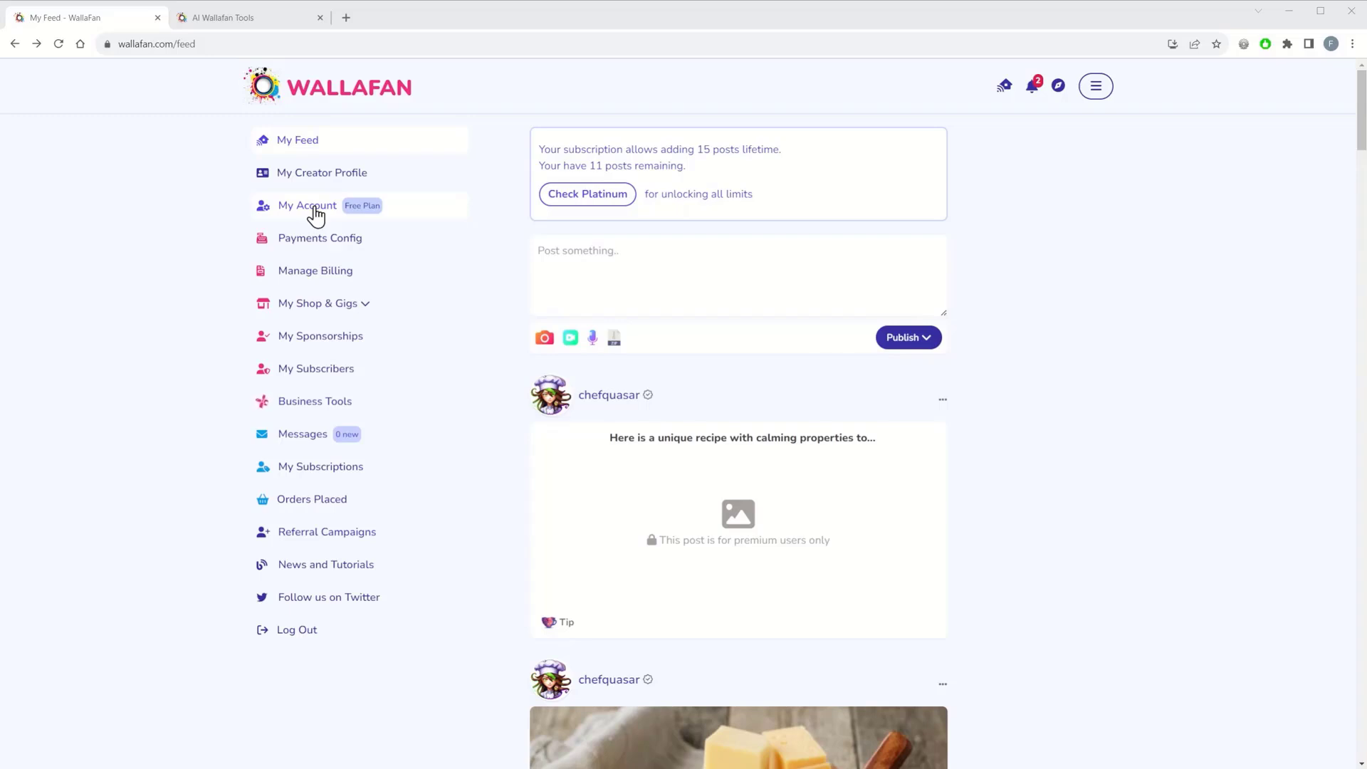
Save the My Account settings with Profile Mode set to Startup and confirm the update
left_click(308, 205)
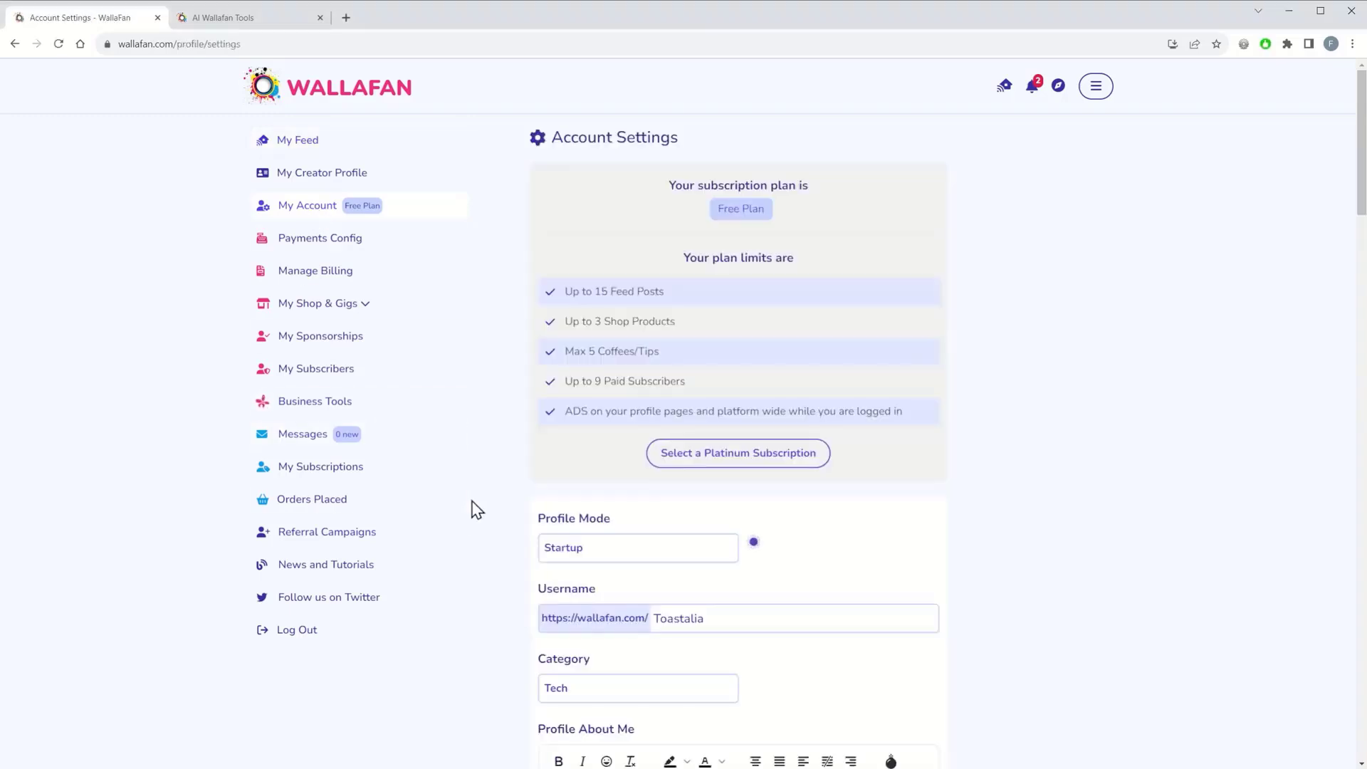
mouse_move(615, 559)
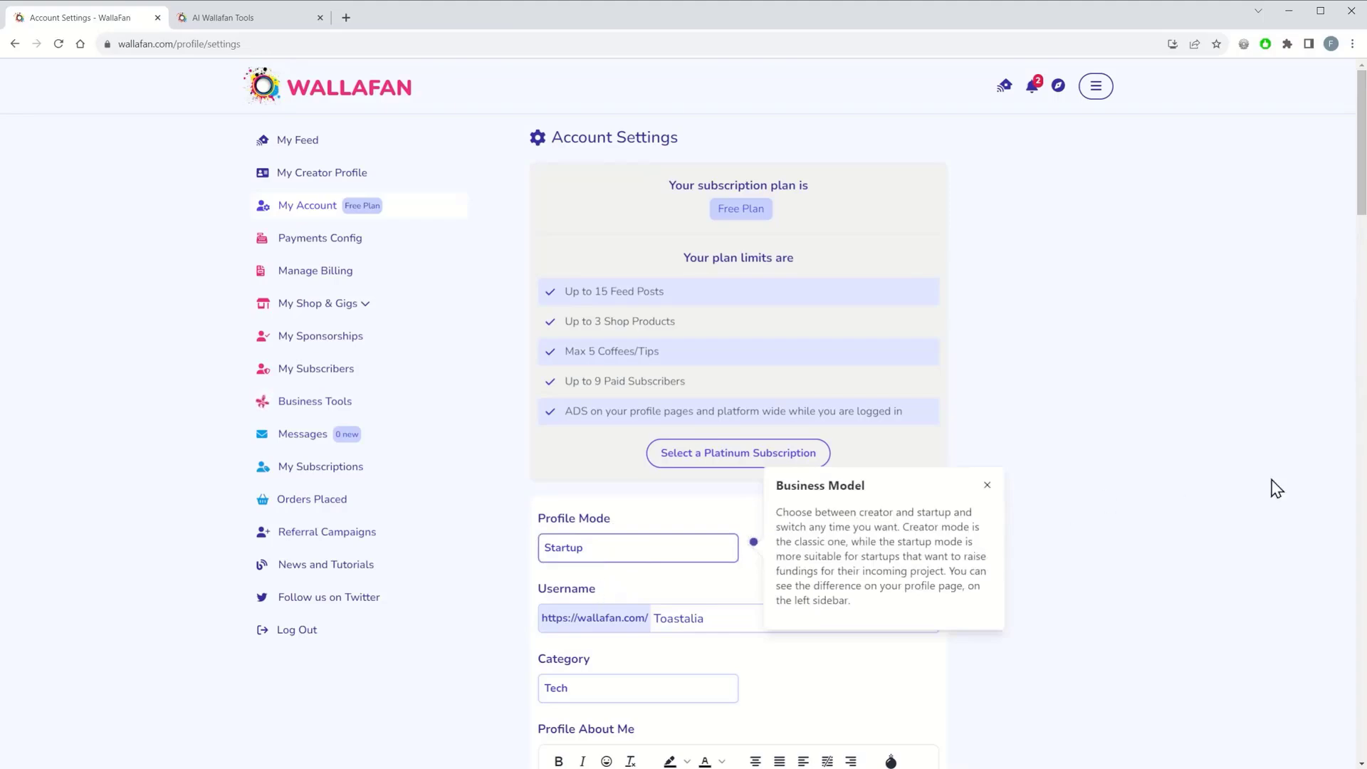
scroll("down", 3)
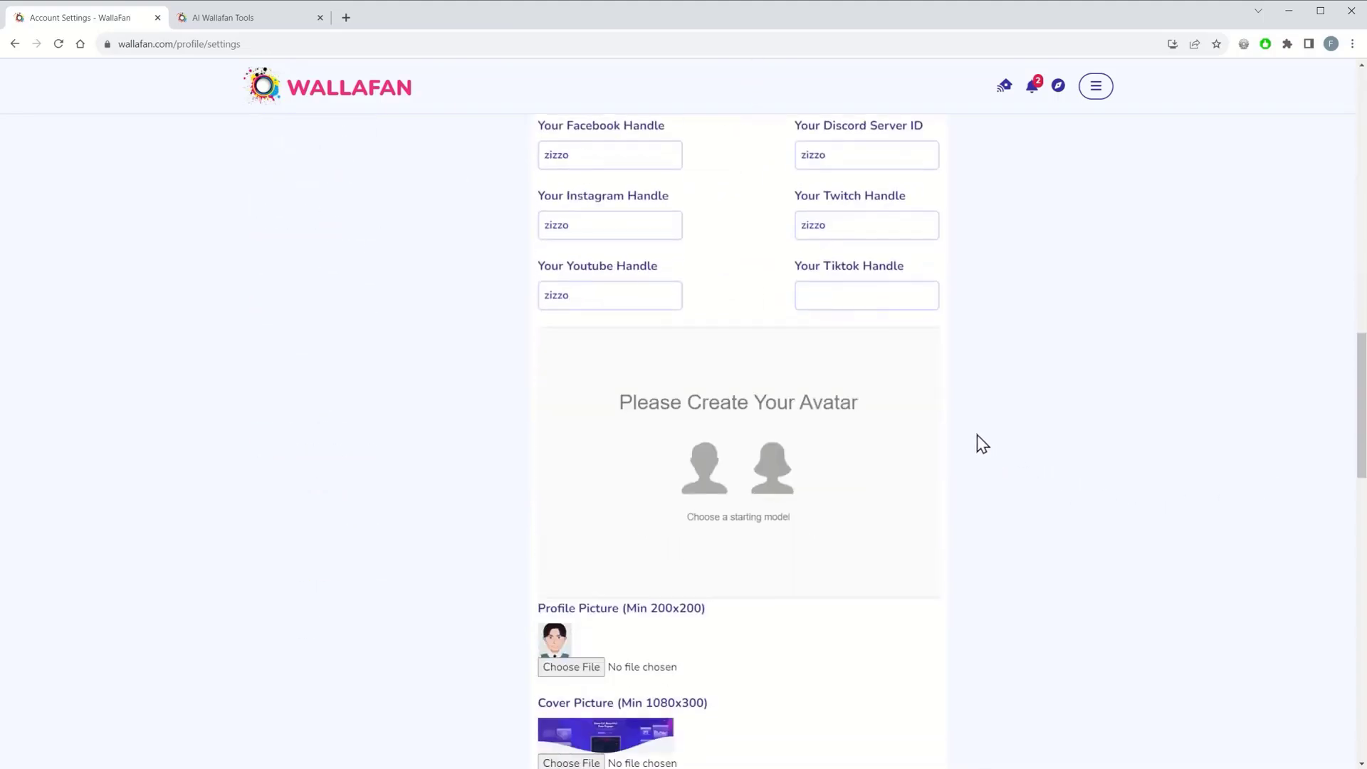
scroll("down", 3)
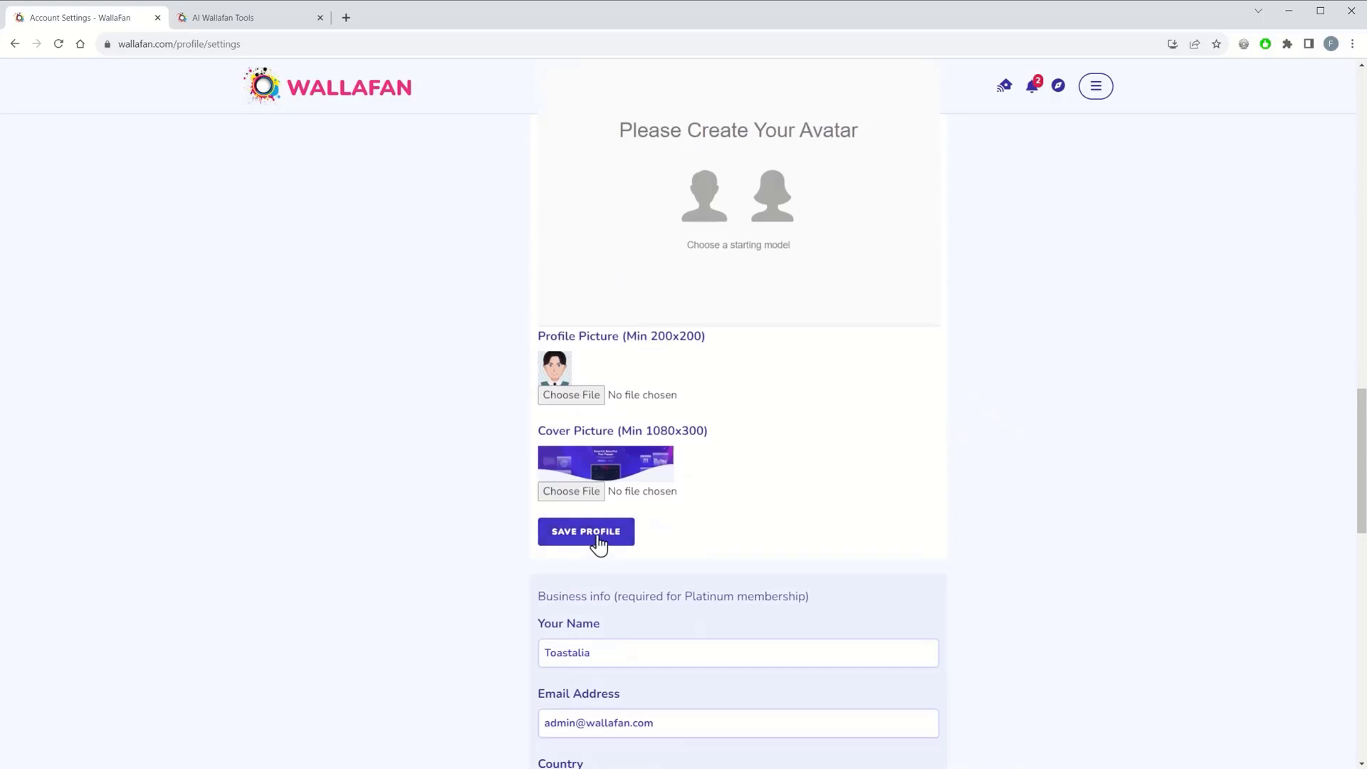
left_click(586, 531)
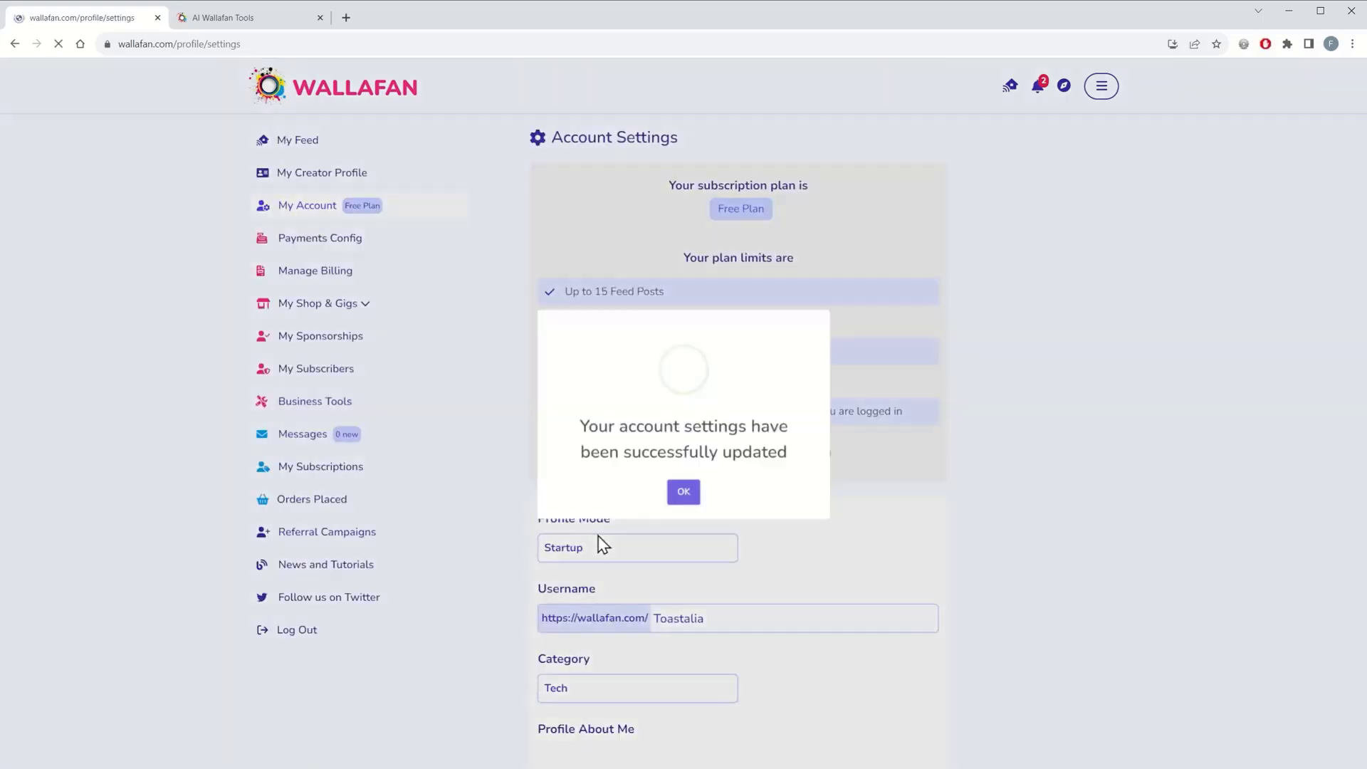
left_click(683, 492)
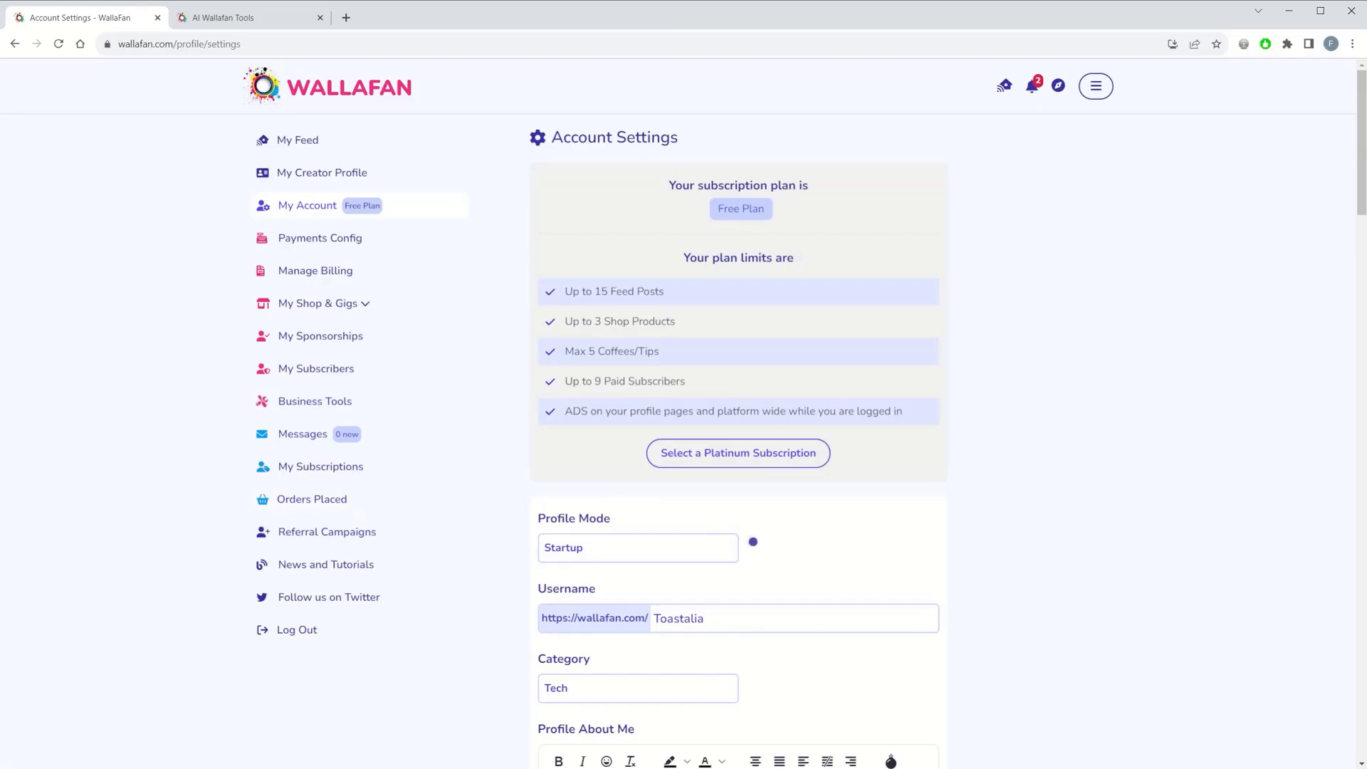
mouse_move(319, 237)
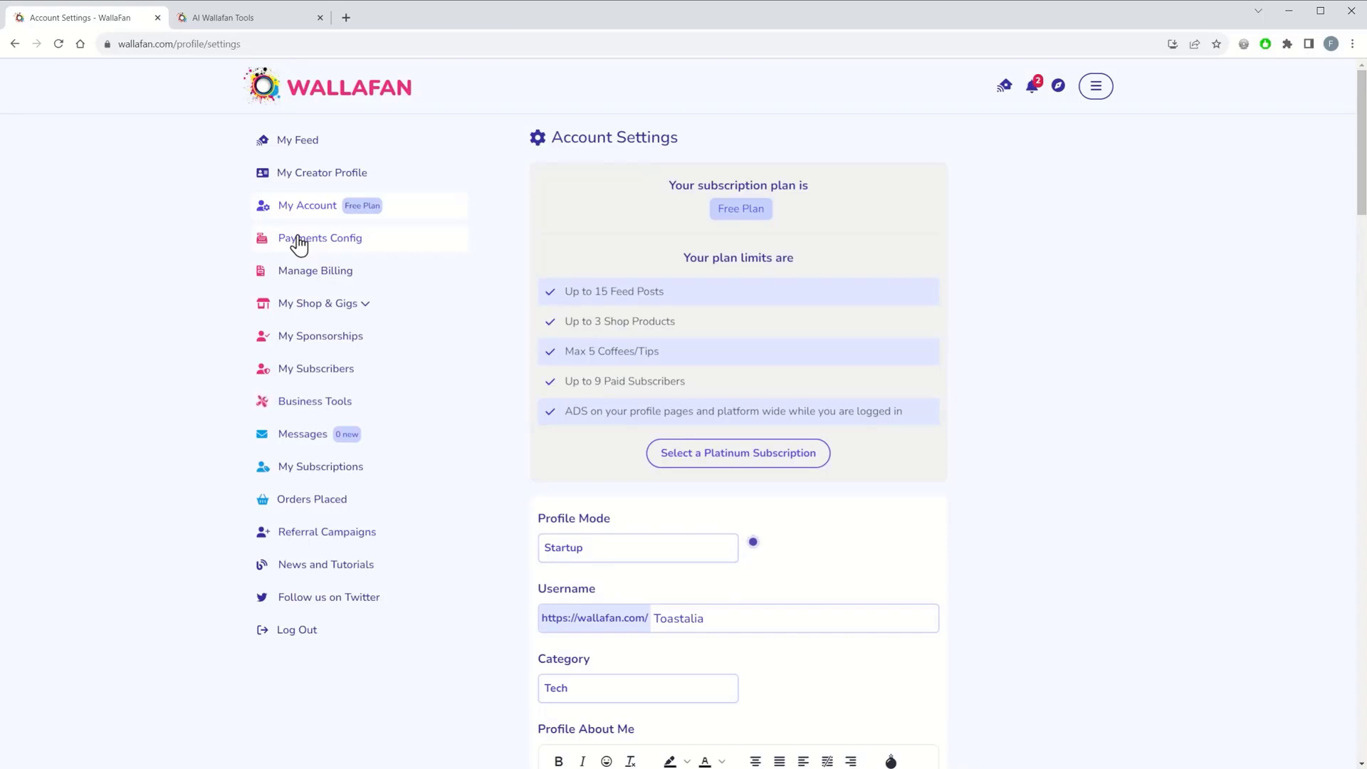
Save the Payments Config fundraising section with the 25% Off Top-tier Plan offer and confirm
left_click(320, 238)
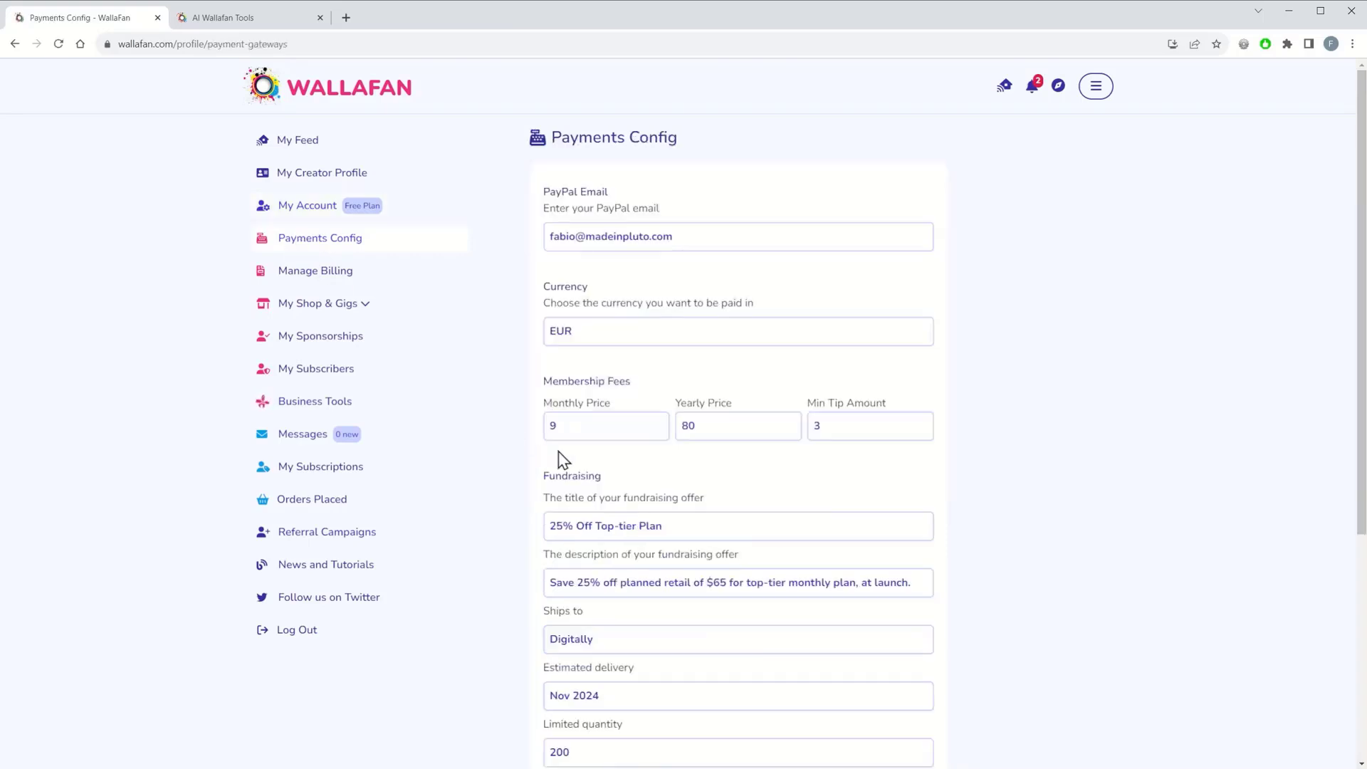
scroll("down", 3)
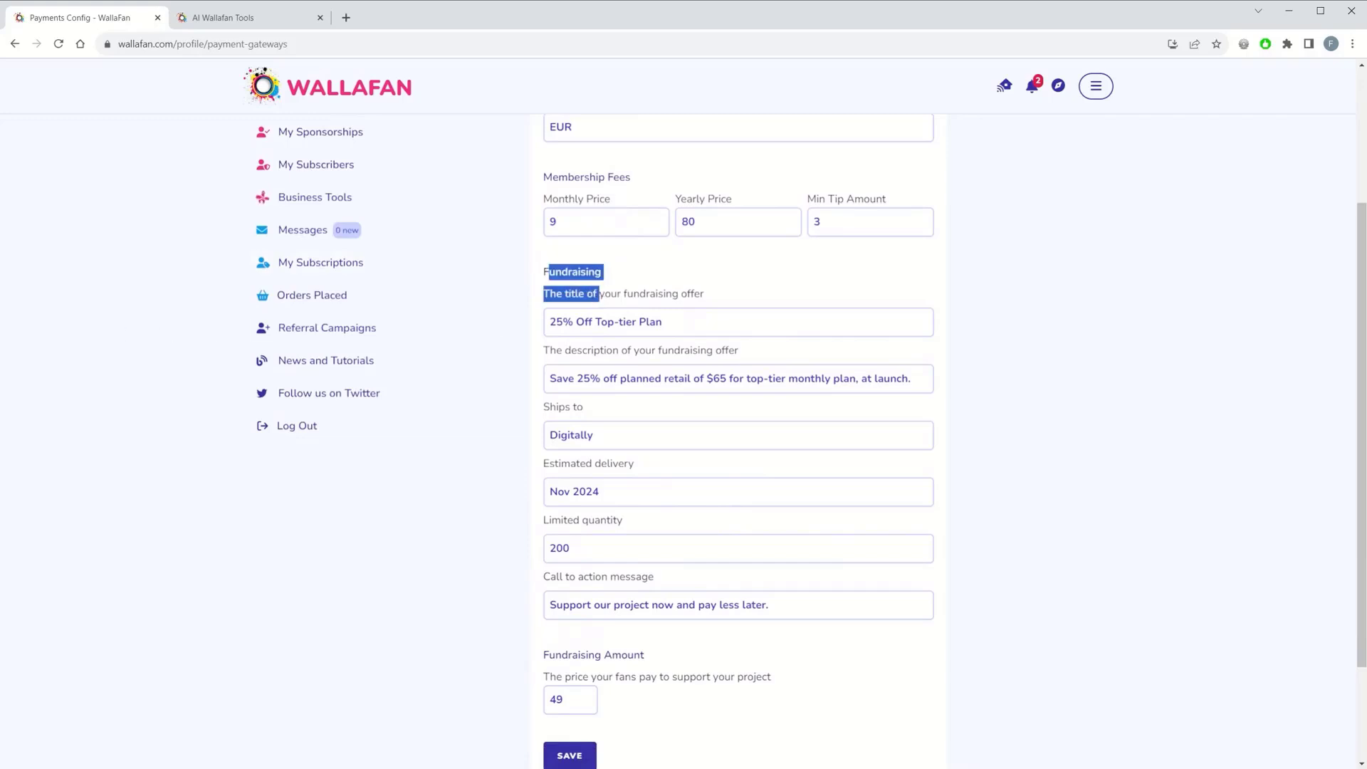
scroll("down", 3)
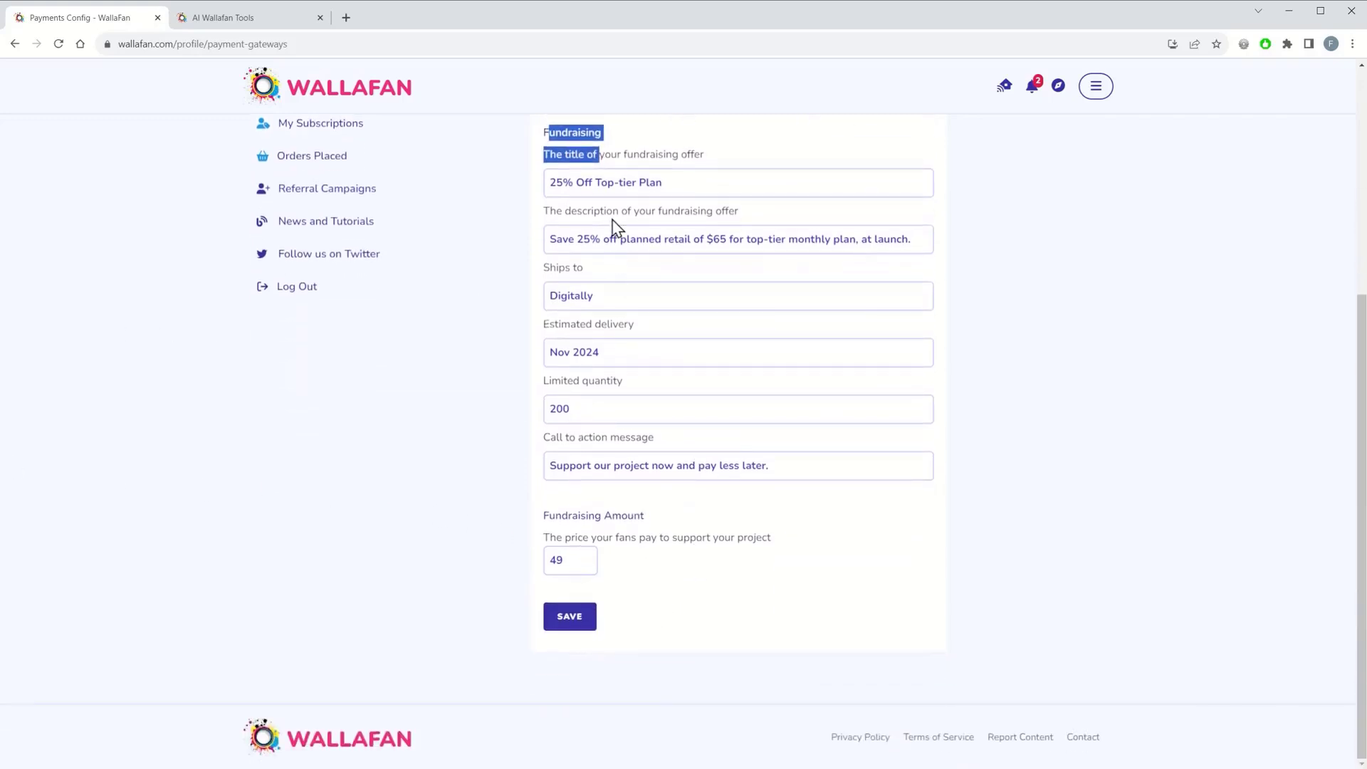
left_click(568, 616)
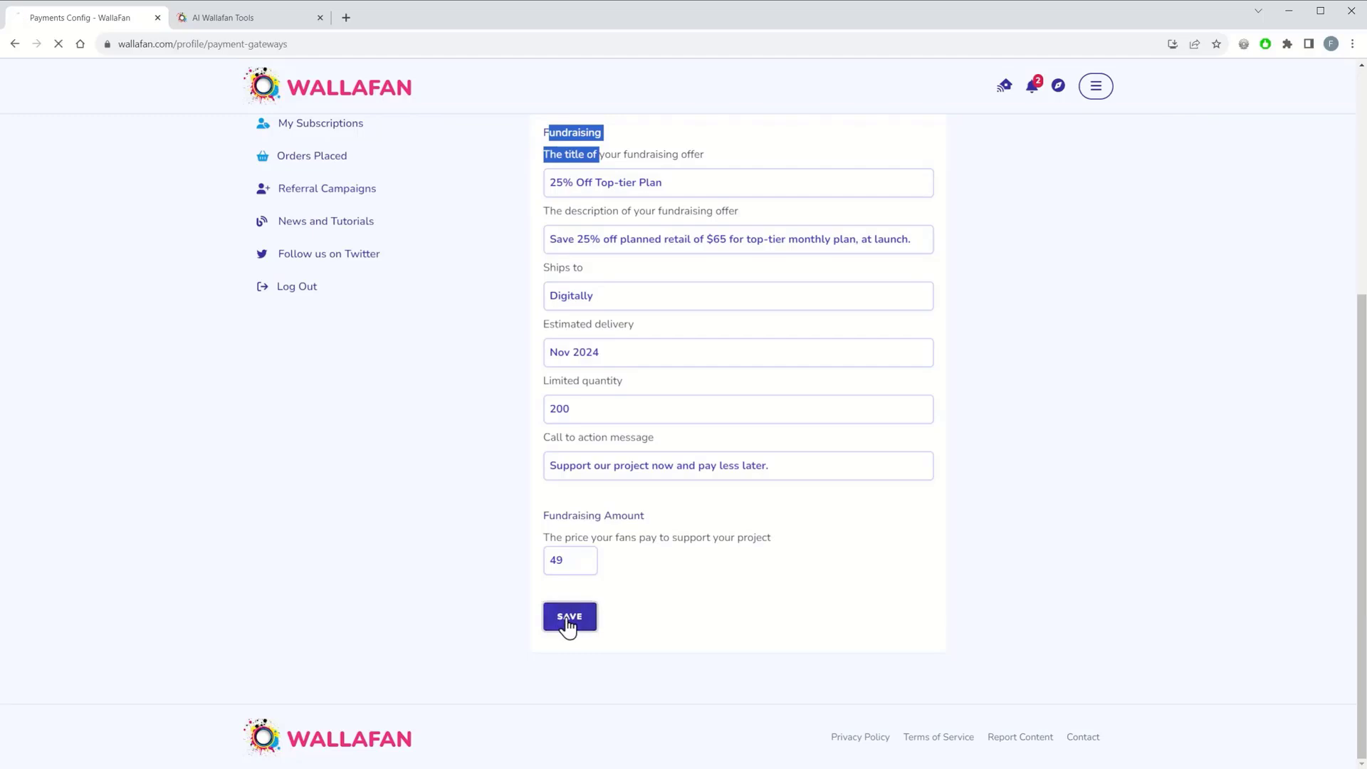
left_click(568, 616)
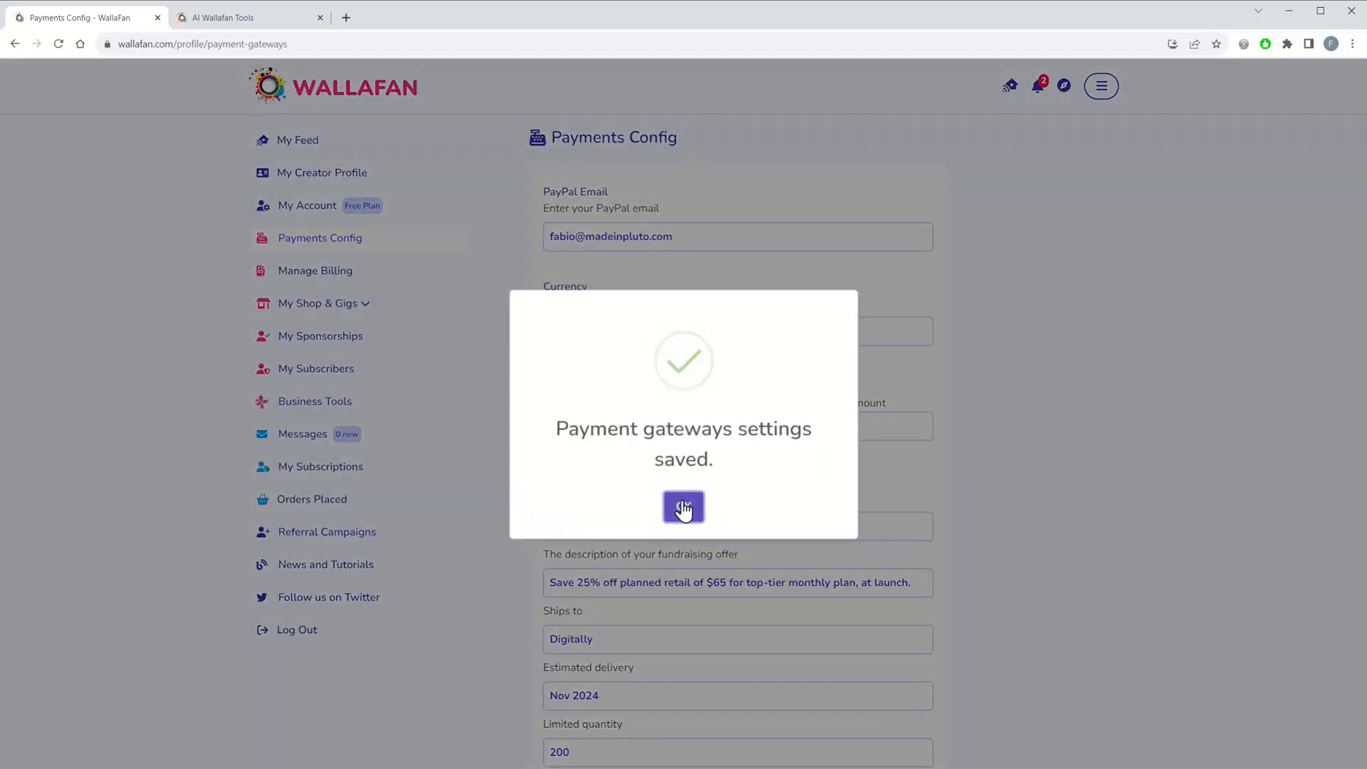
left_click(682, 507)
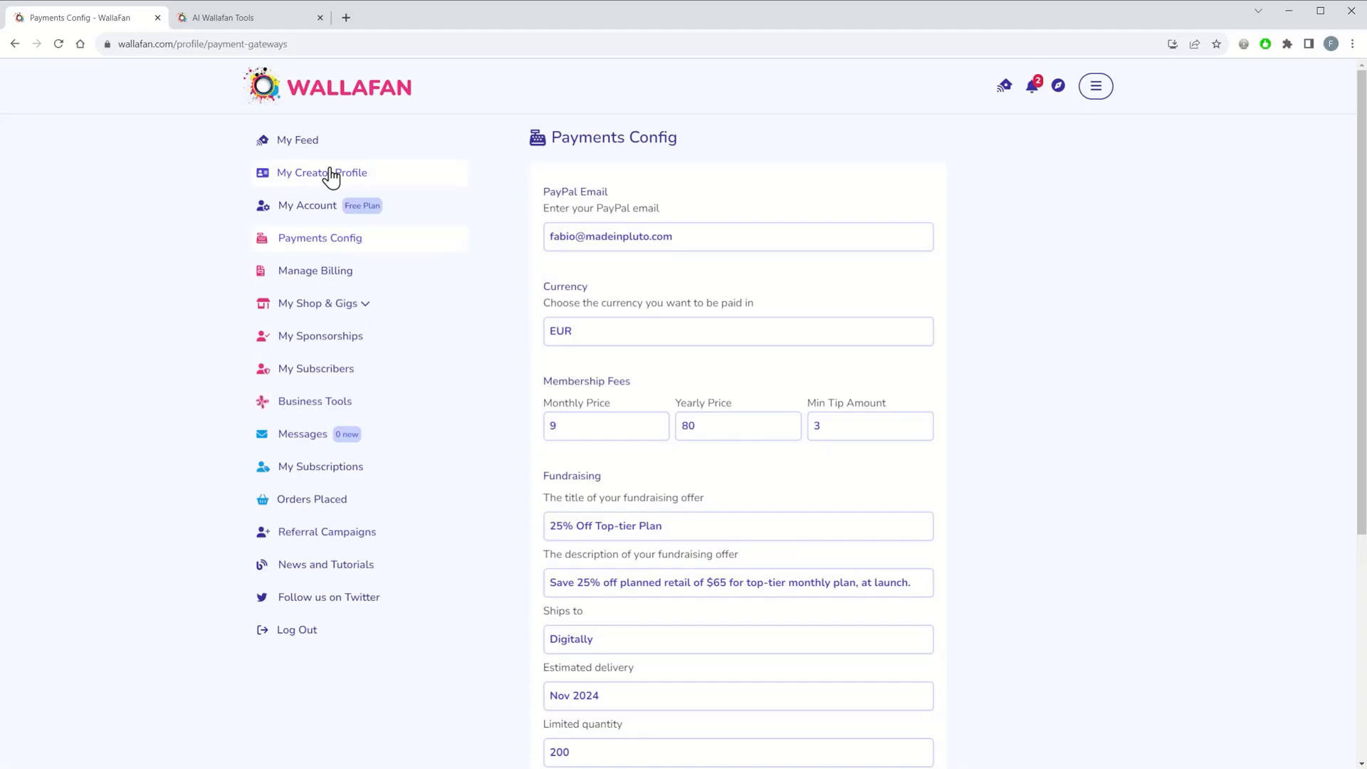
View Toastalia's public creator profile showing the saved fundraising offer
left_click(322, 172)
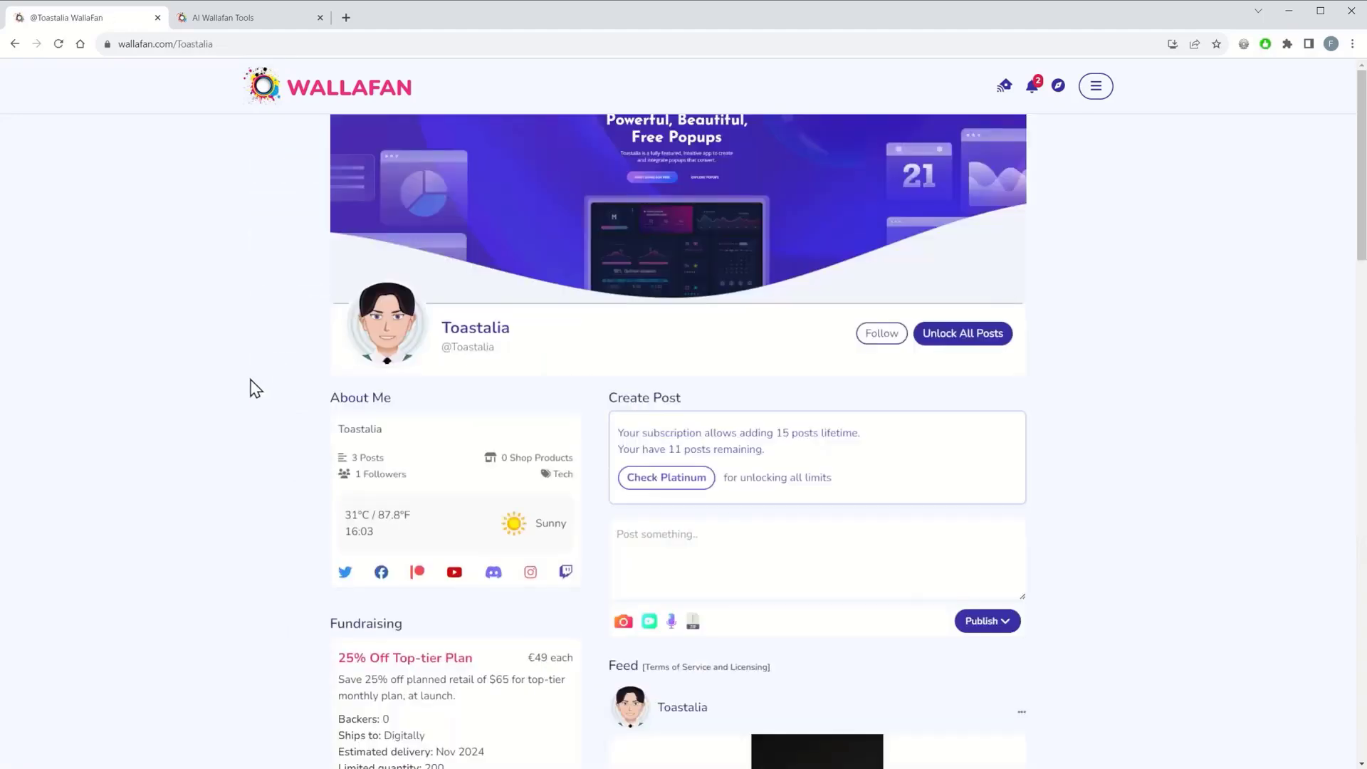
mouse_move(316, 403)
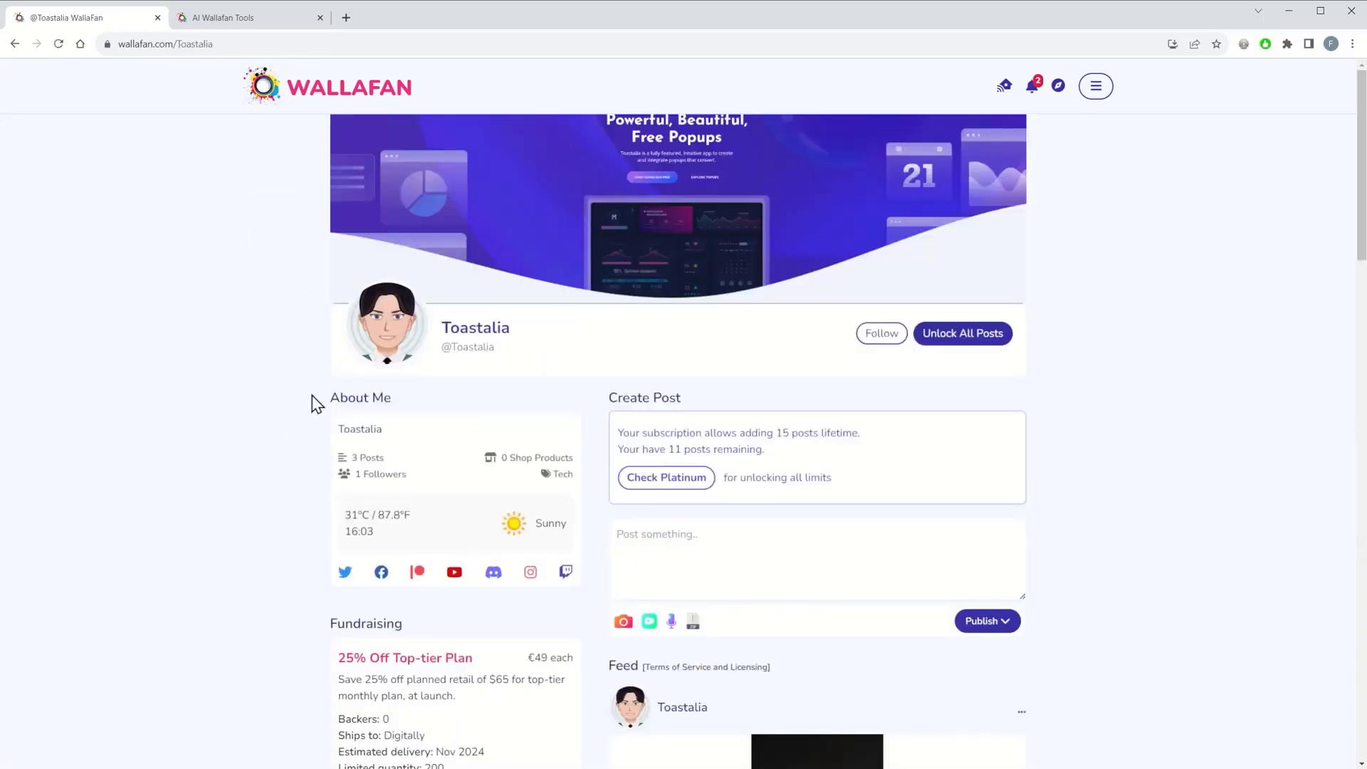